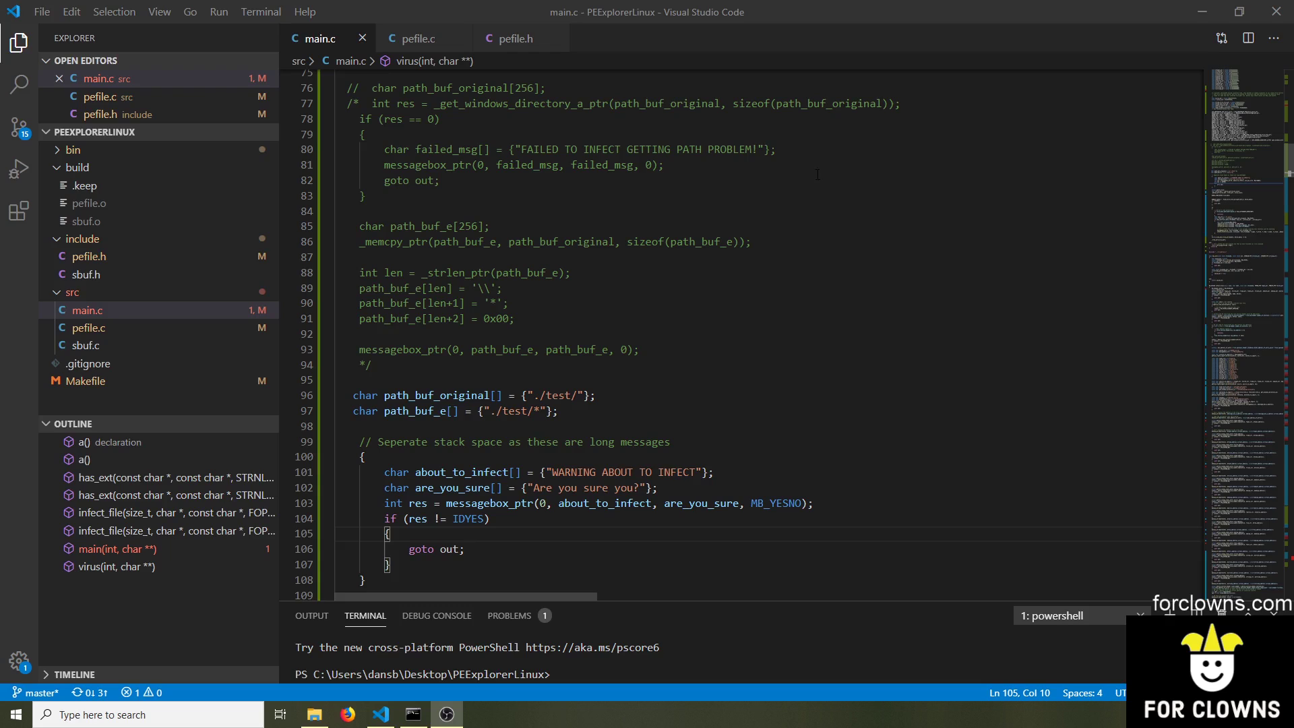
Scroll down through the infection code in main.c
left_click(509, 303)
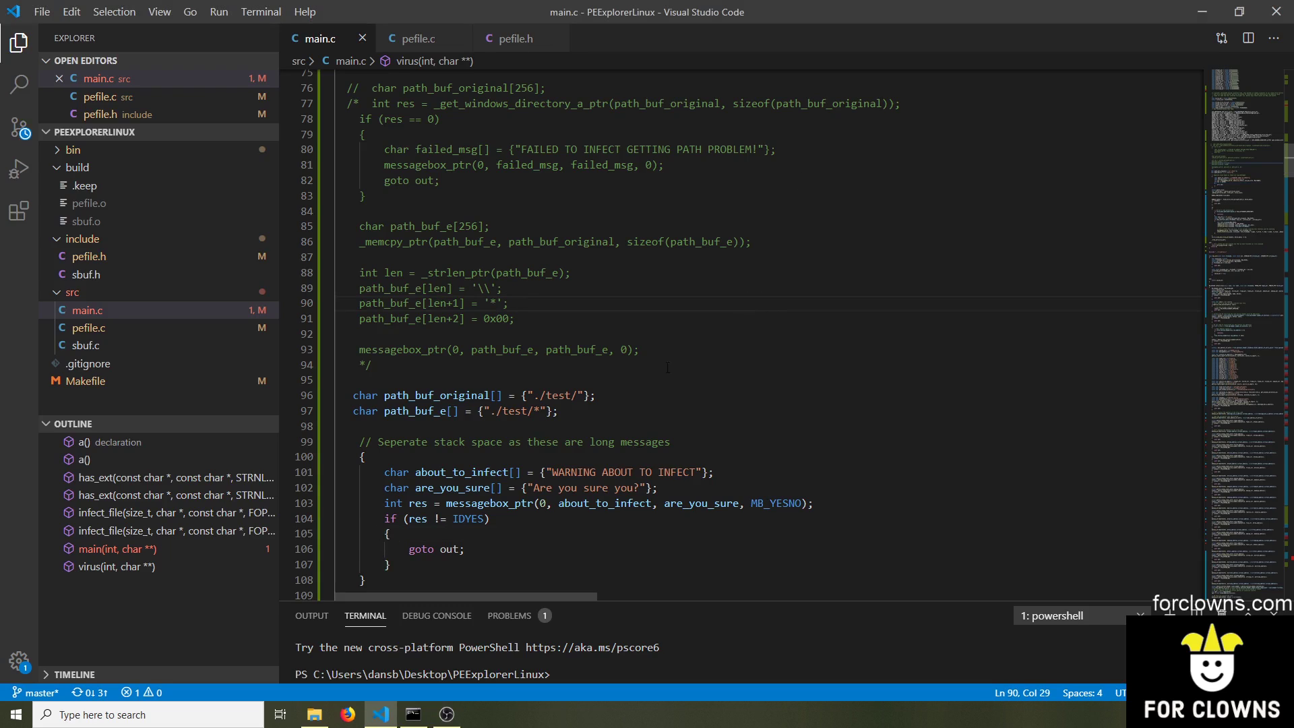
scroll("down", 3)
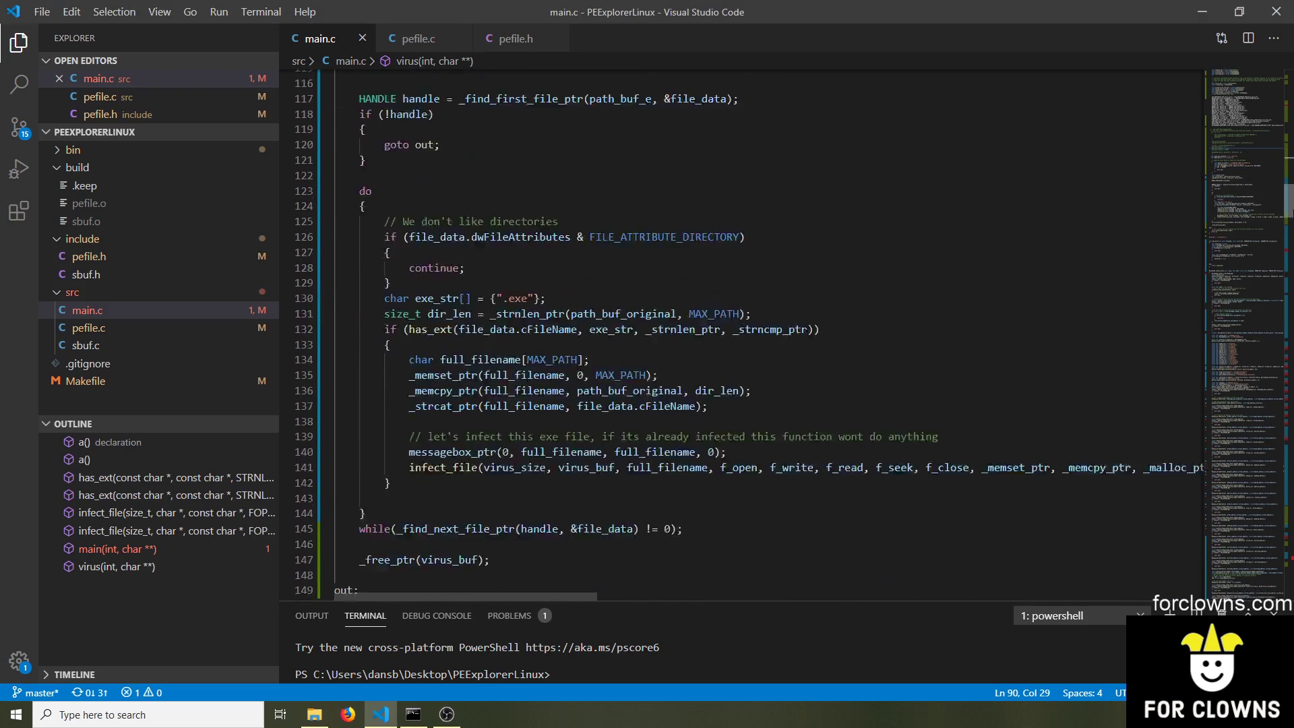
scroll("down", 3)
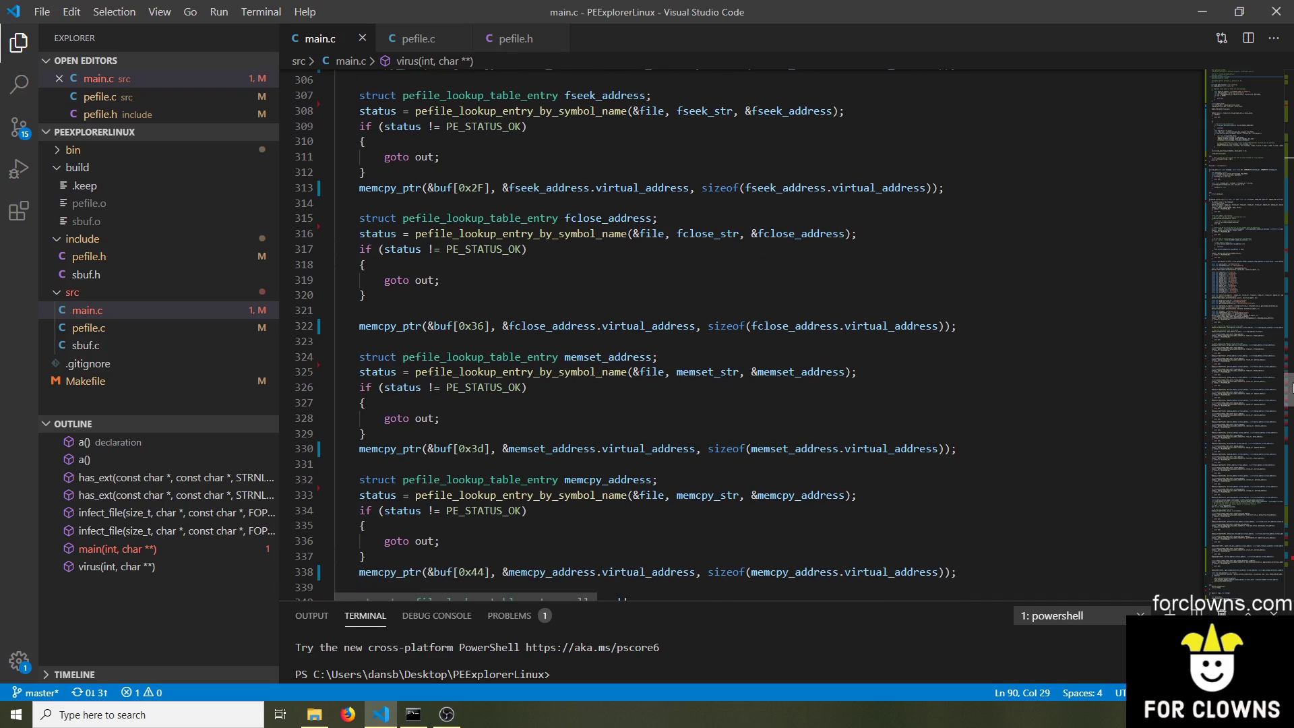
Switch to sbuf.c and then pefile.c at its pefile_load function
left_click(86, 345)
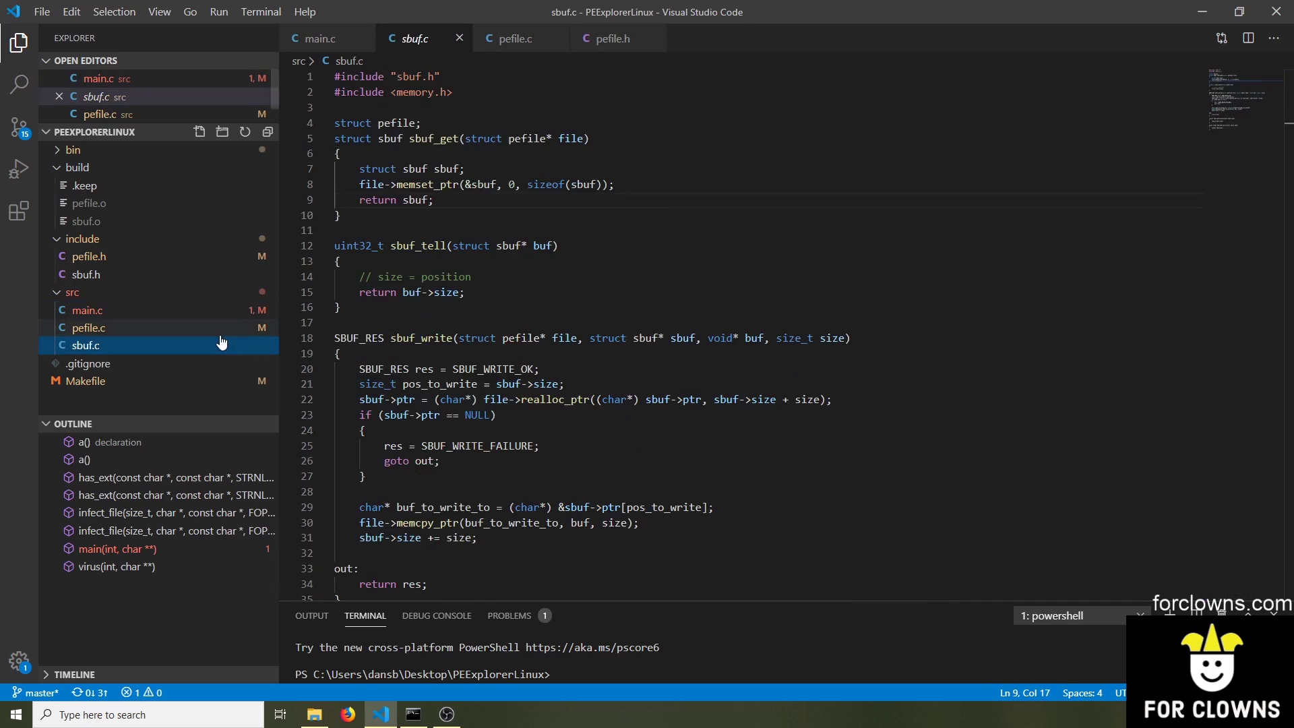
left_click(514, 38)
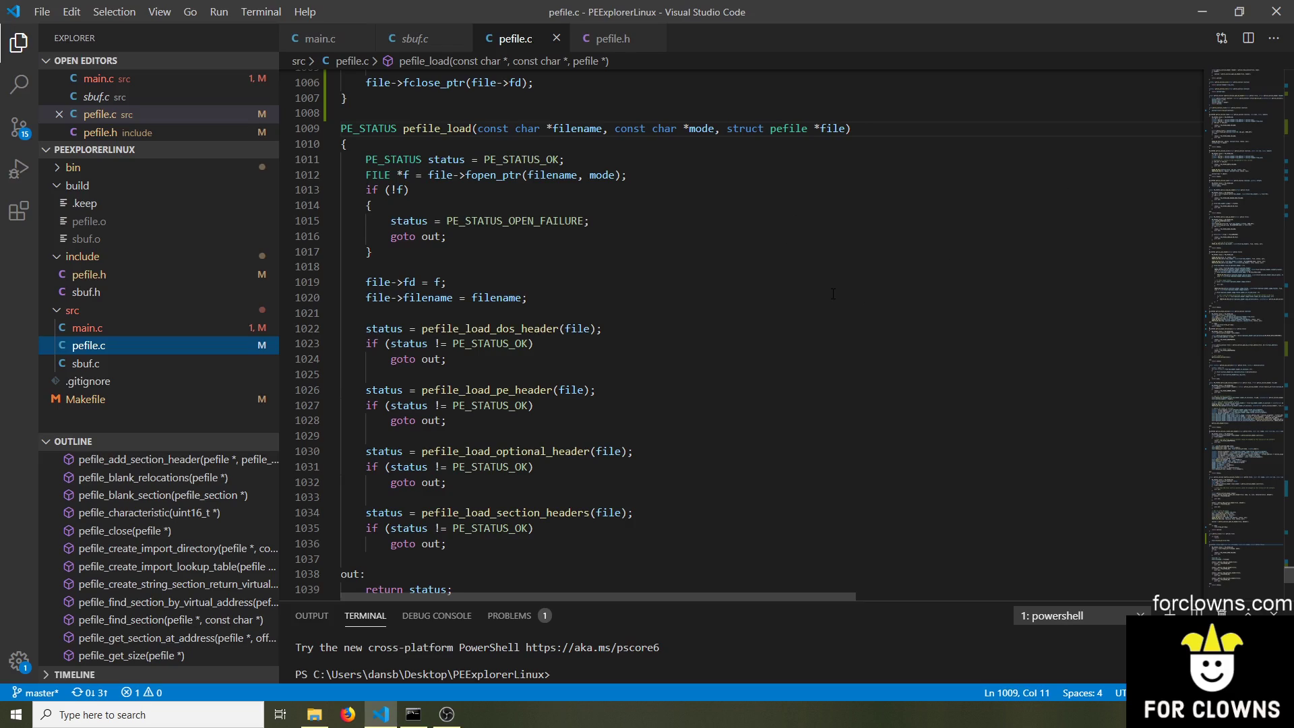
mouse_move(337, 700)
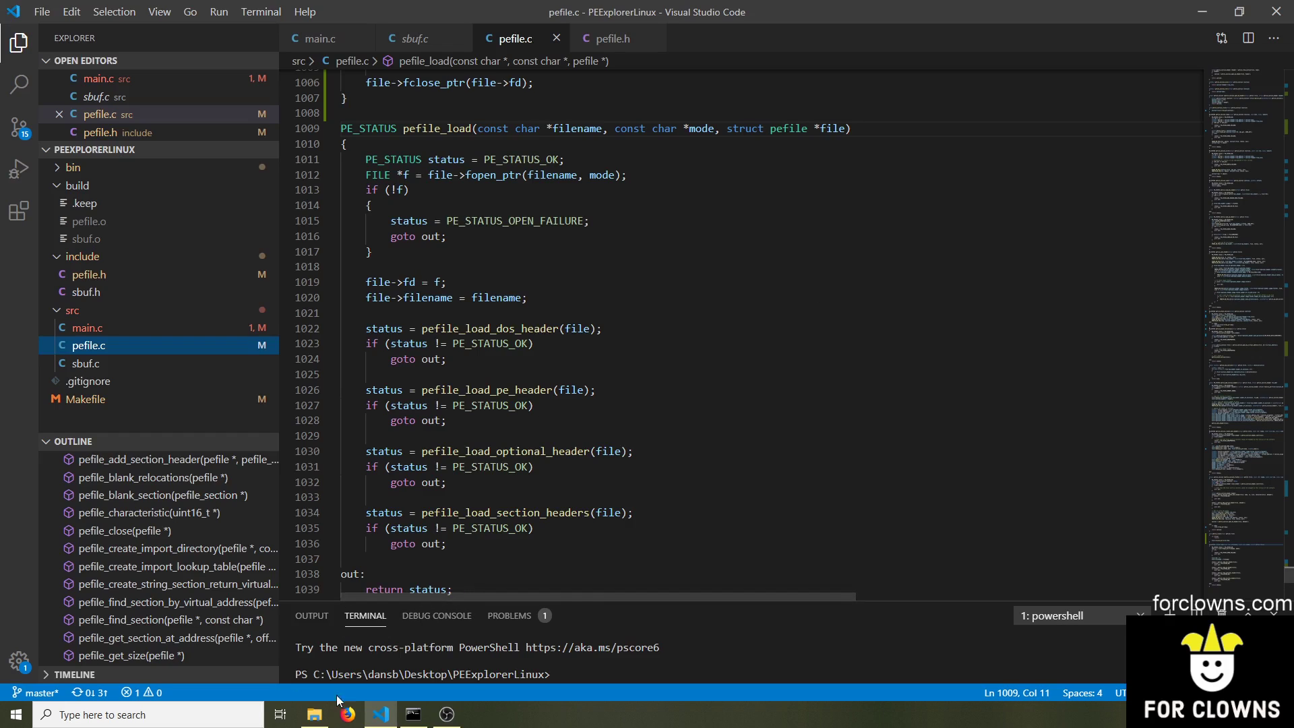
Launch the original putty.exe from the test folder, opening PuTTY Configuration
left_click(313, 714)
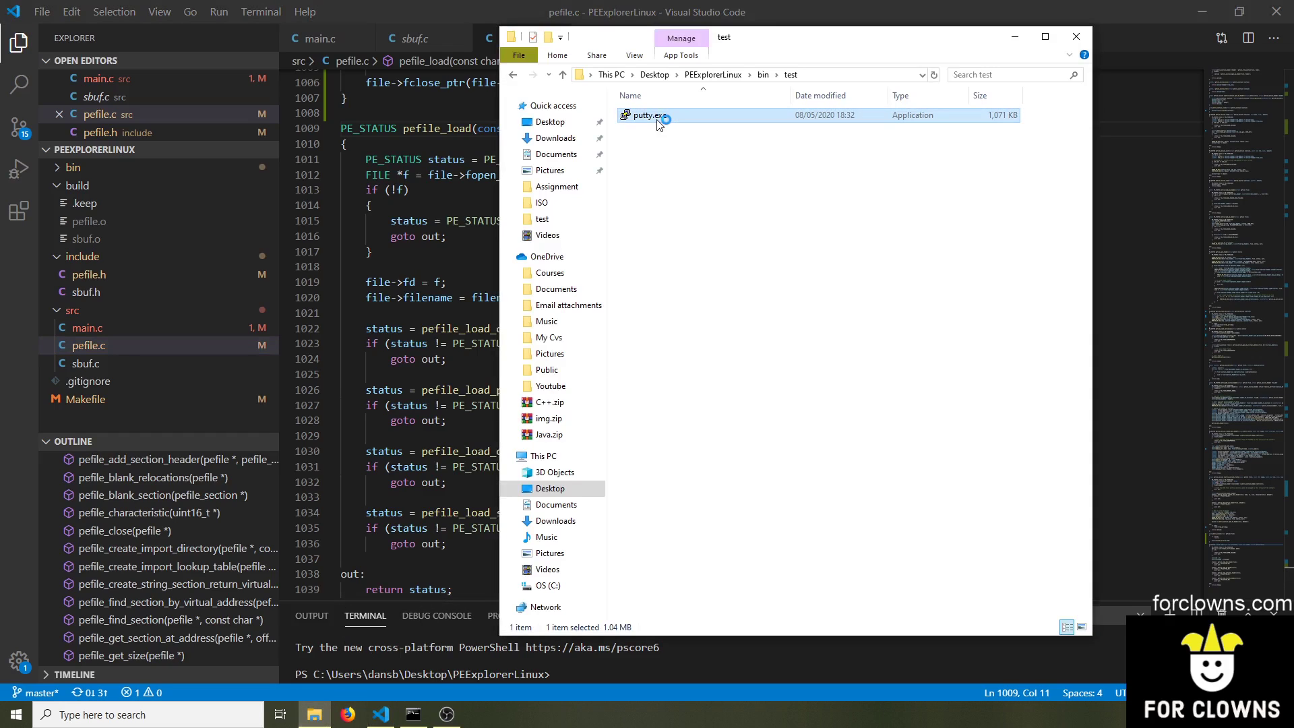
double_click(649, 114)
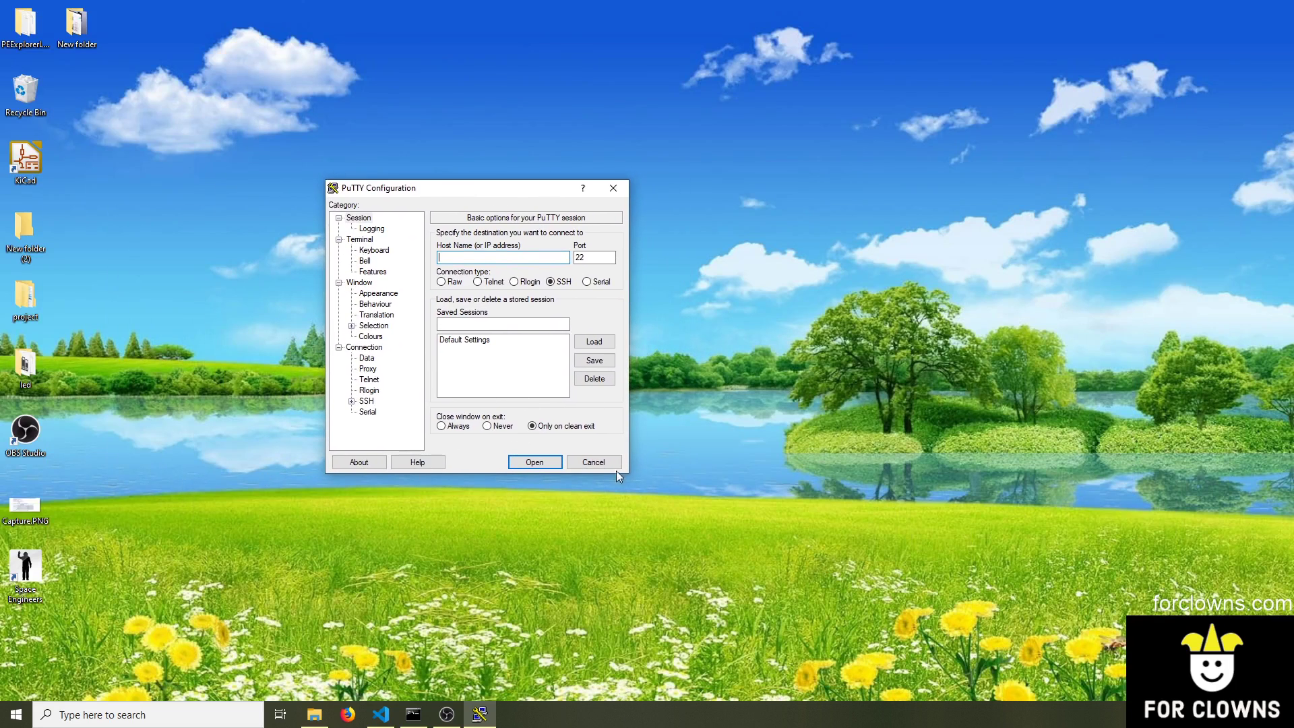
mouse_move(452, 526)
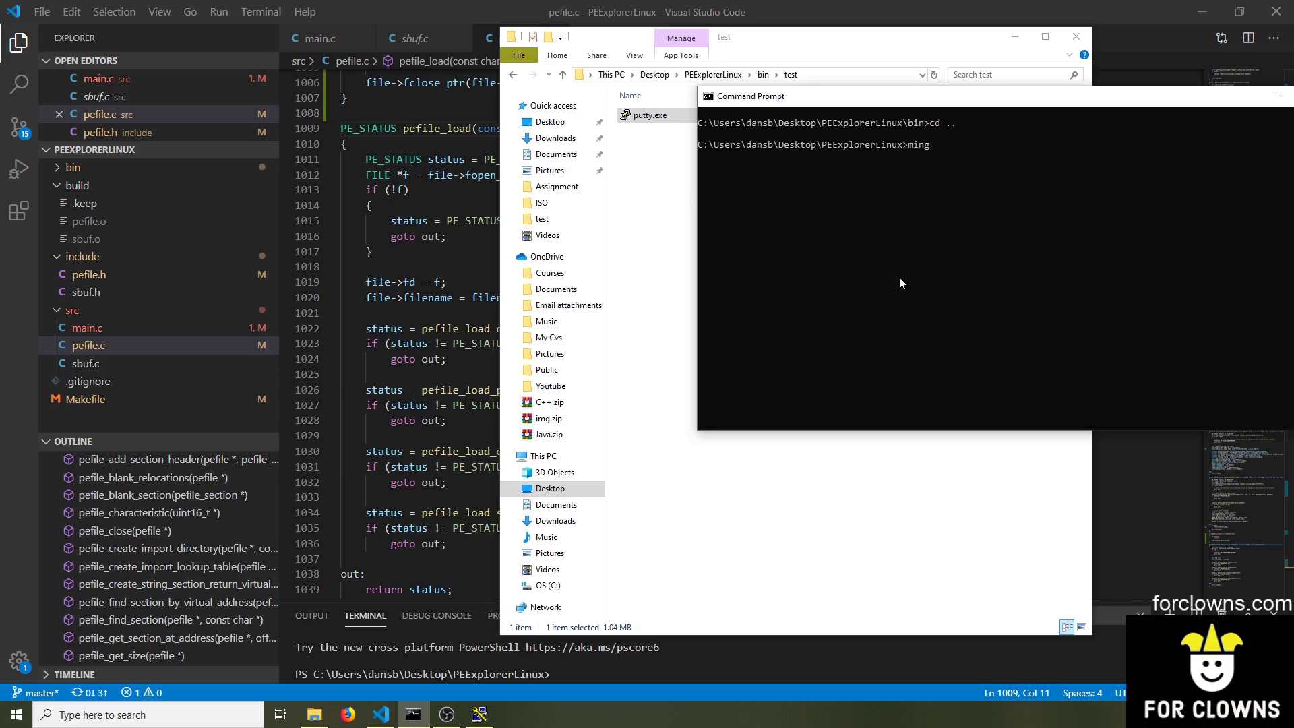
Rebuild the infector with mingw32-make, then compile and run example.c with gcc
key("Return")
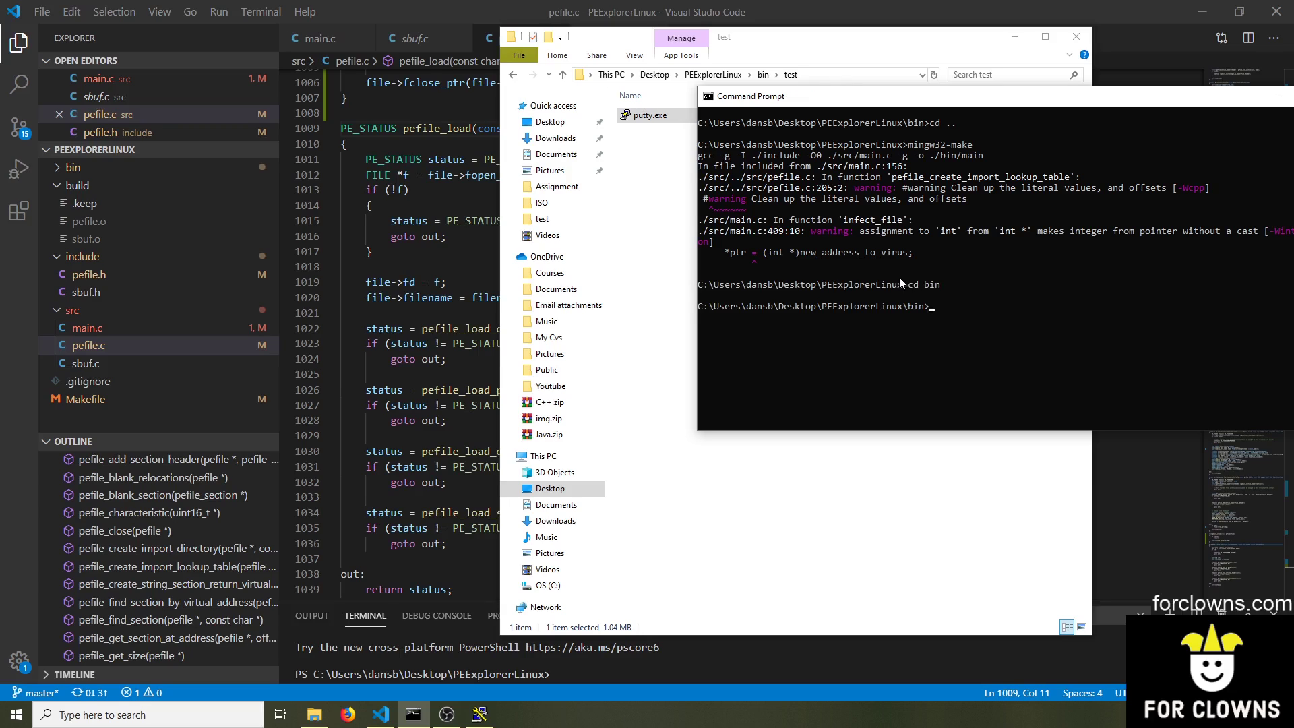
type("gcc example.c -o example")
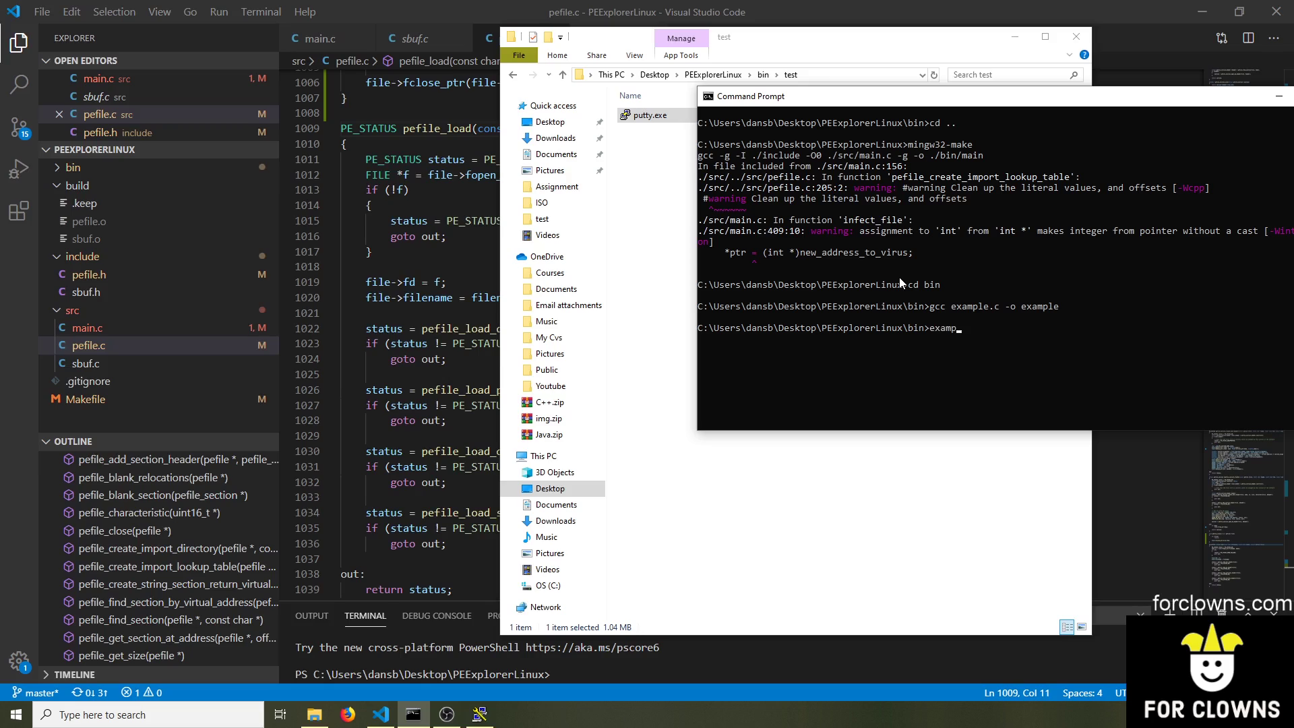
key("Return")
type("m")
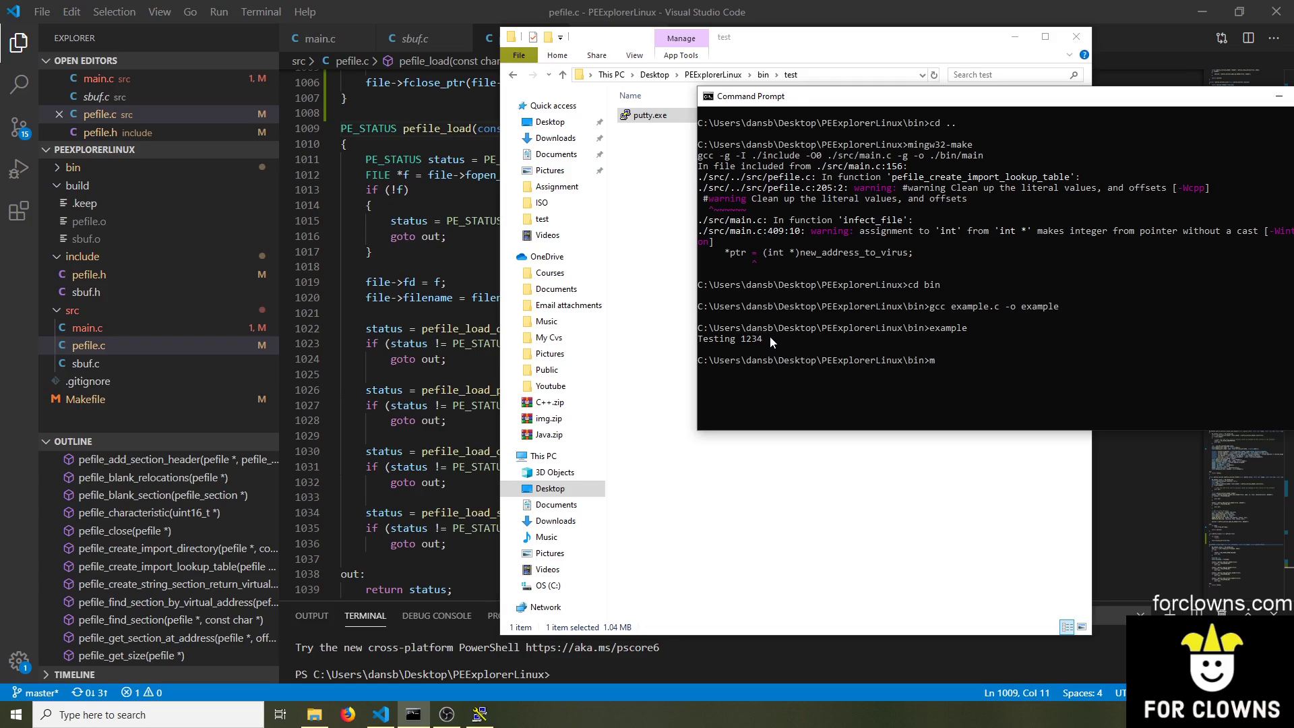
Infect example.exe with 'main.exe ./example.exe' and enter 'example' to run it
type("ain.exe ./ex")
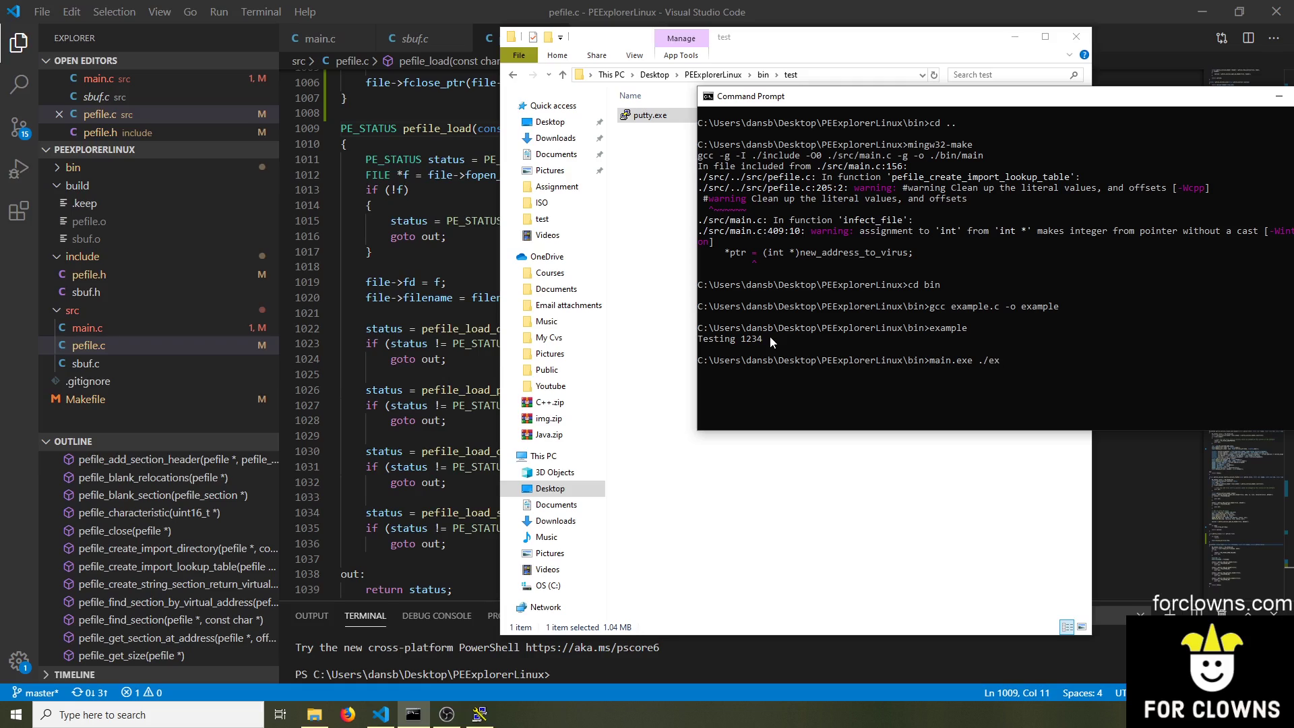
type("ample.exe")
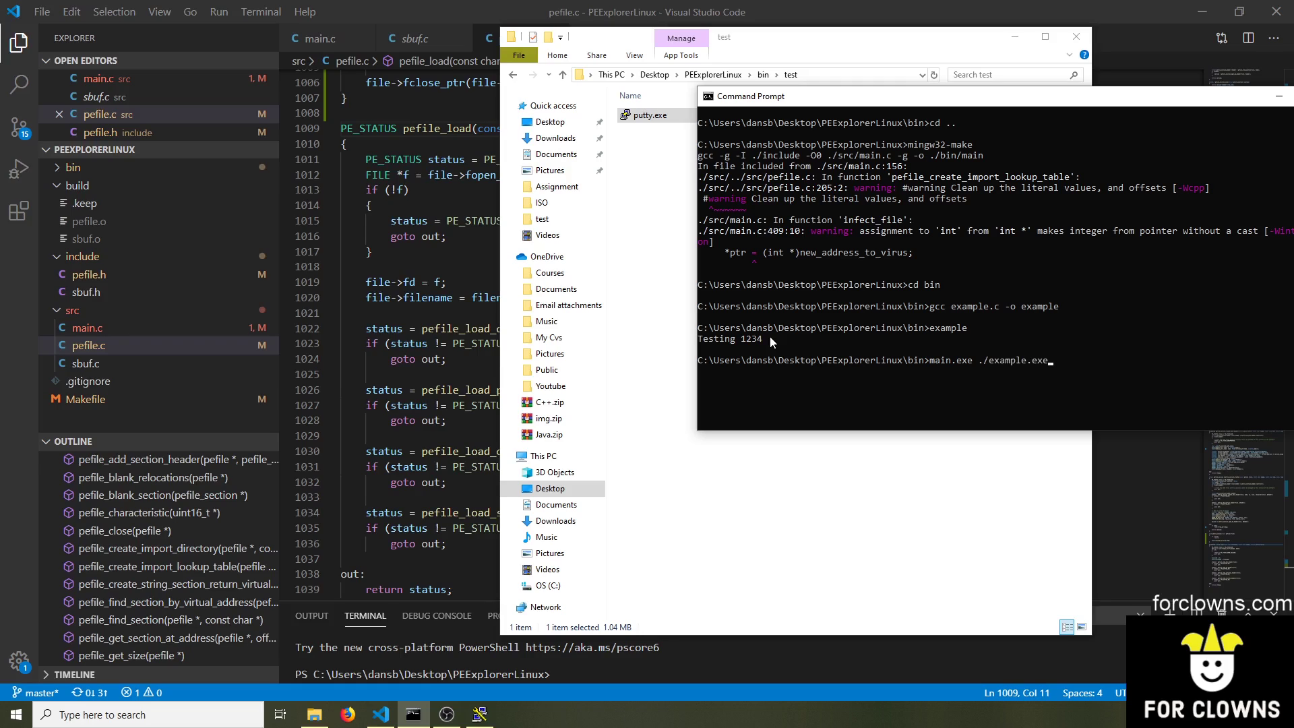
key("Return")
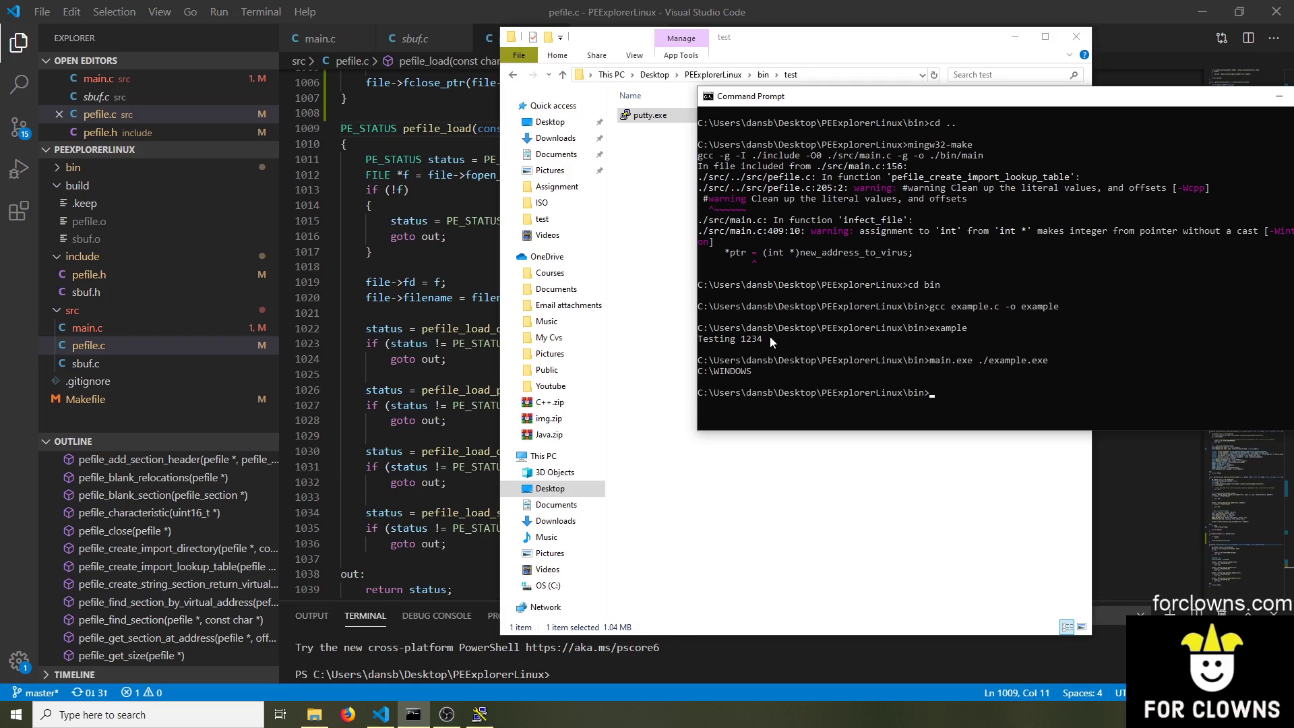
type("example")
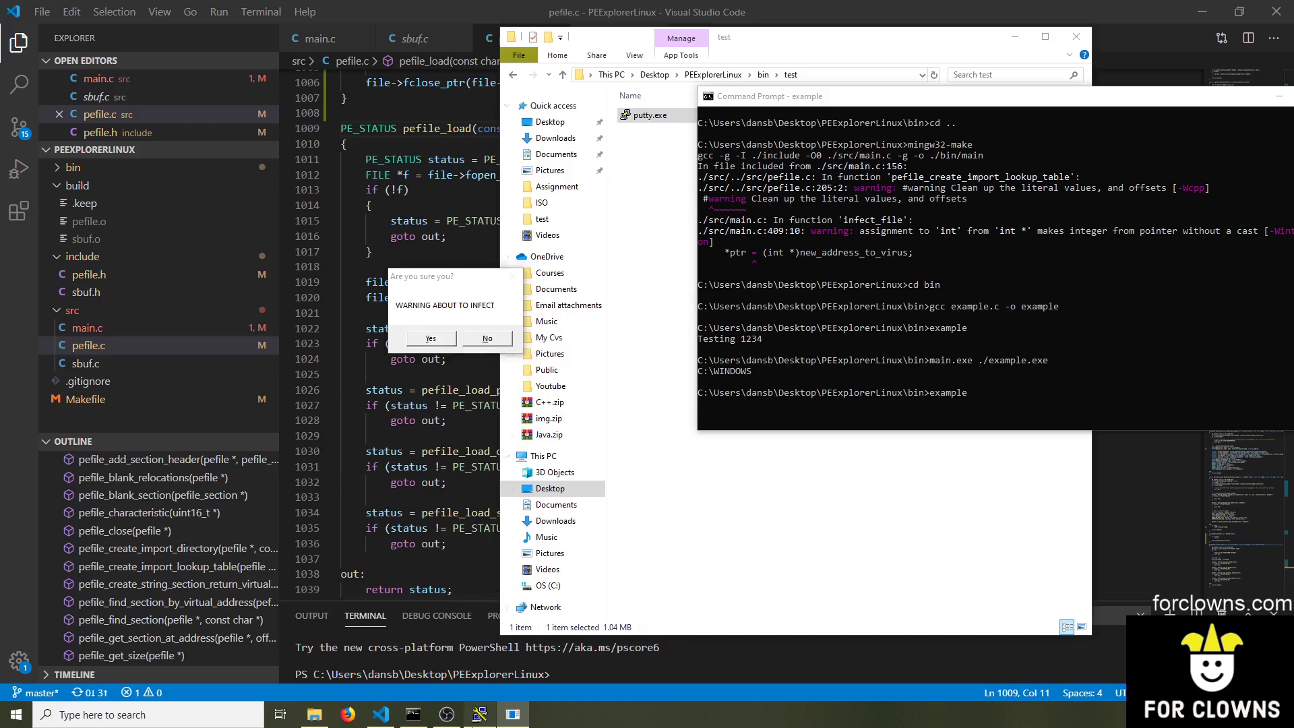
Bring the test folder forward and navigate up to the bin folder
double_click(646, 115)
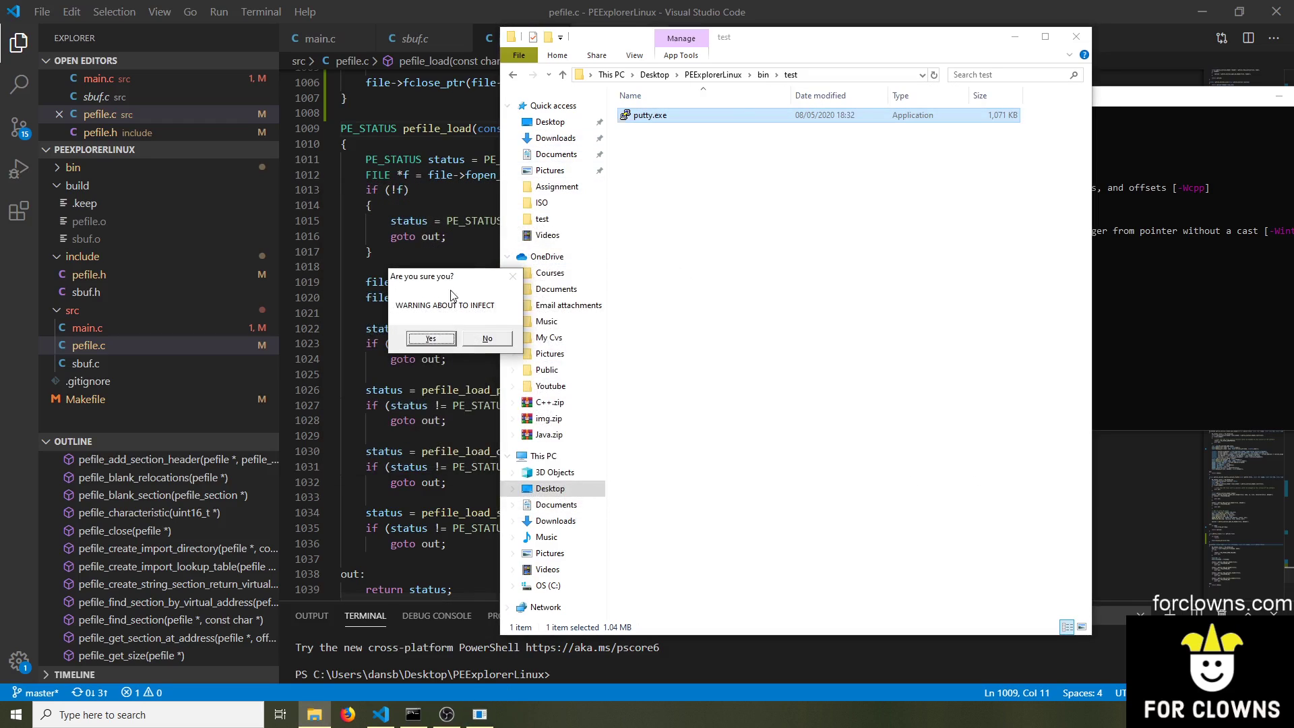
mouse_move(1115, 294)
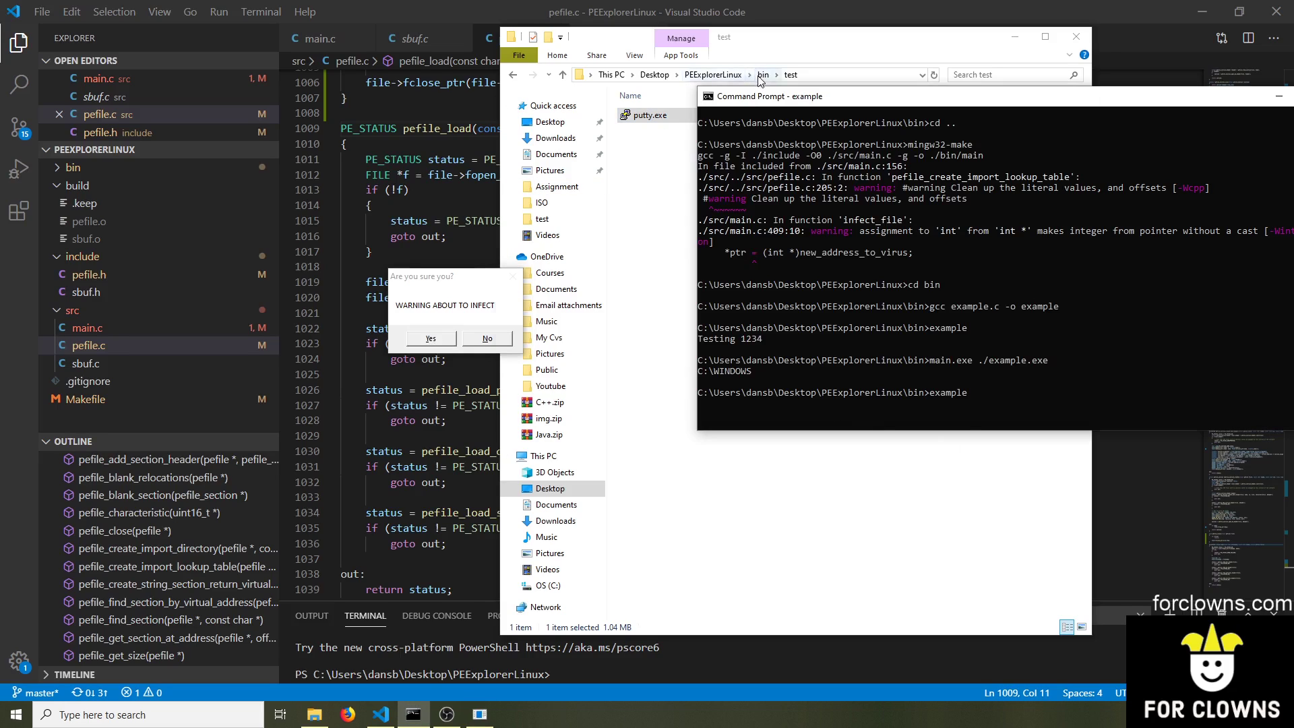
left_click(763, 74)
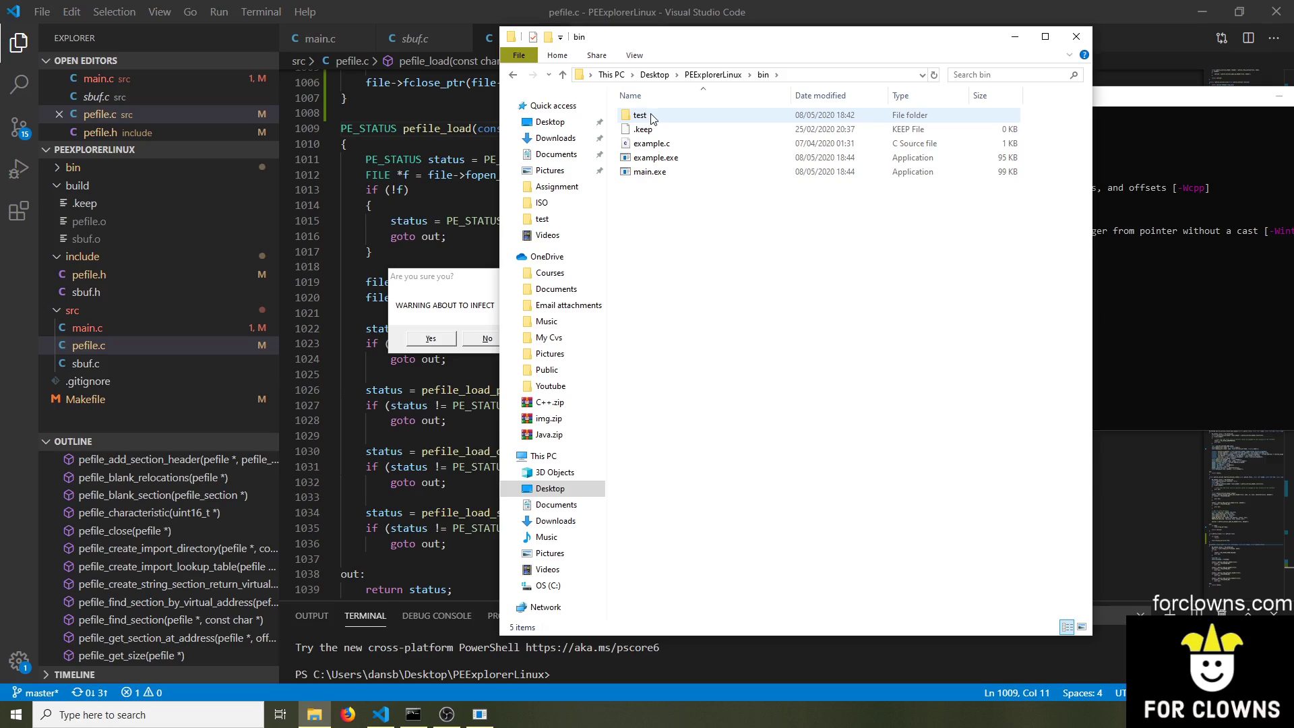
left_click(653, 143)
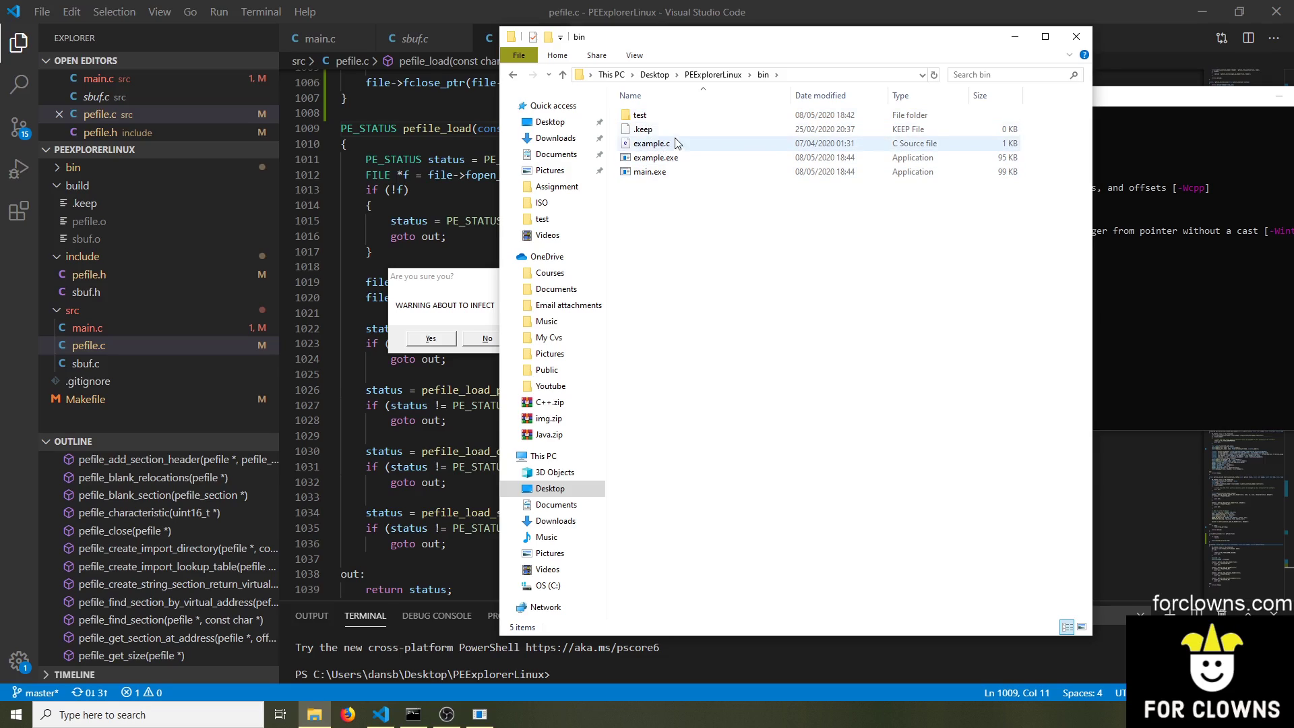
mouse_move(639, 115)
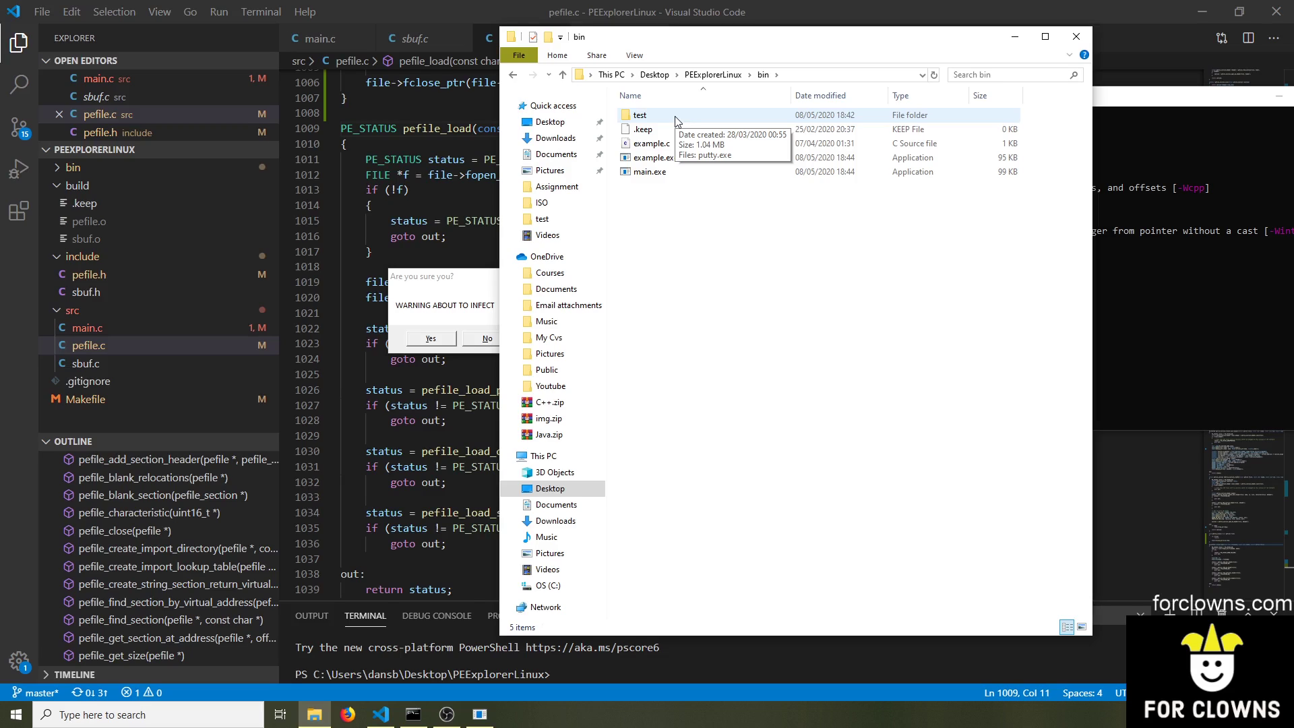
mouse_move(639, 115)
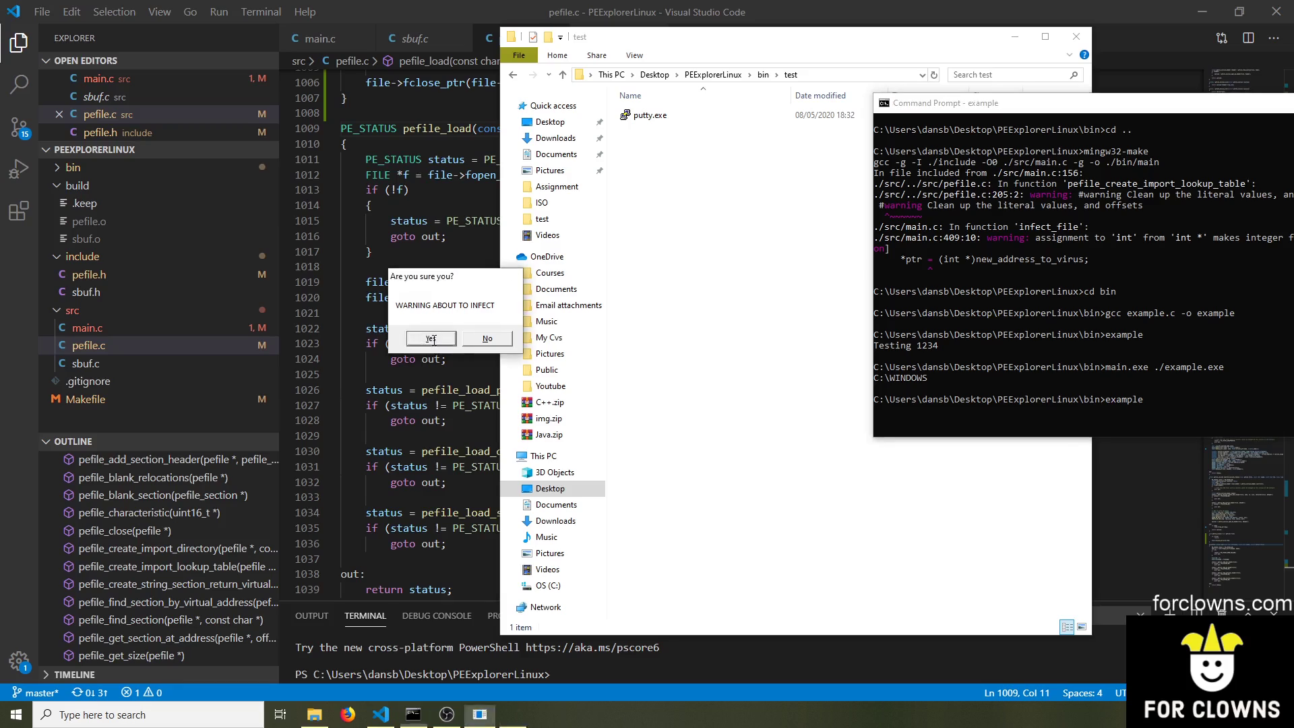
Accept the infection warning and dismiss the ./test/putty.exe target message
left_click(430, 338)
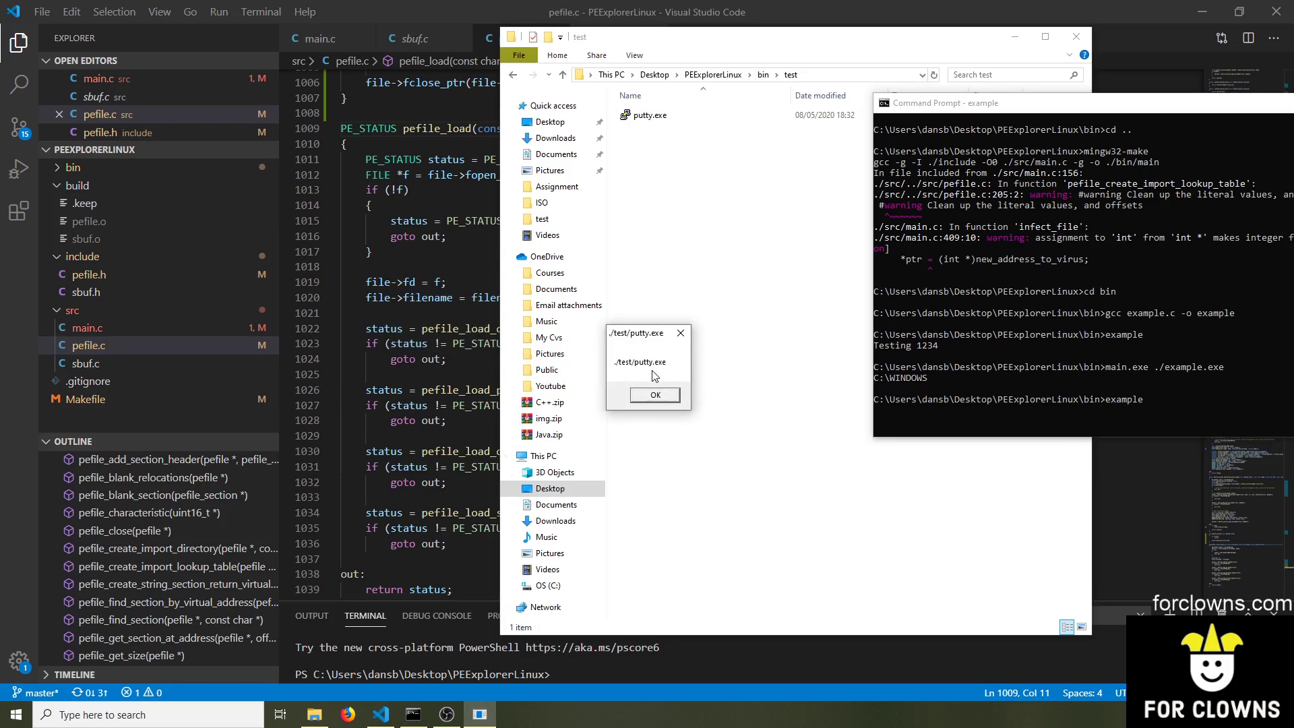
mouse_move(669, 388)
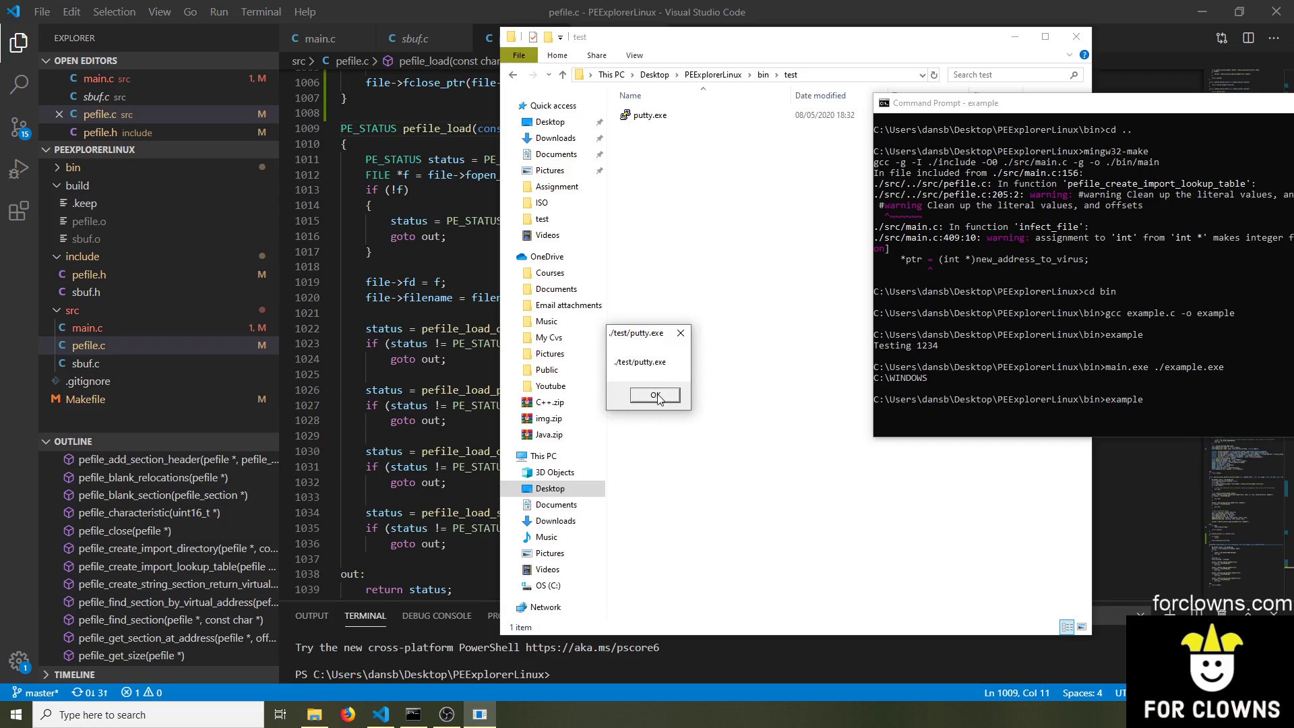
left_click(654, 395)
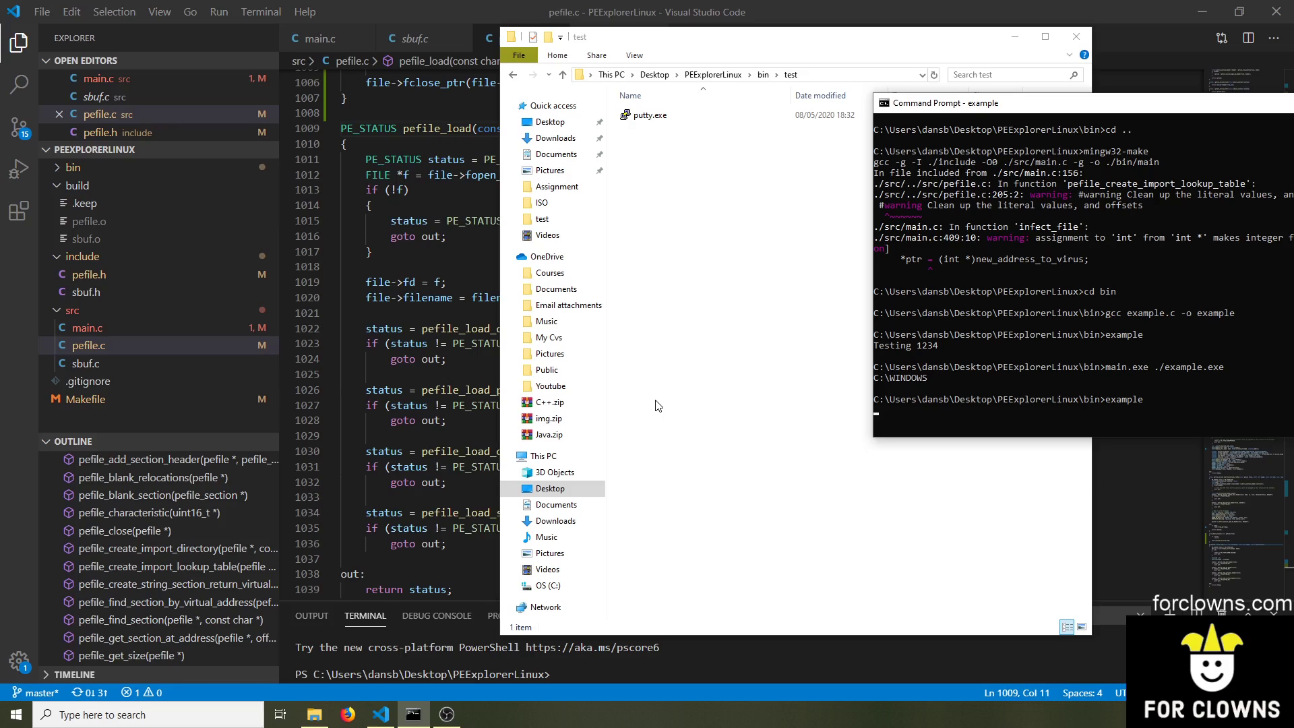
Launch the infected putty.exe, decline its warning and close PuTTY
left_click(648, 114)
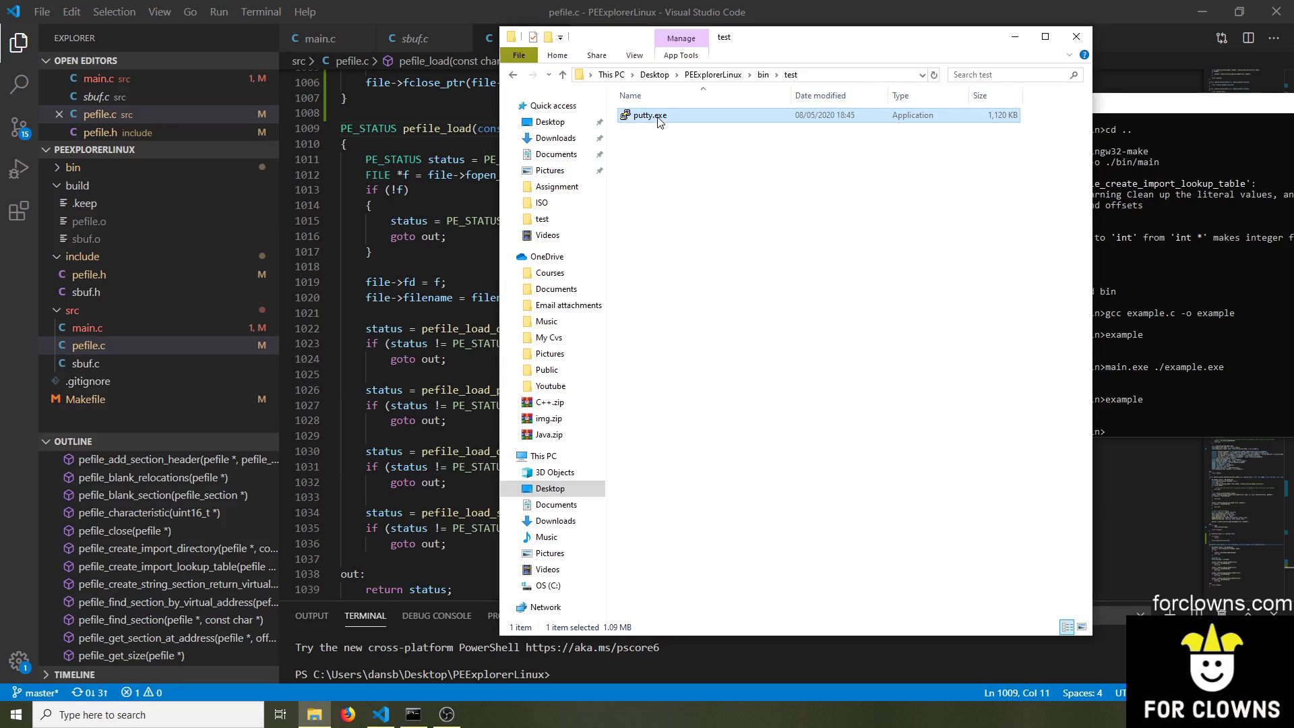
double_click(648, 115)
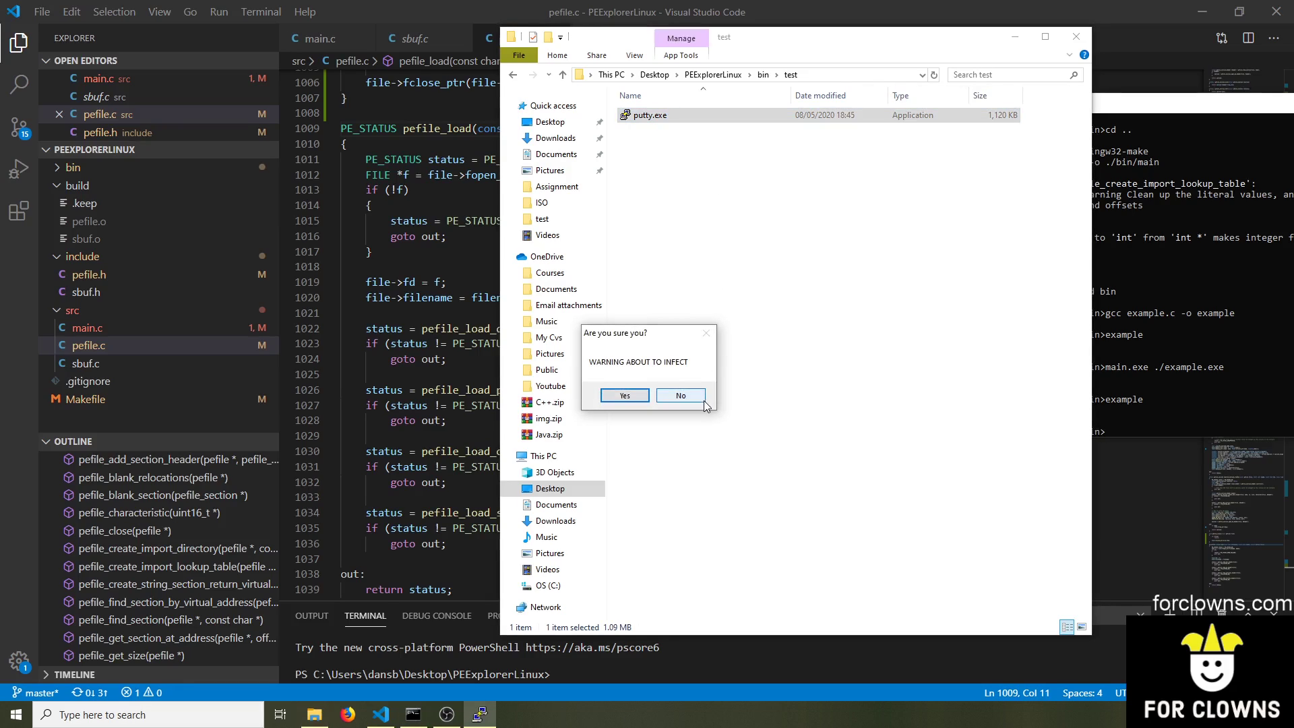
left_click(623, 395)
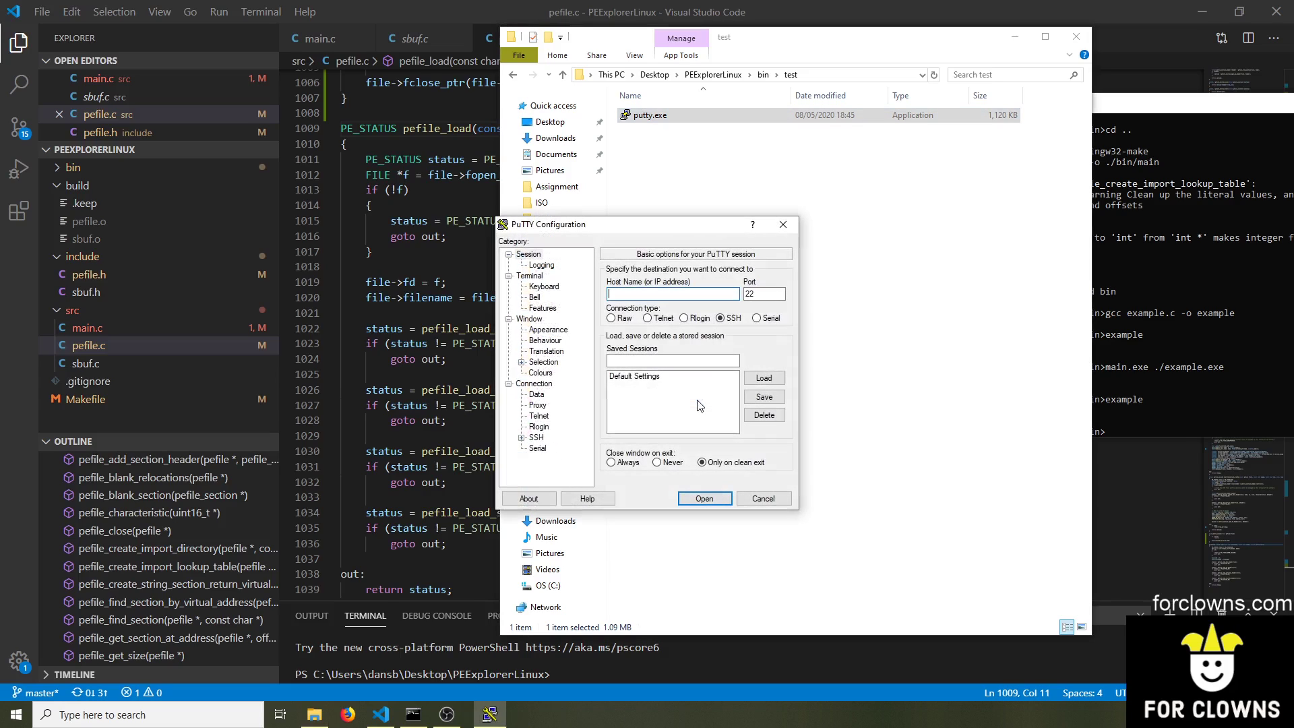
left_click(762, 498)
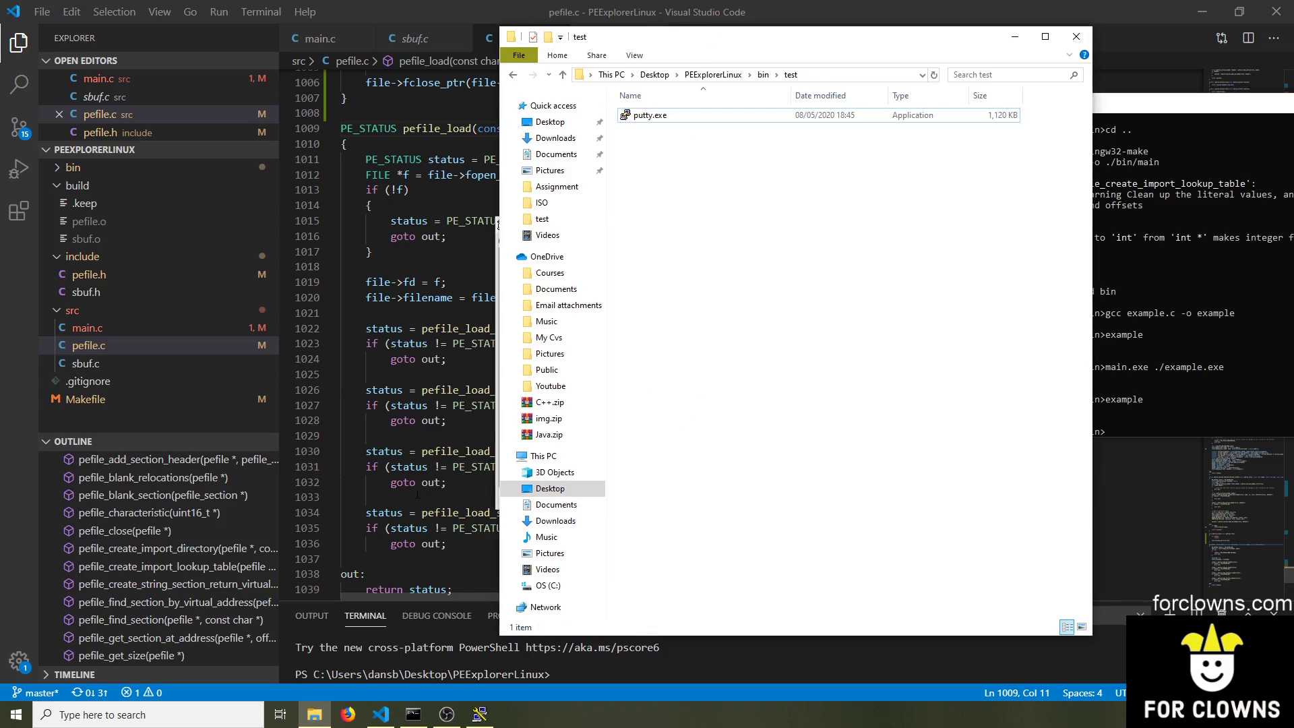
Launch putty.exe again, agree to the infection warning and close PuTTY Configuration
left_click(650, 115)
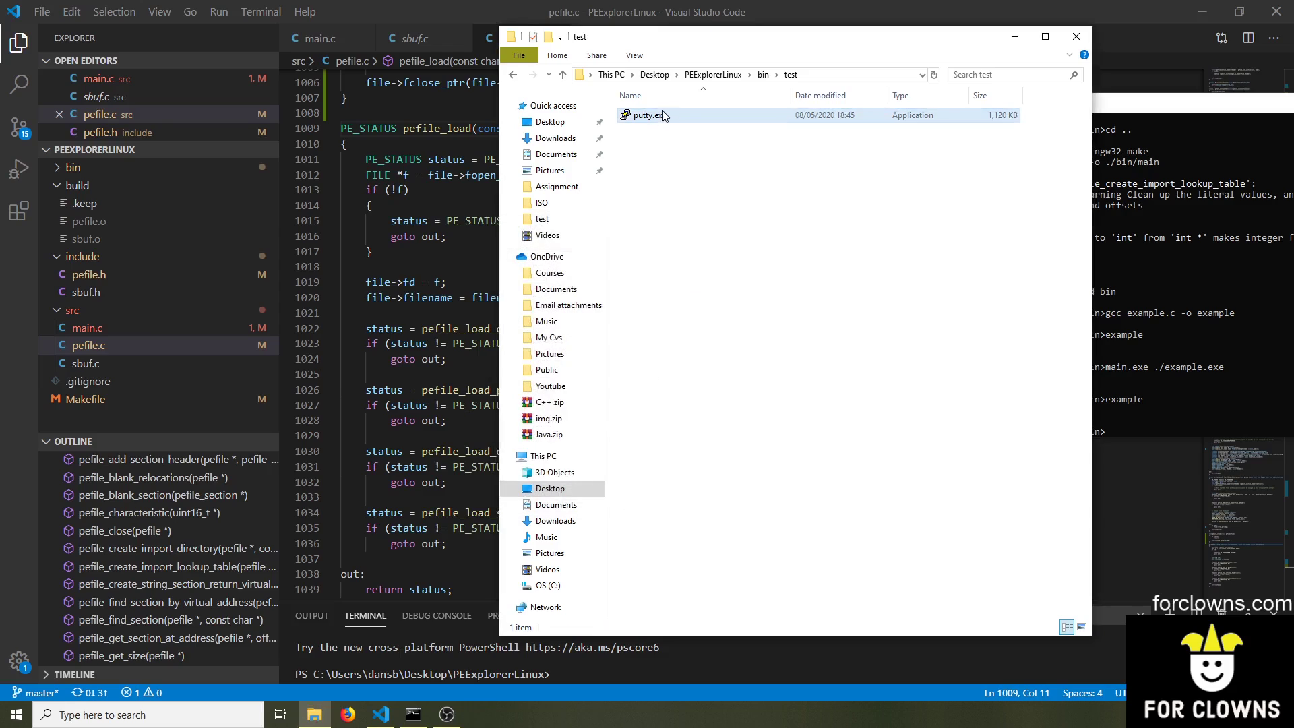
double_click(648, 115)
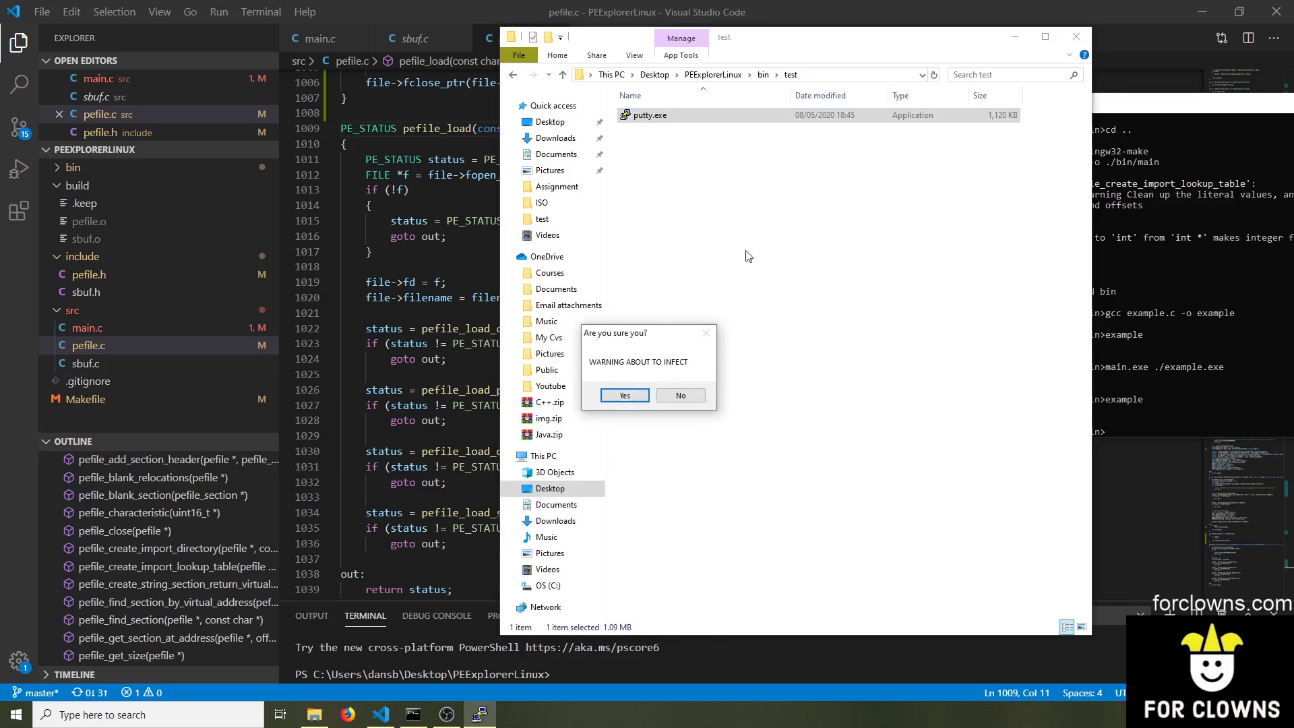
left_click(623, 395)
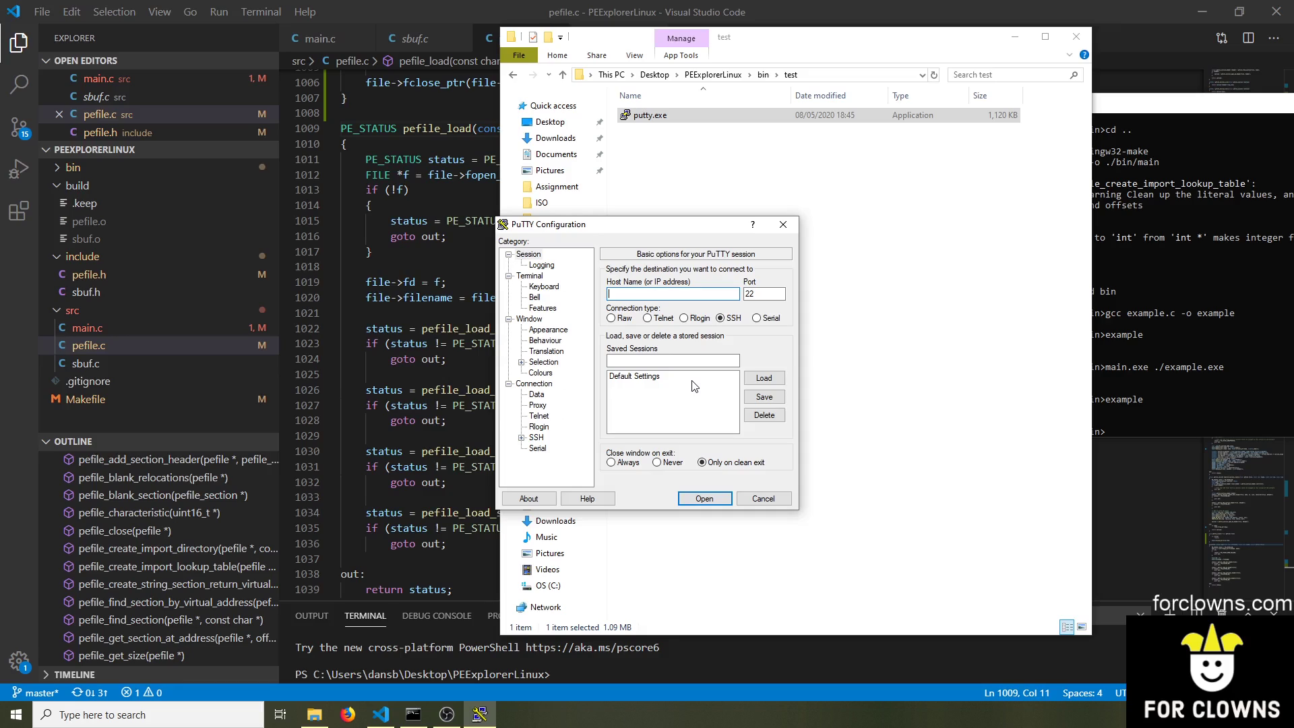
mouse_move(698, 380)
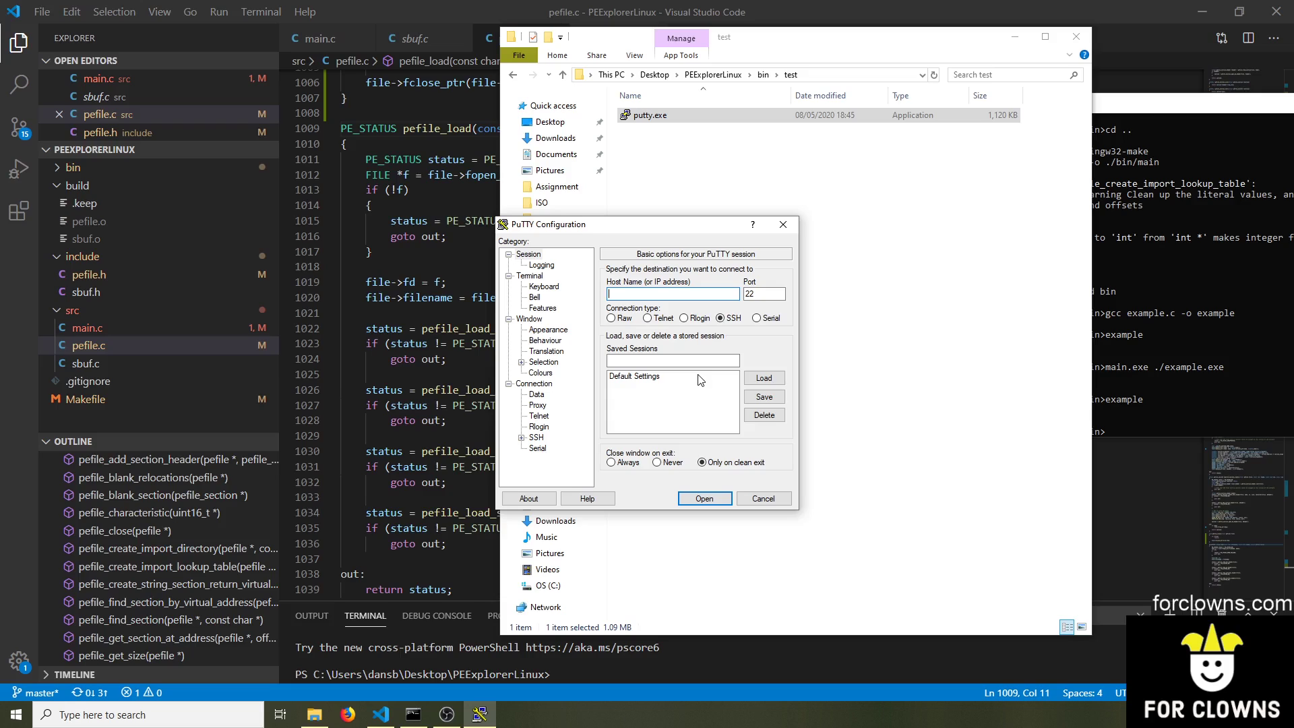
left_click(762, 497)
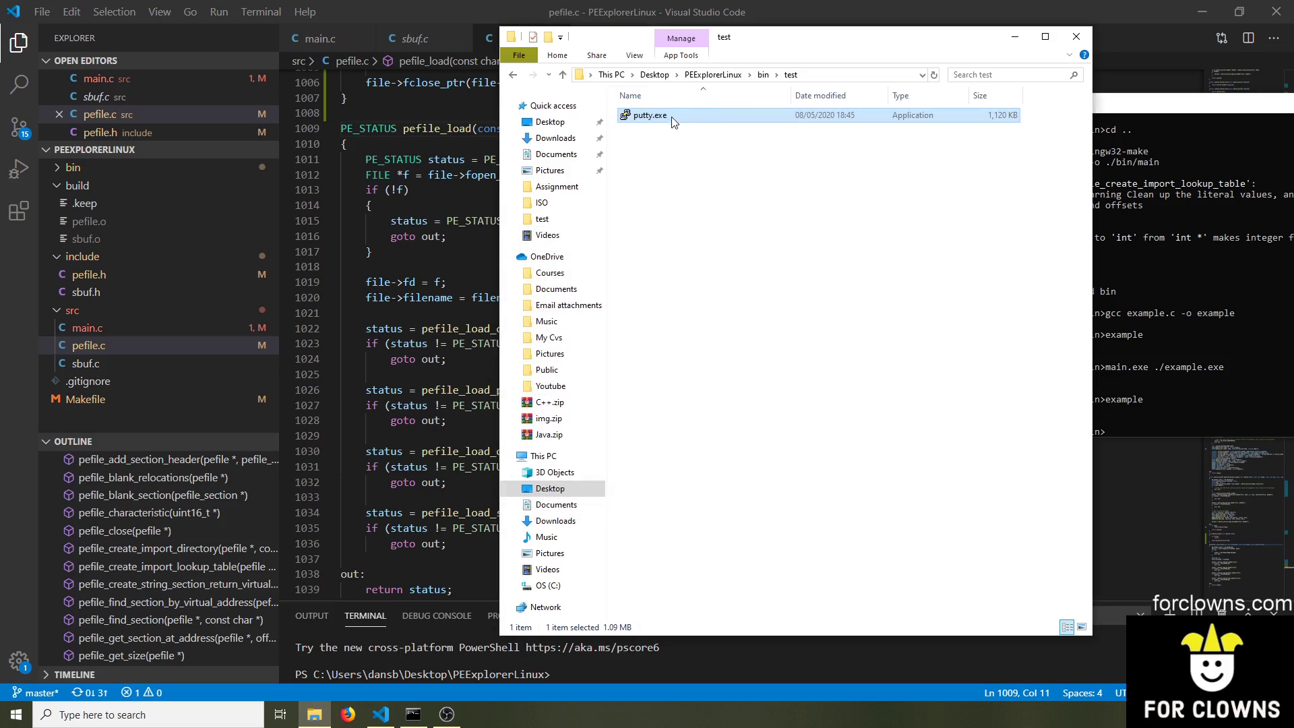
mouse_move(678, 218)
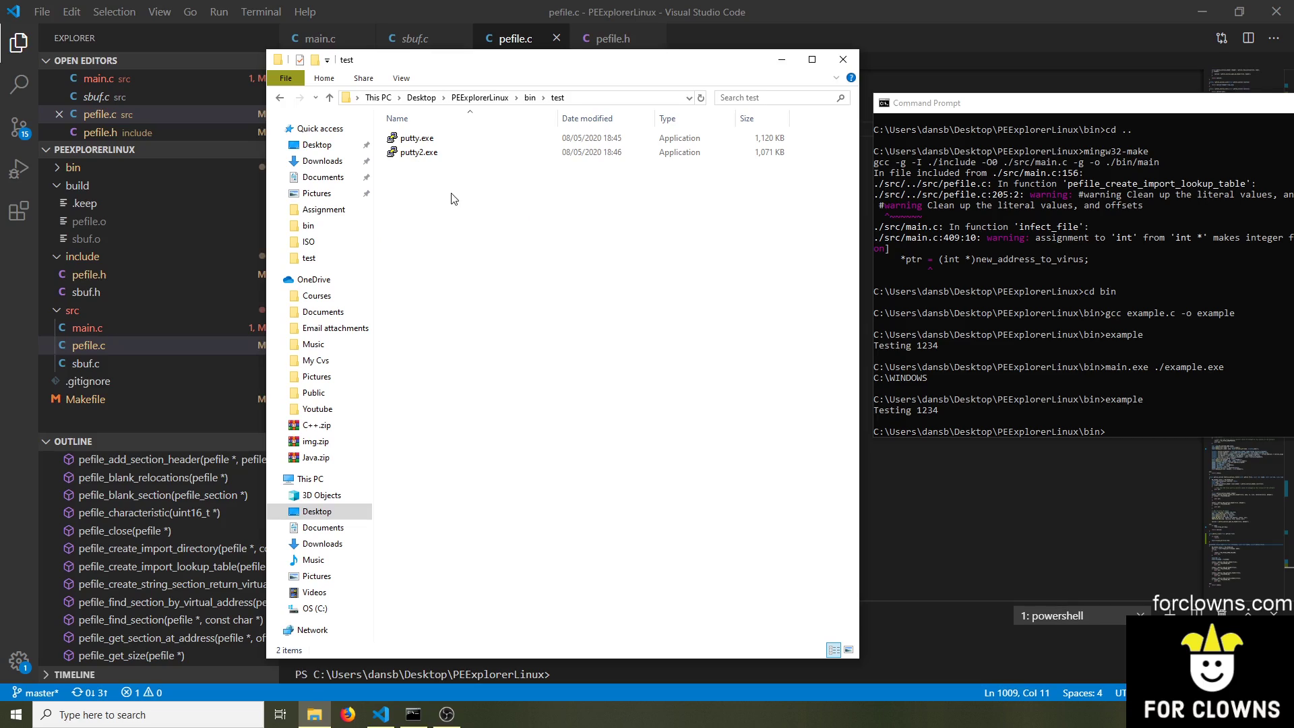
Run putty2.exe which opens PuTTY without warning, close it, and decline putty.exe's warning
left_click(416, 152)
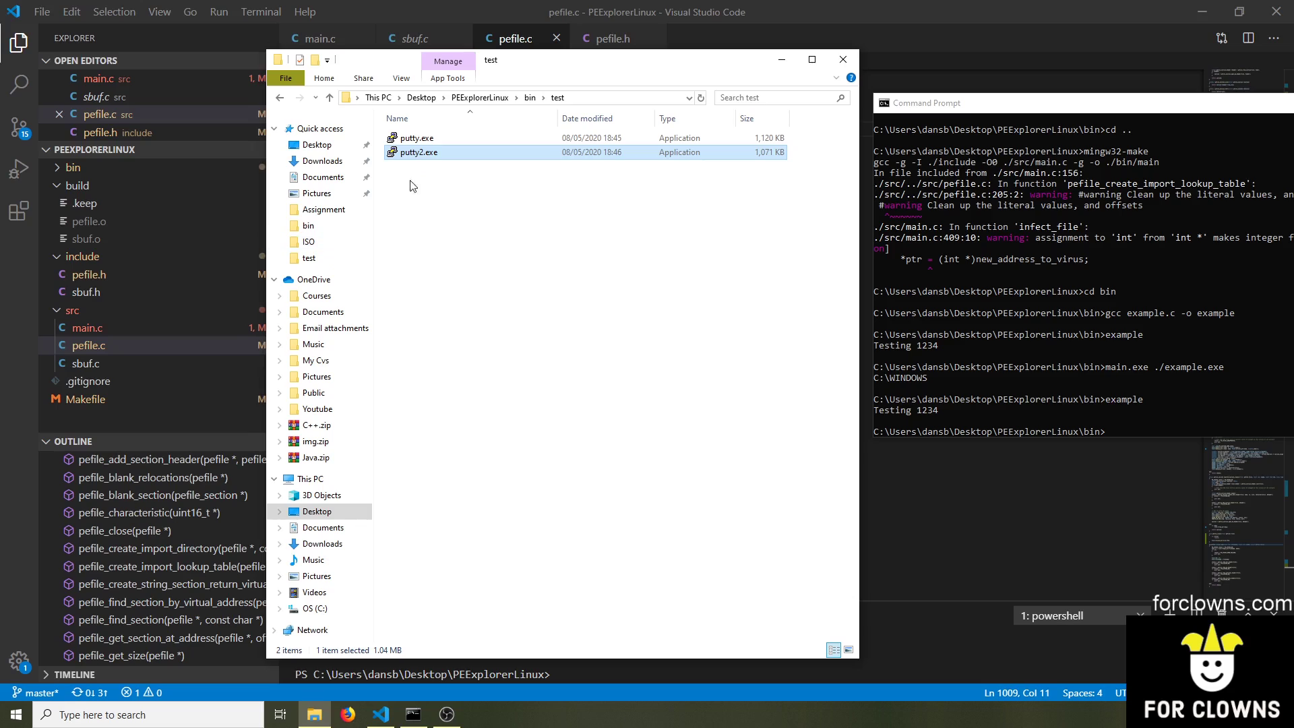
double_click(418, 153)
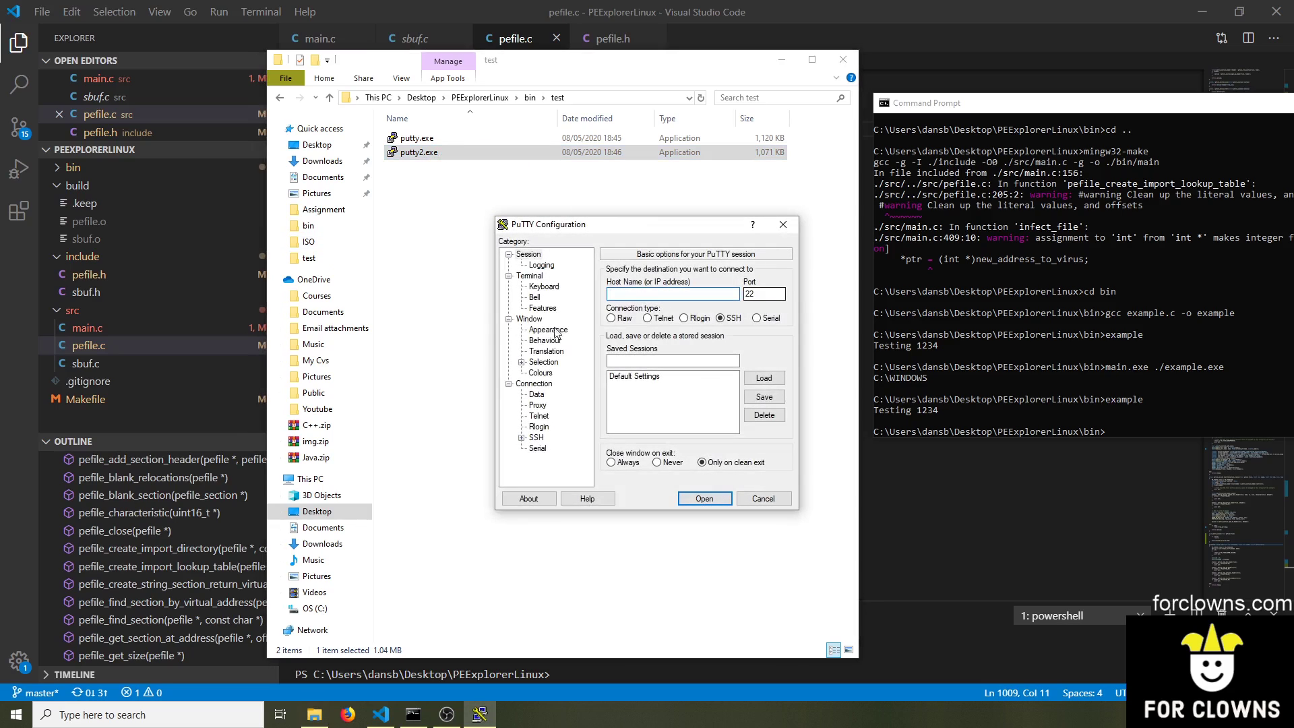
left_click(704, 499)
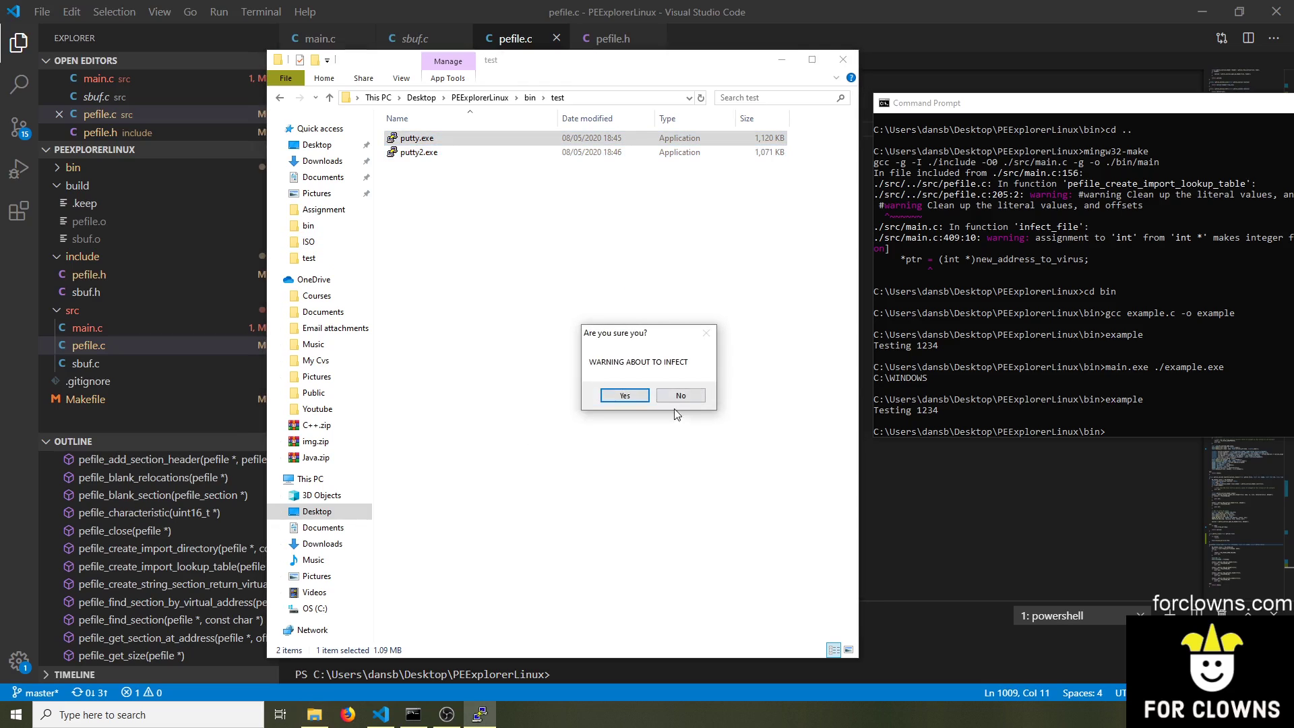
left_click(680, 395)
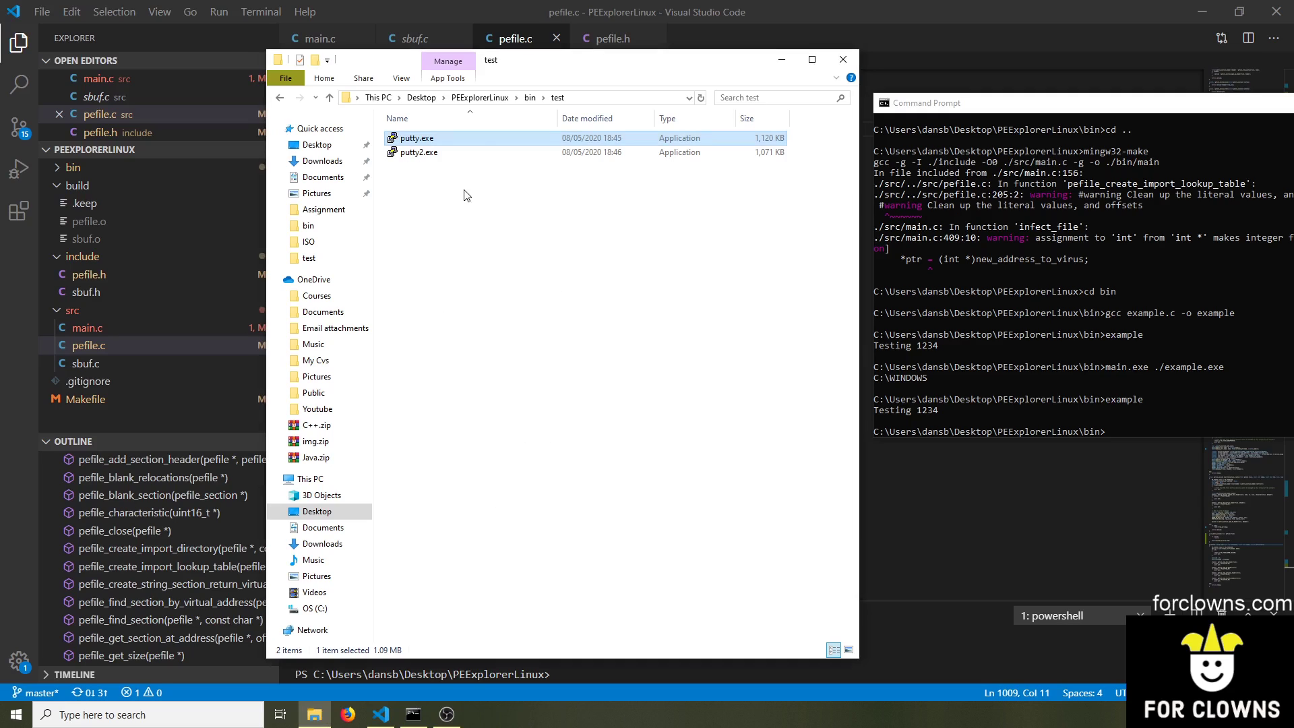
left_click(453, 206)
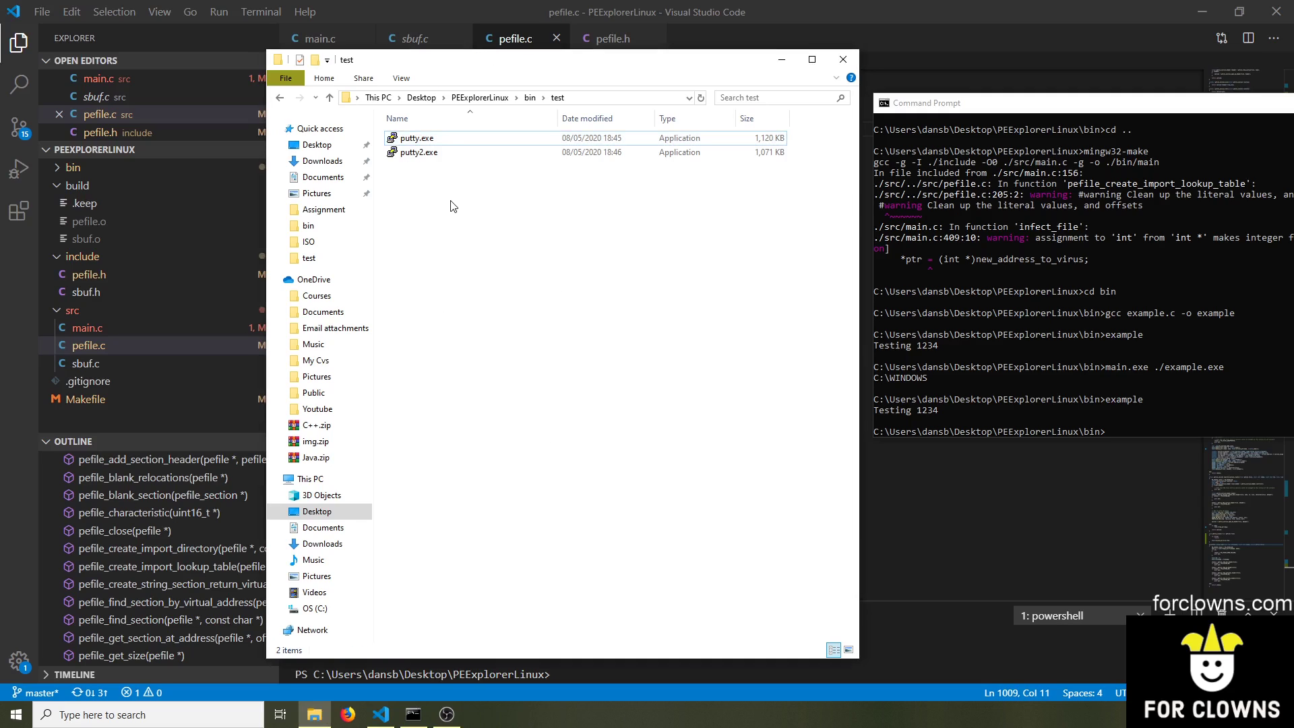
mouse_move(425, 183)
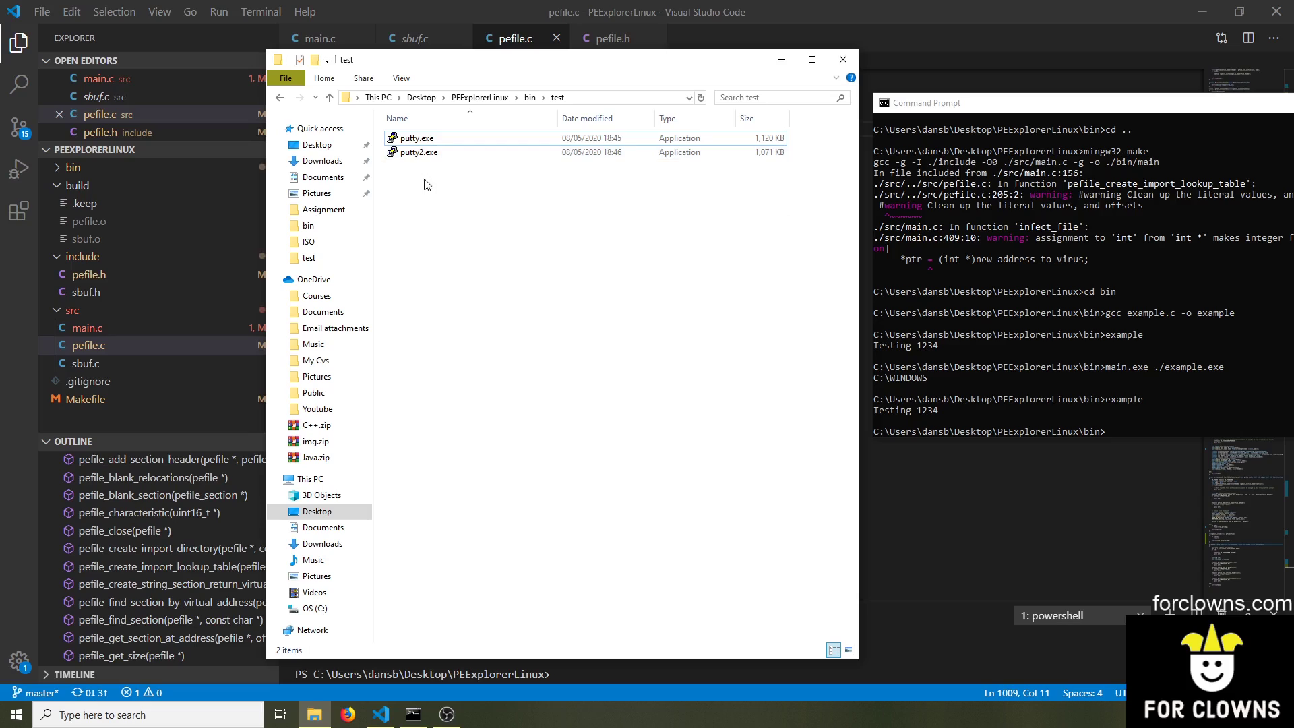
mouse_move(417, 178)
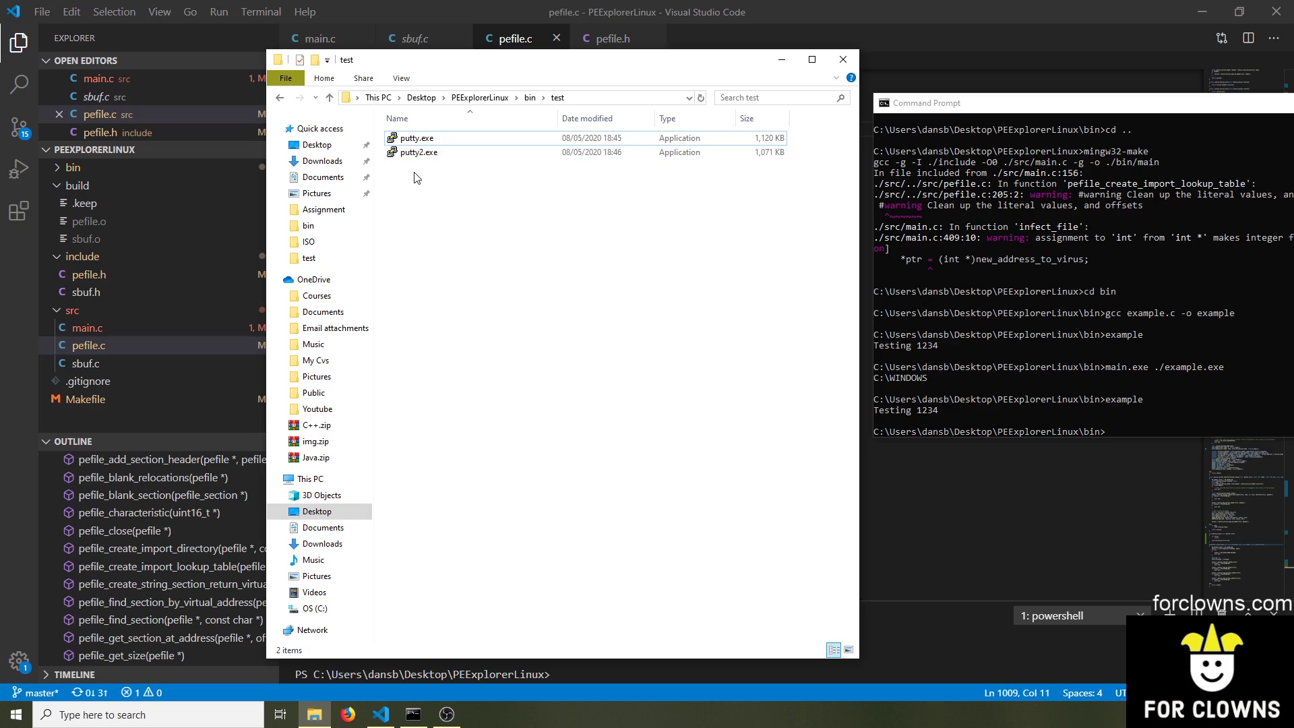
Load putty2.exe into CFF Explorer and inspect its .data and .text section headers
right_click(415, 153)
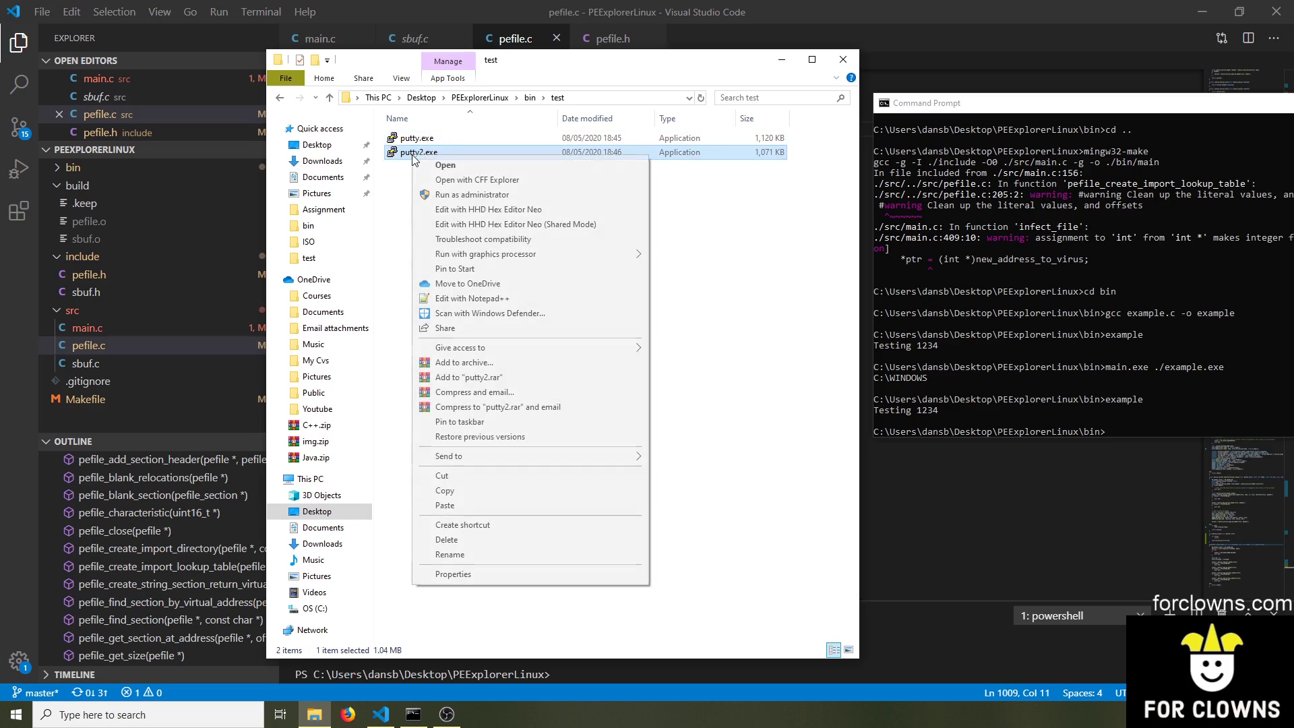
left_click(477, 179)
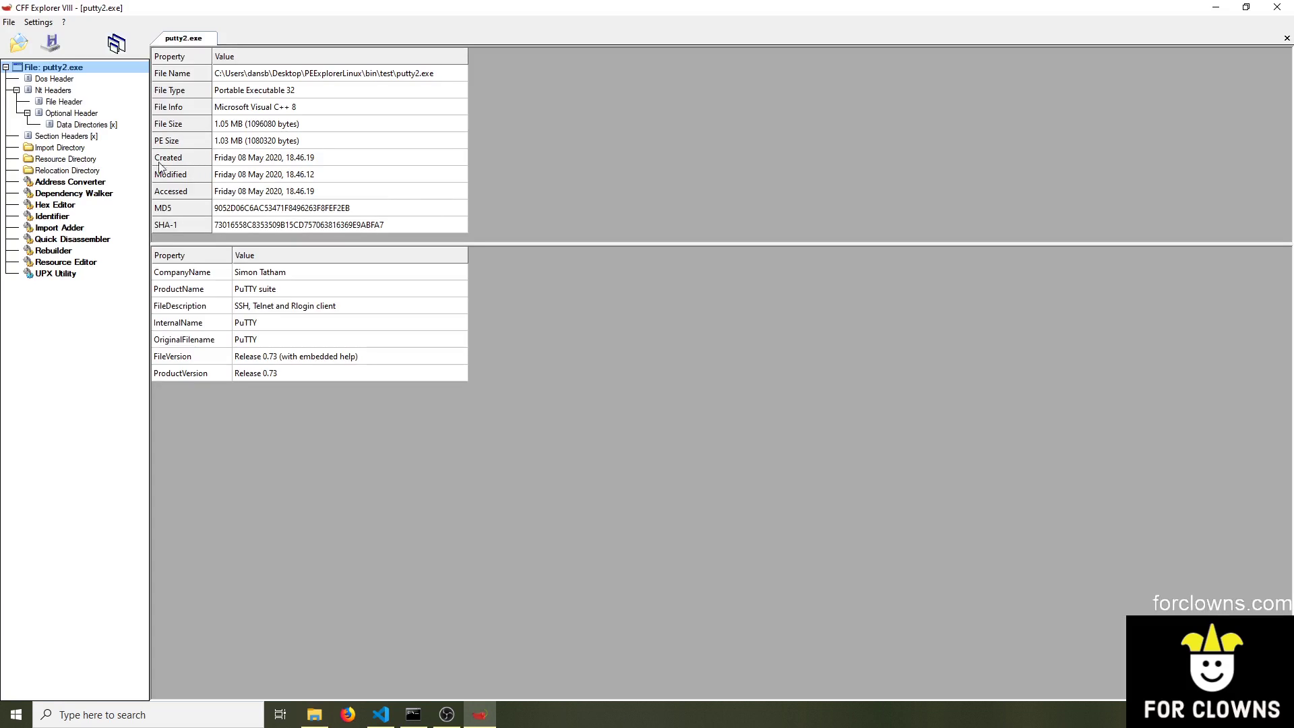
left_click(65, 136)
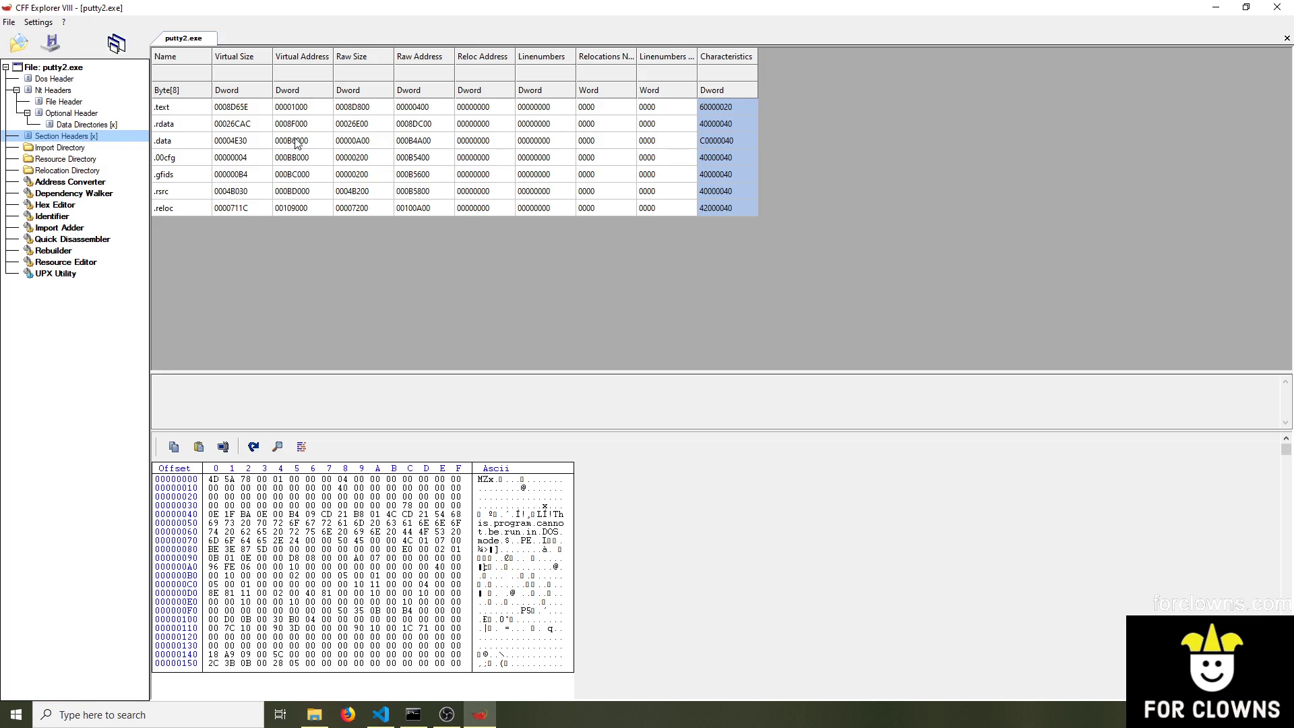
left_click(164, 208)
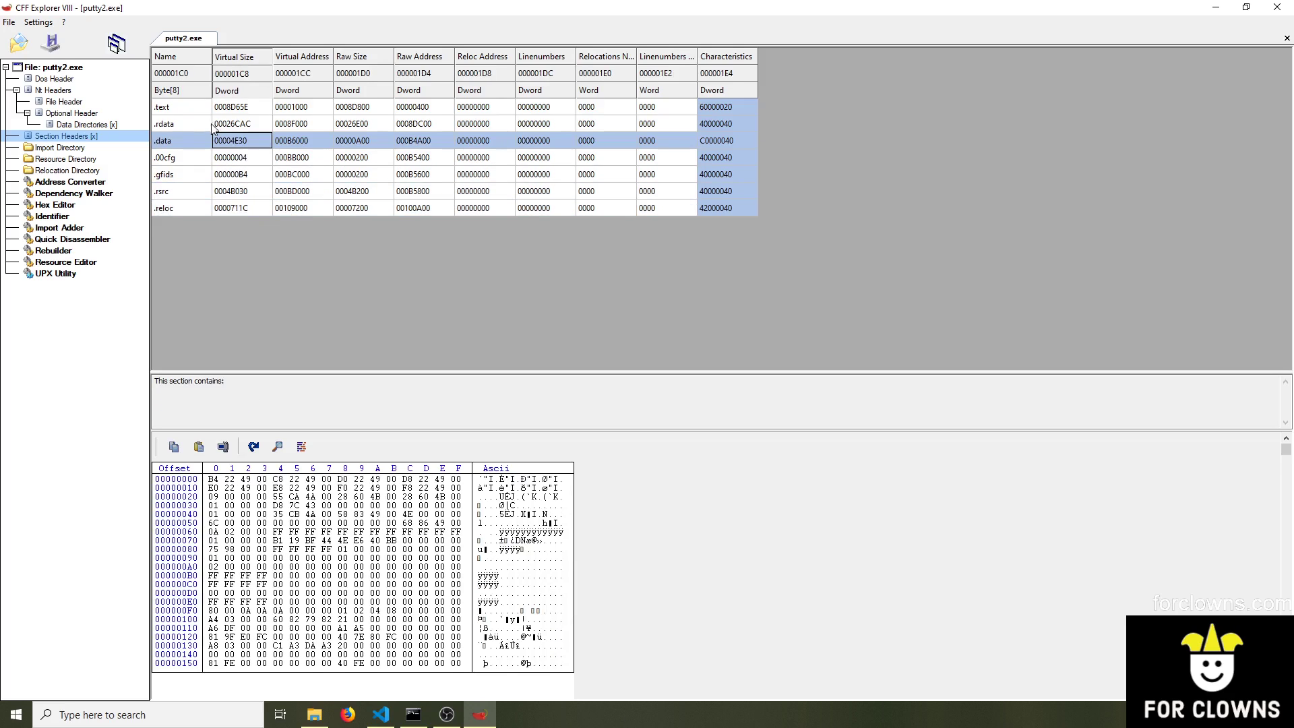
left_click(174, 106)
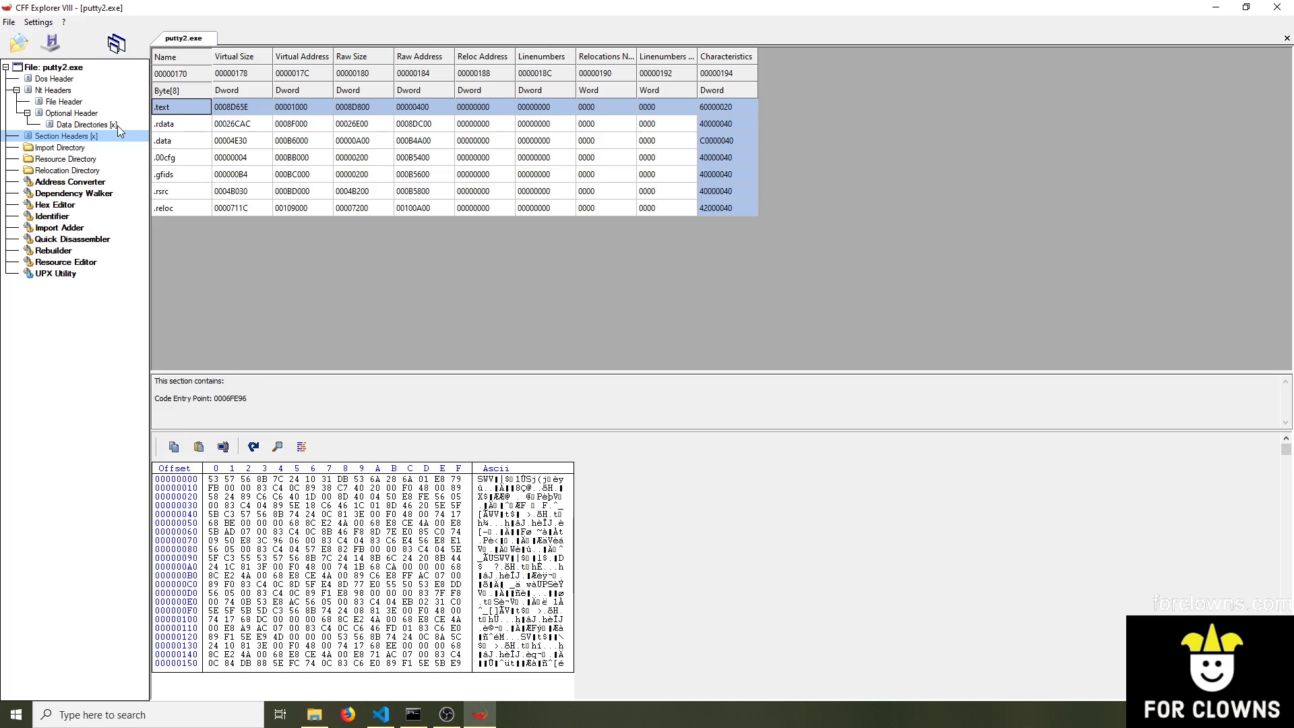
Review the DOS, File and Optional headers, selecting AddressOfEntryPoint 0006FE96 for editing
left_click(52, 78)
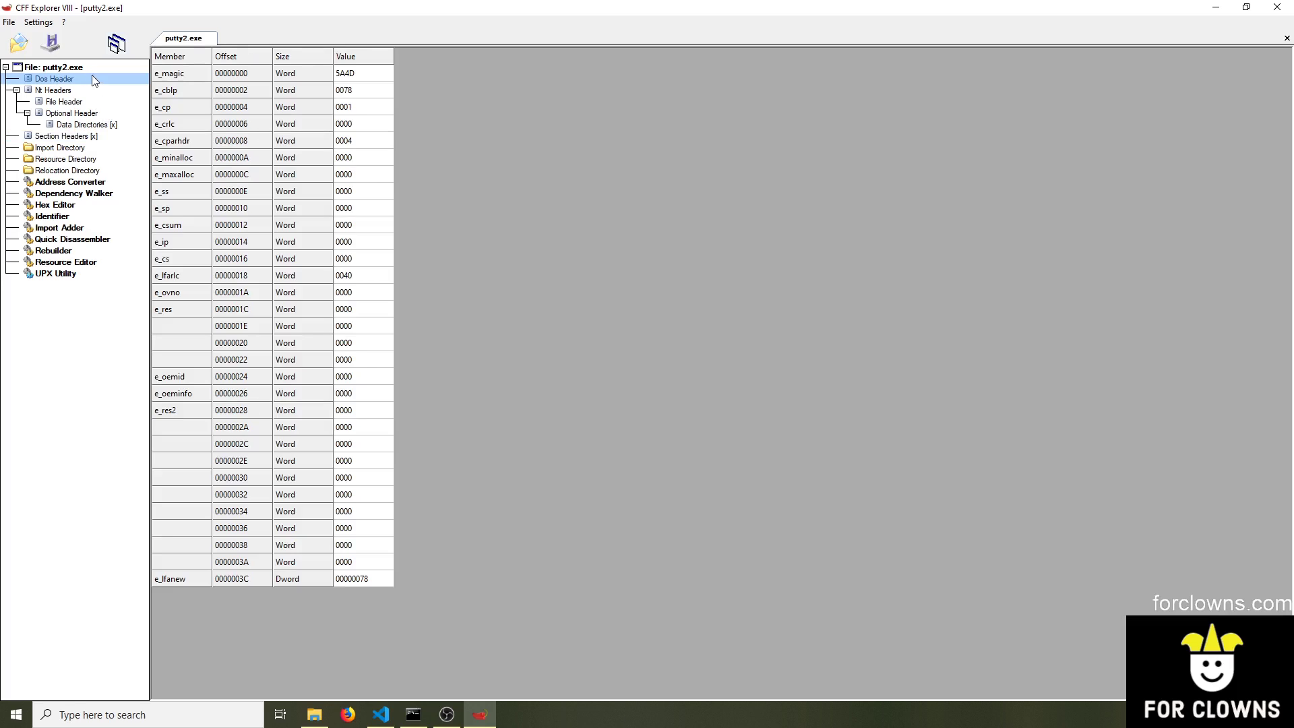
left_click(64, 101)
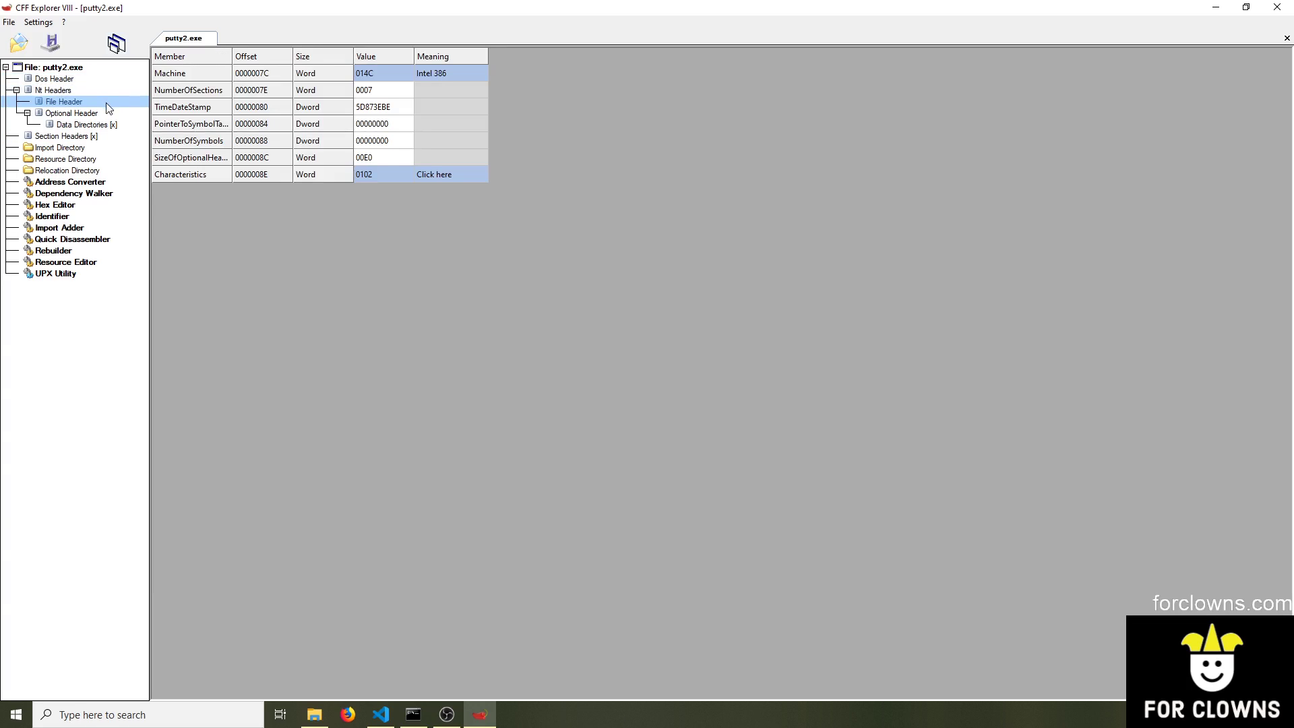
mouse_move(122, 135)
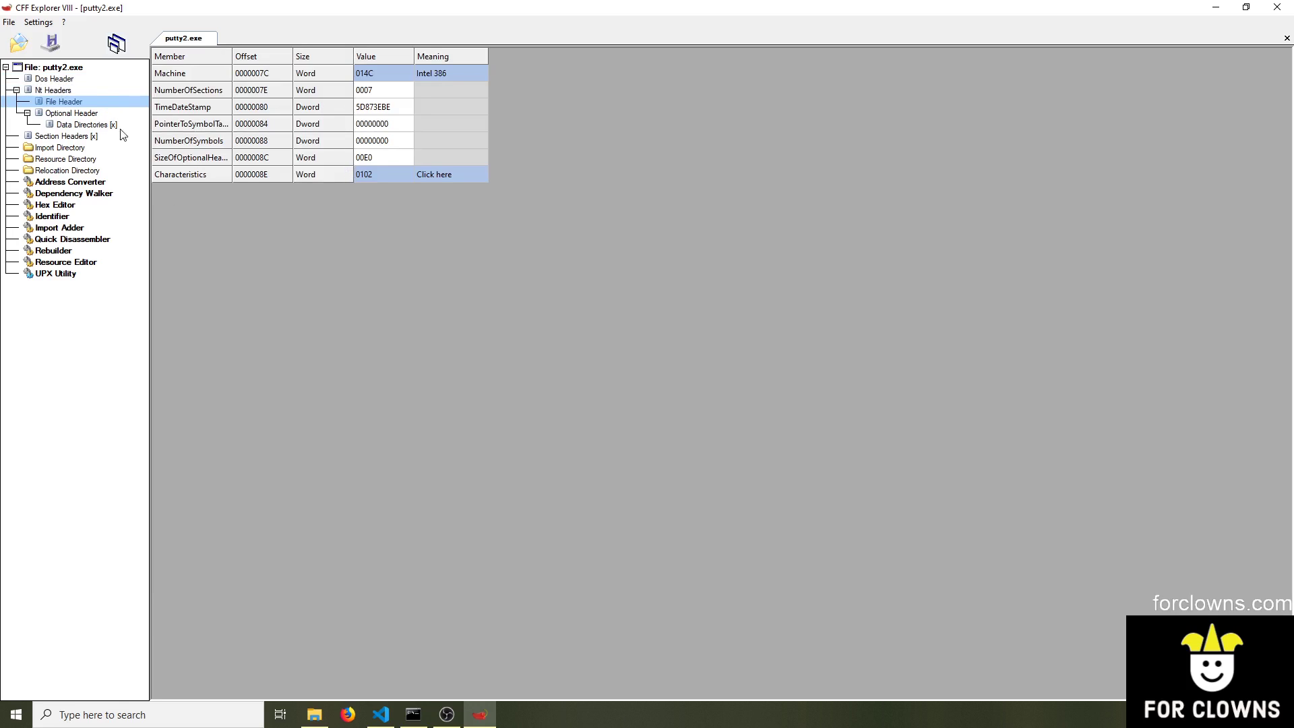
left_click(71, 113)
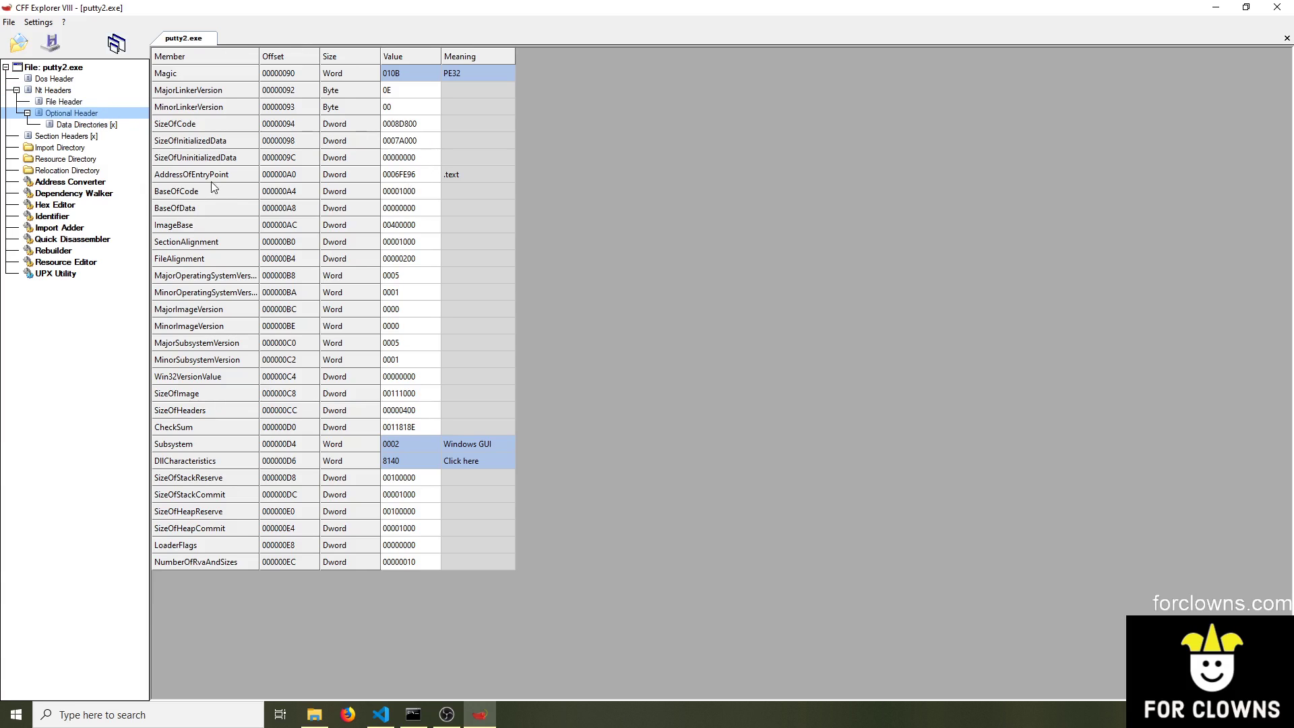
left_click(410, 174)
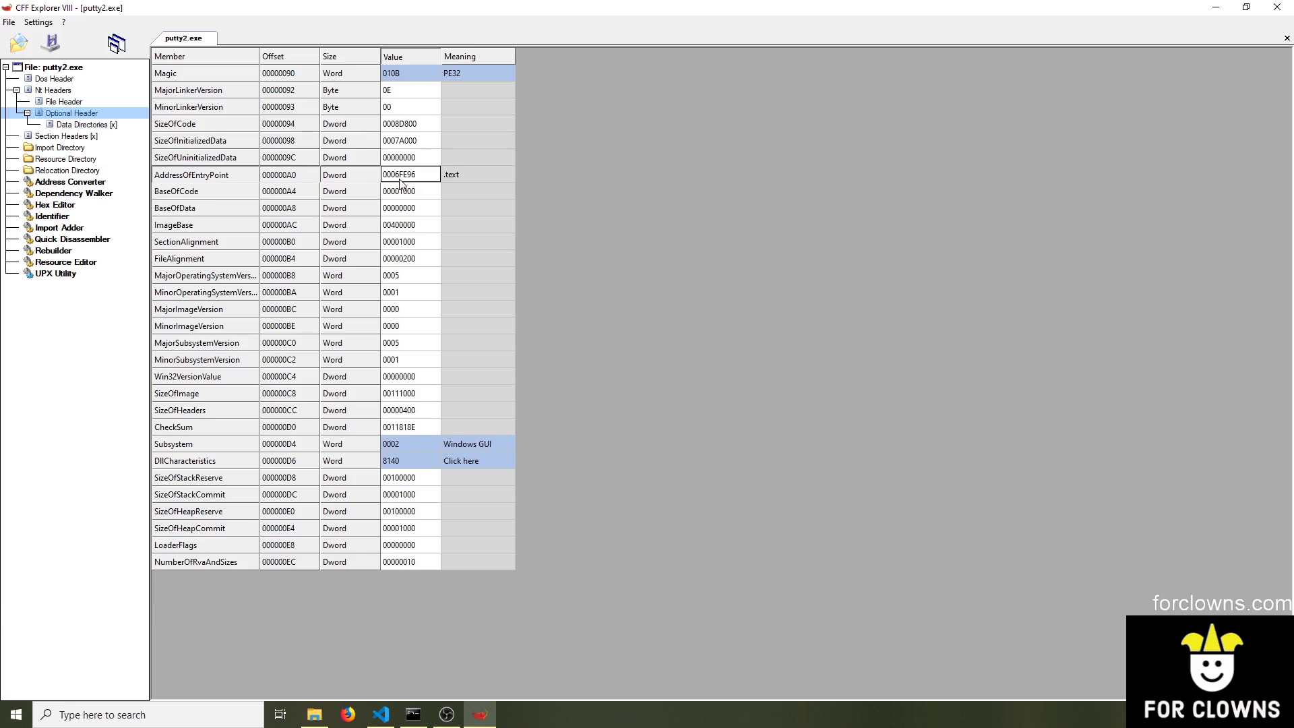
double_click(405, 174)
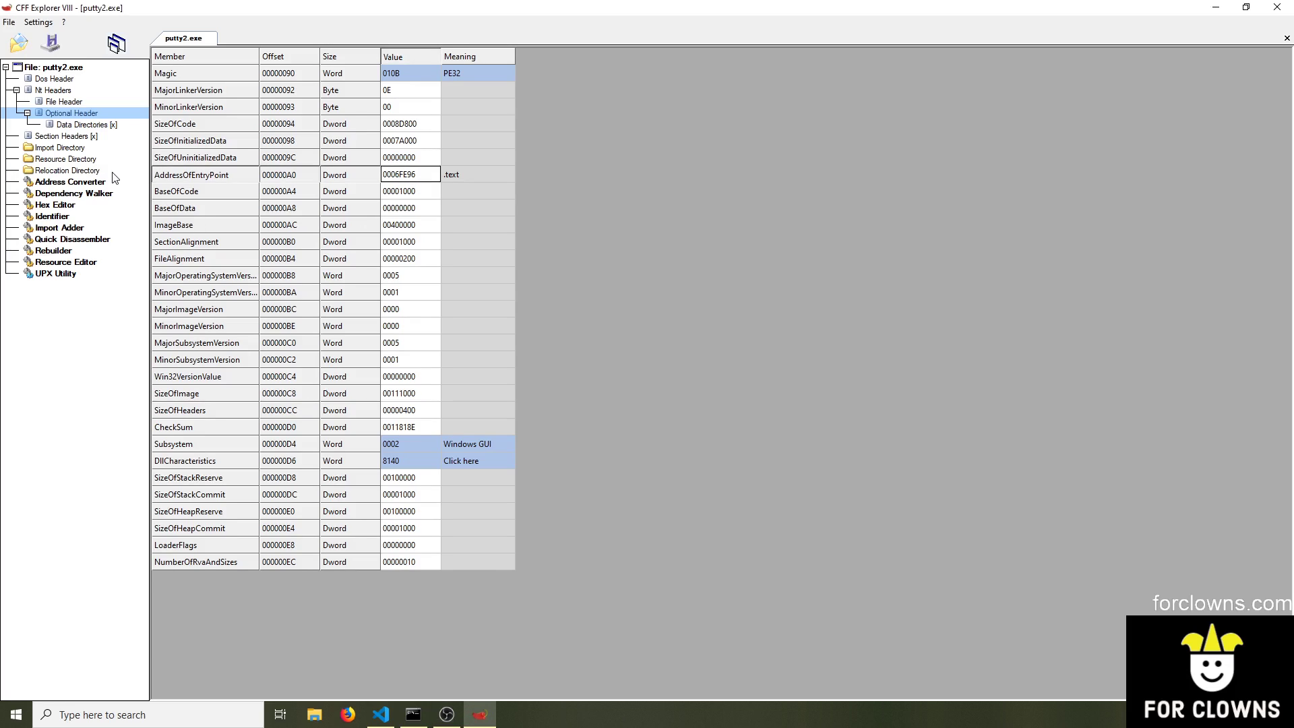
mouse_move(440, 347)
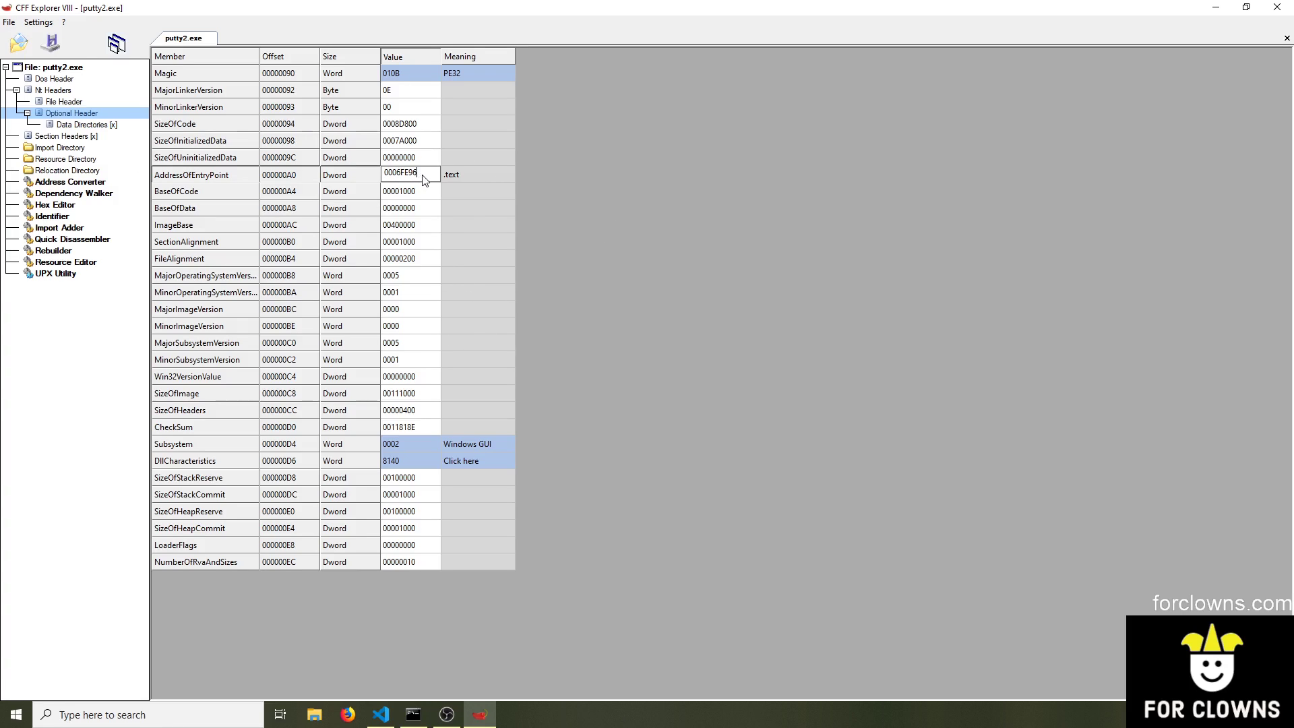
double_click(404, 174)
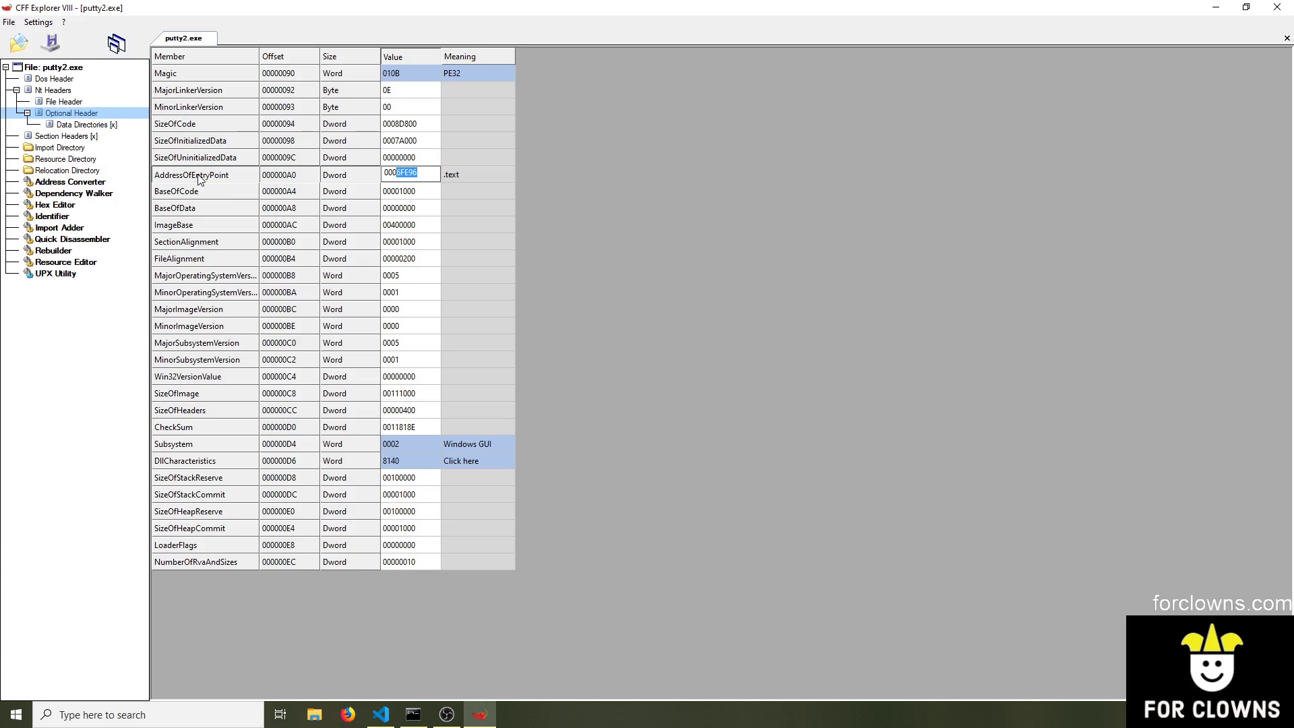
mouse_move(234, 197)
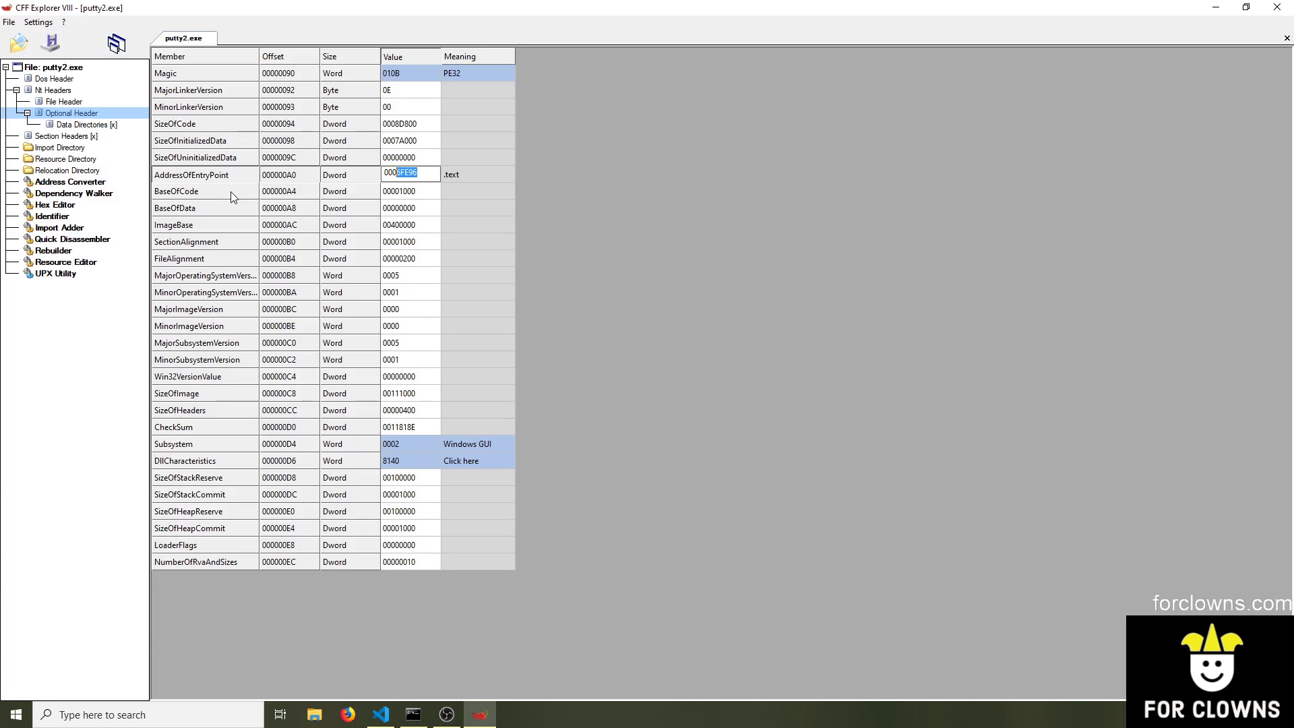
mouse_move(263, 192)
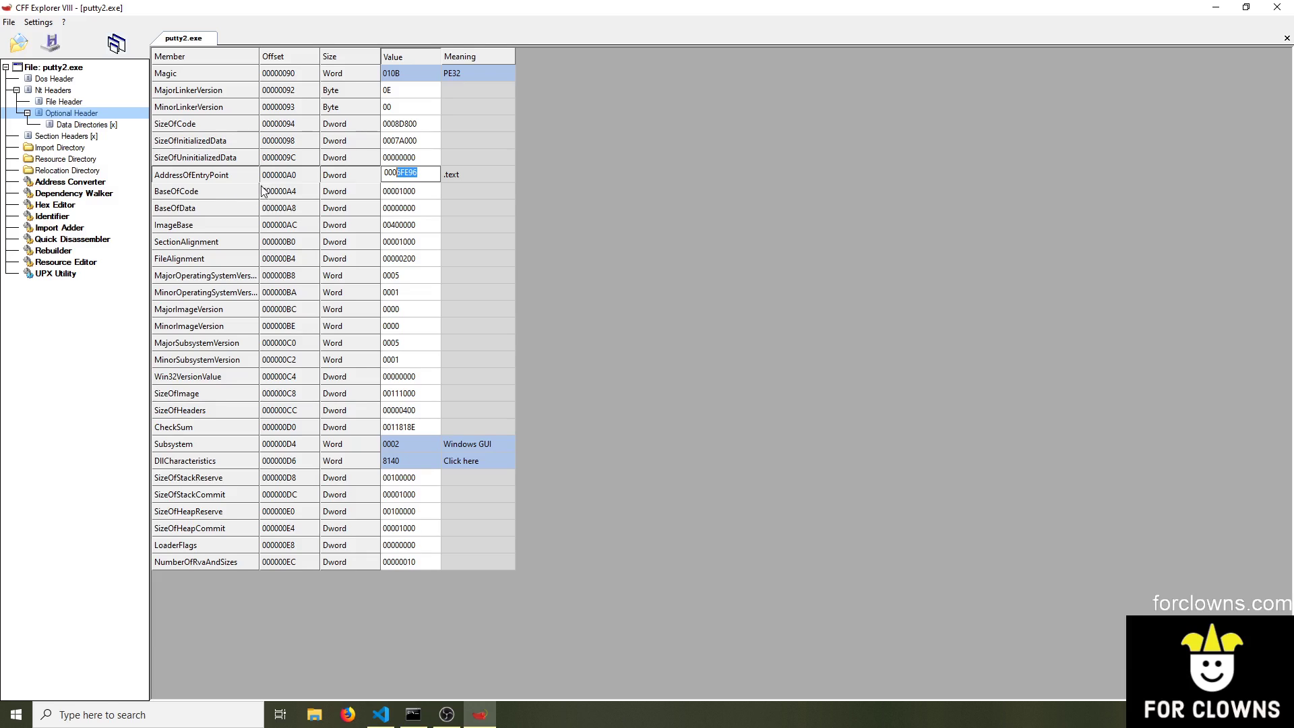
Reread putty2.exe's AddressOfEntryPoint 0006FE96 in the Optional Header
left_click(65, 136)
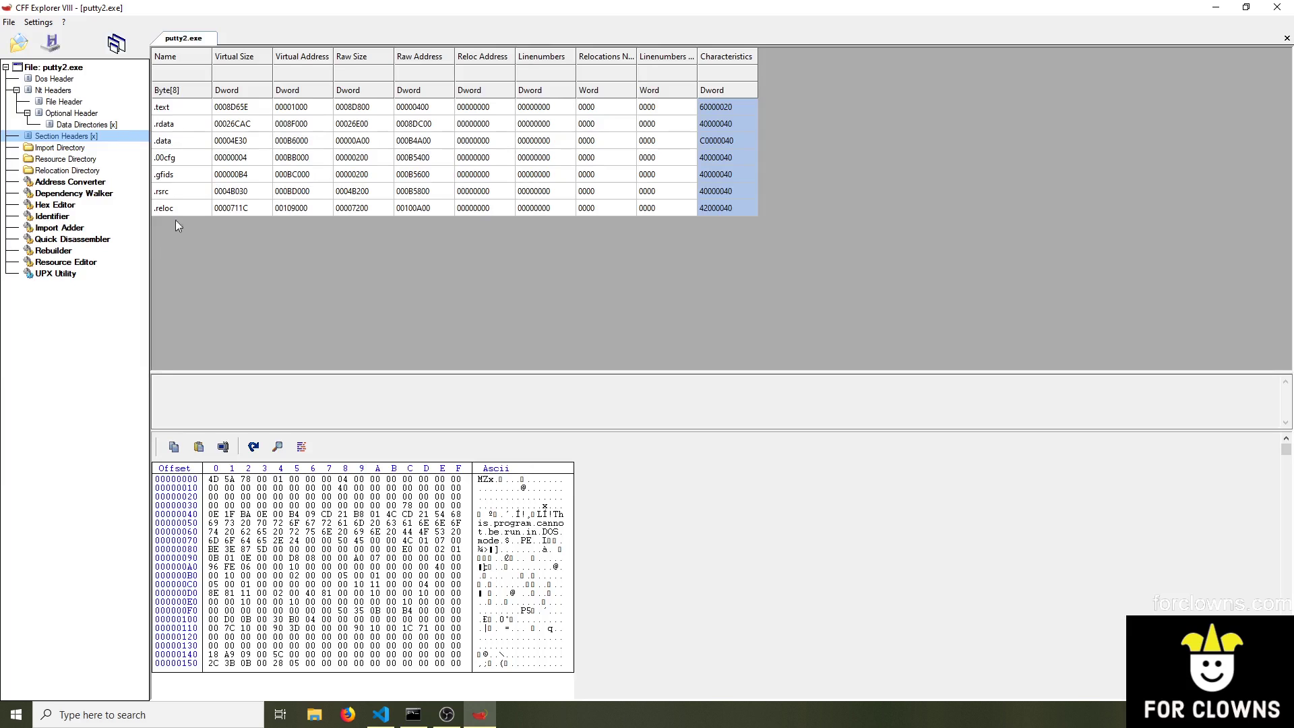
mouse_move(116, 128)
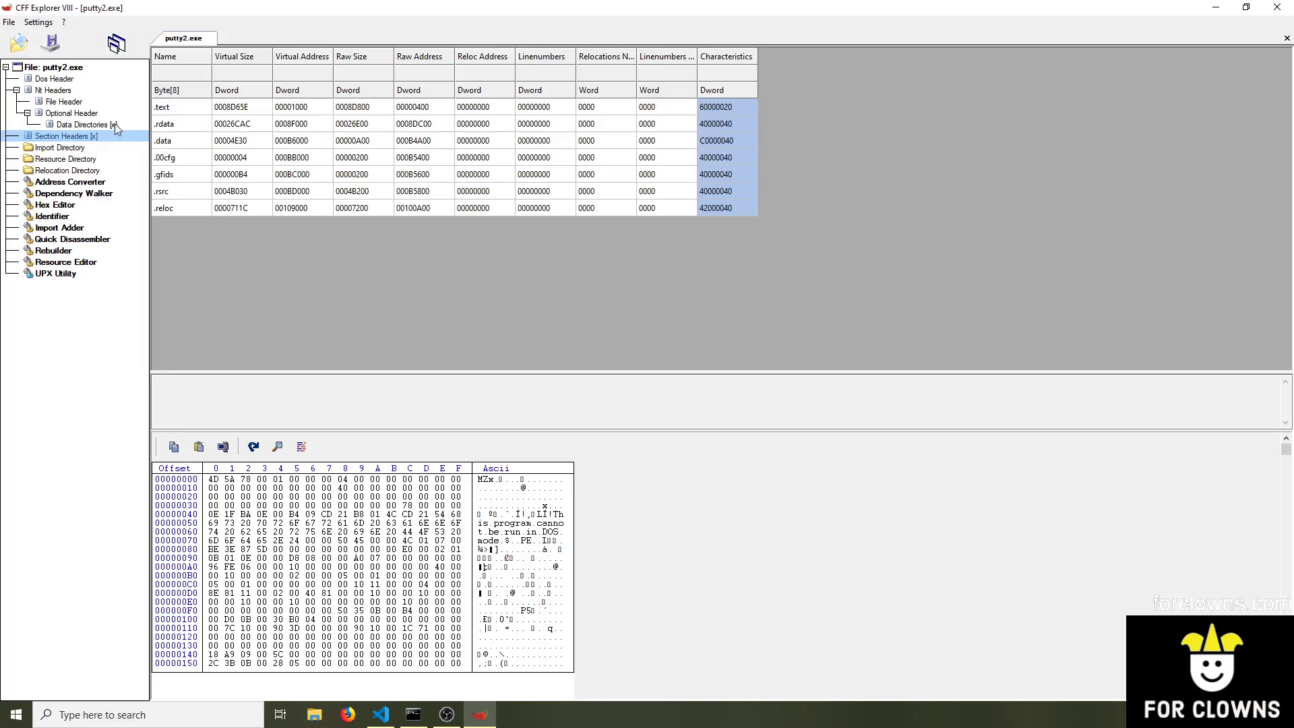
left_click(71, 114)
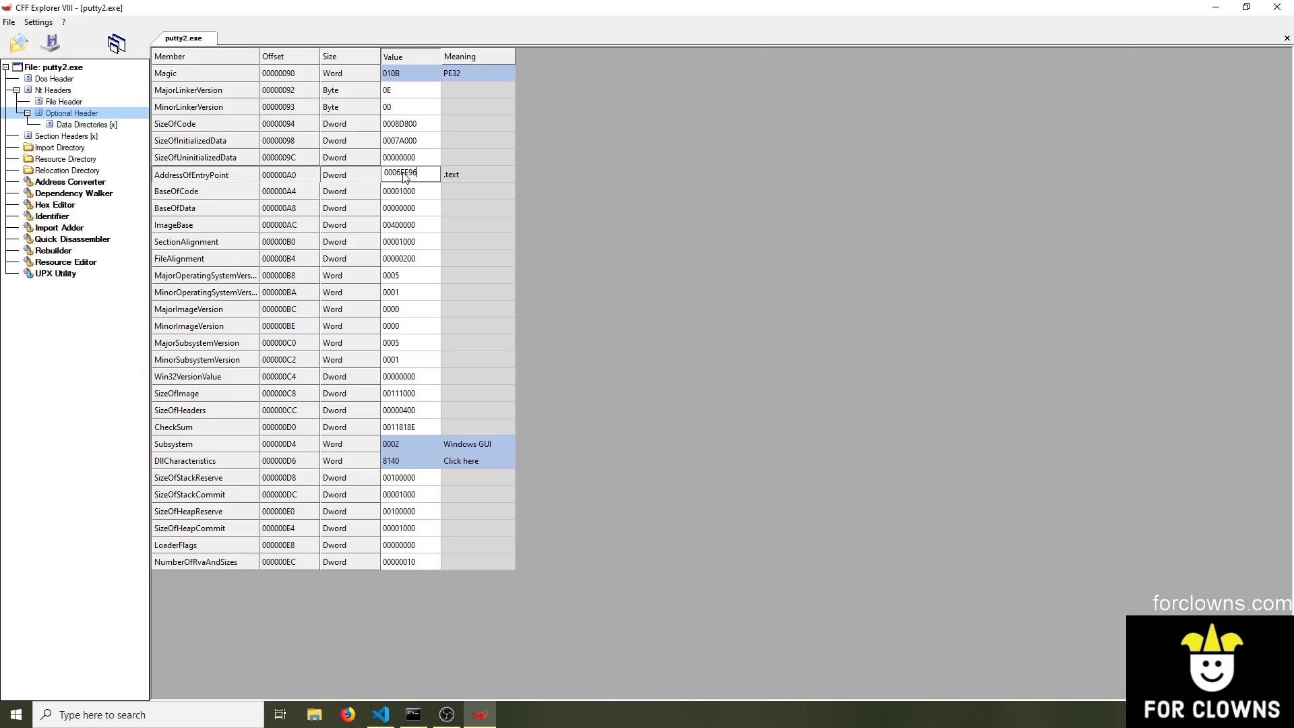
double_click(404, 174)
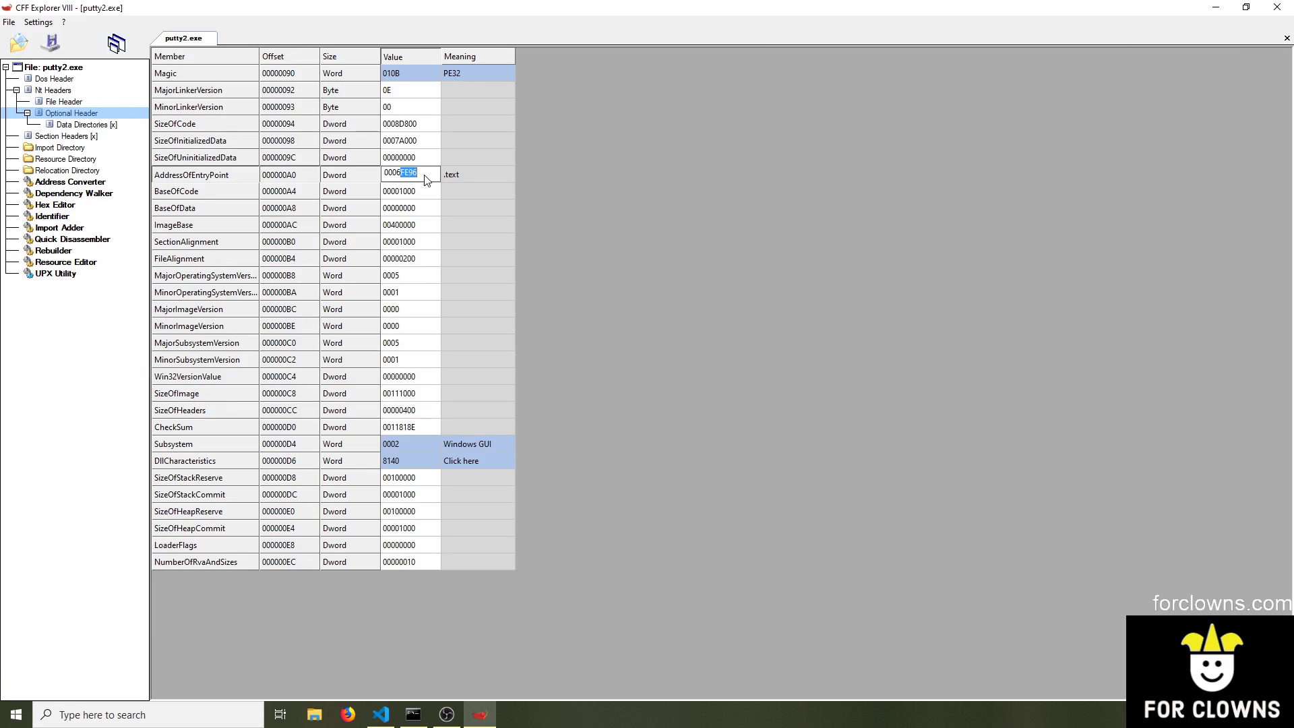
mouse_move(425, 184)
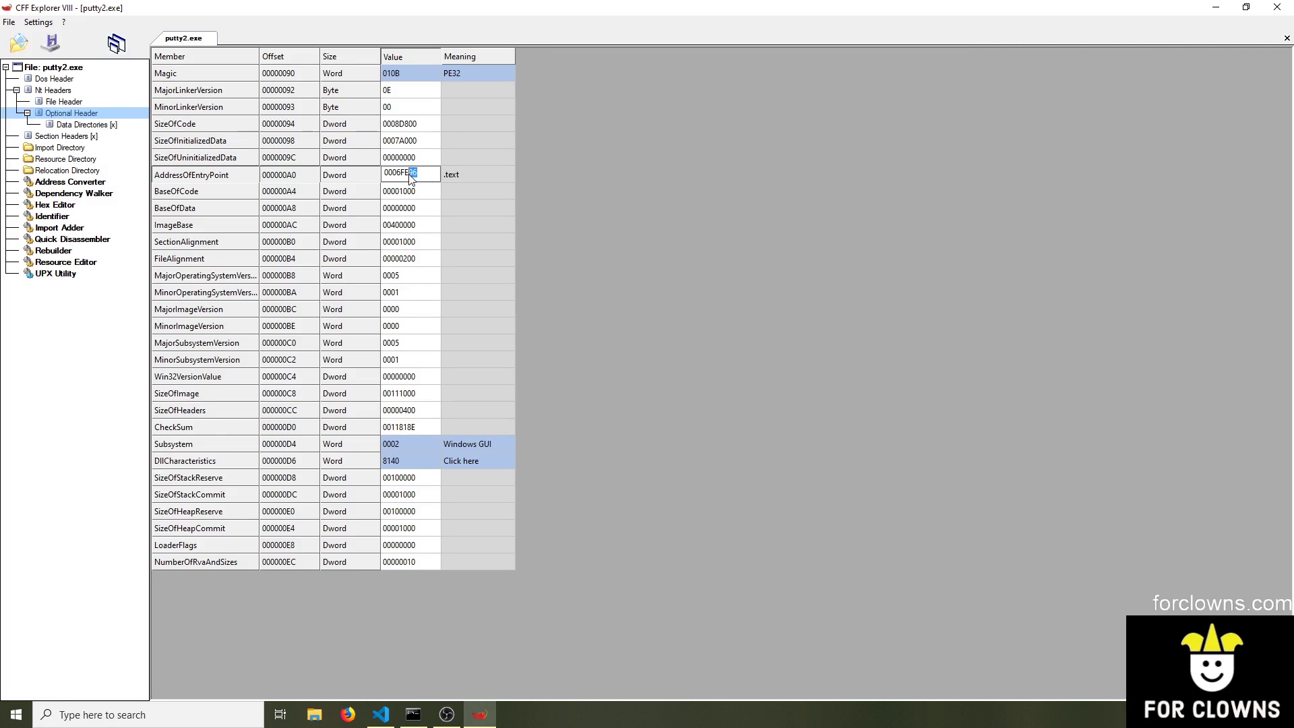
triple_click(410, 174)
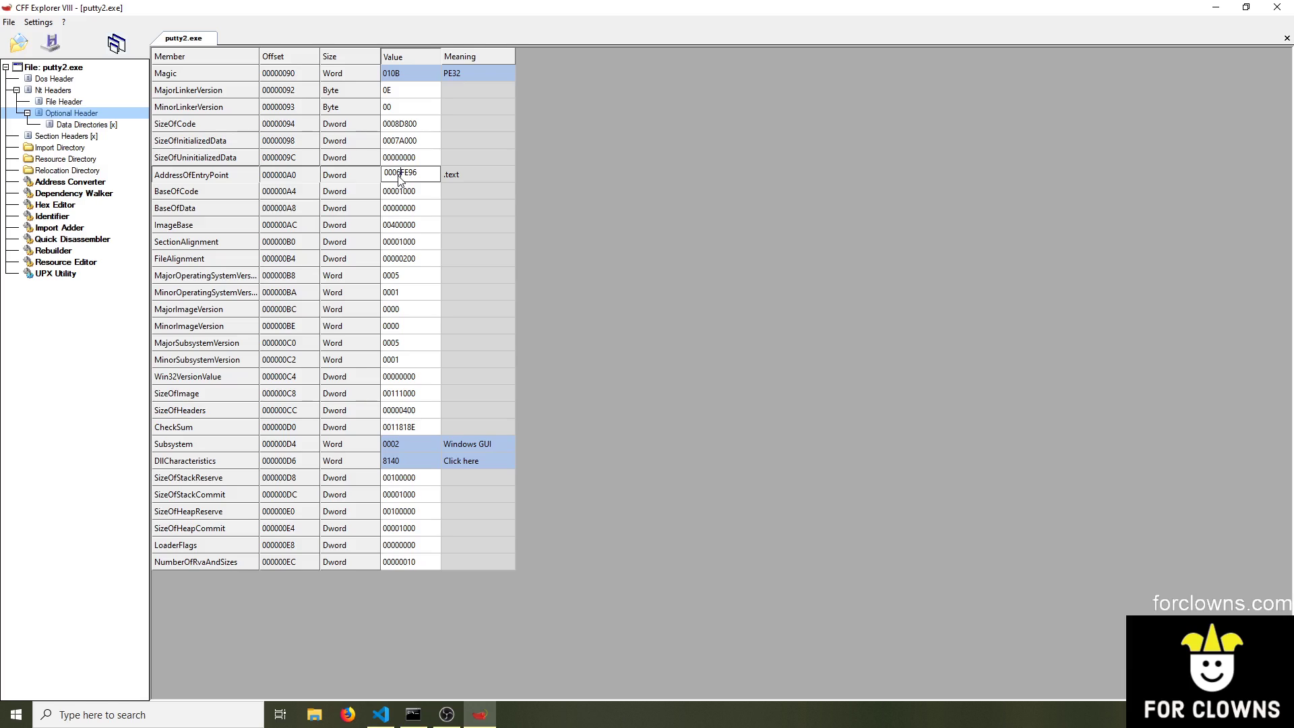
mouse_move(320, 159)
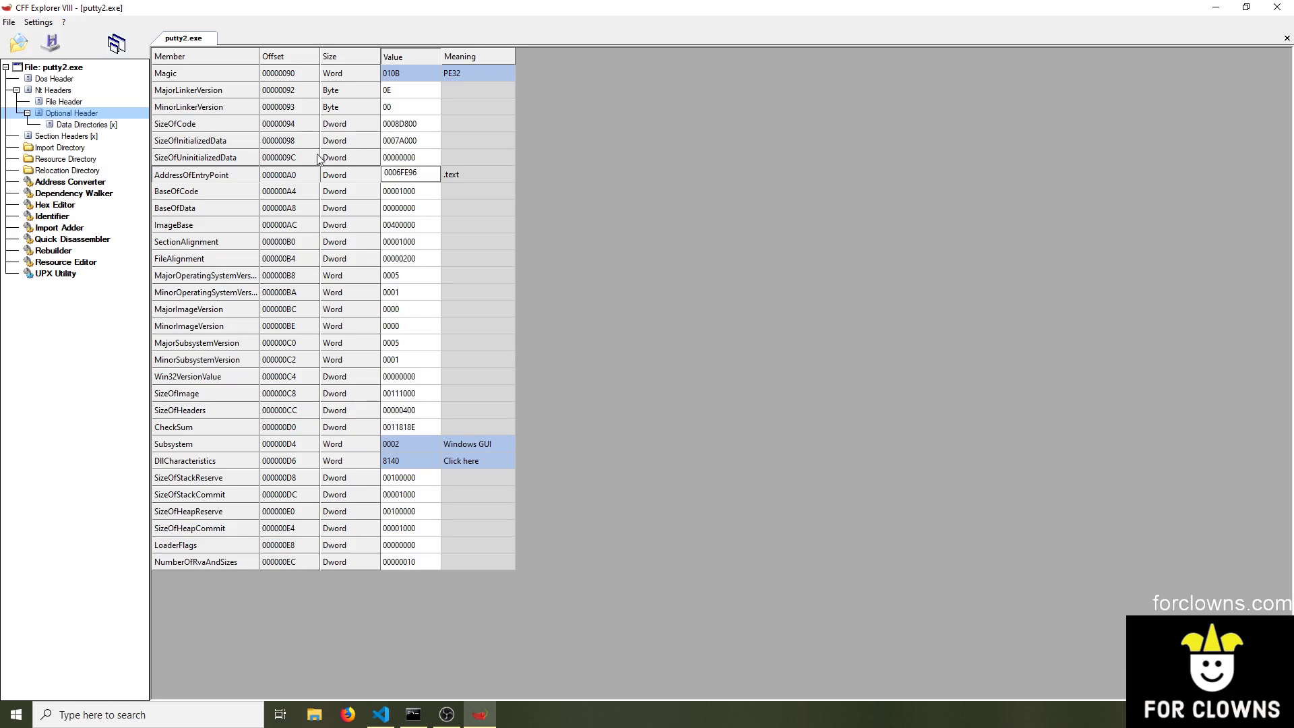
Confirm in Section Headers that the .text section contains that code entry point
left_click(65, 136)
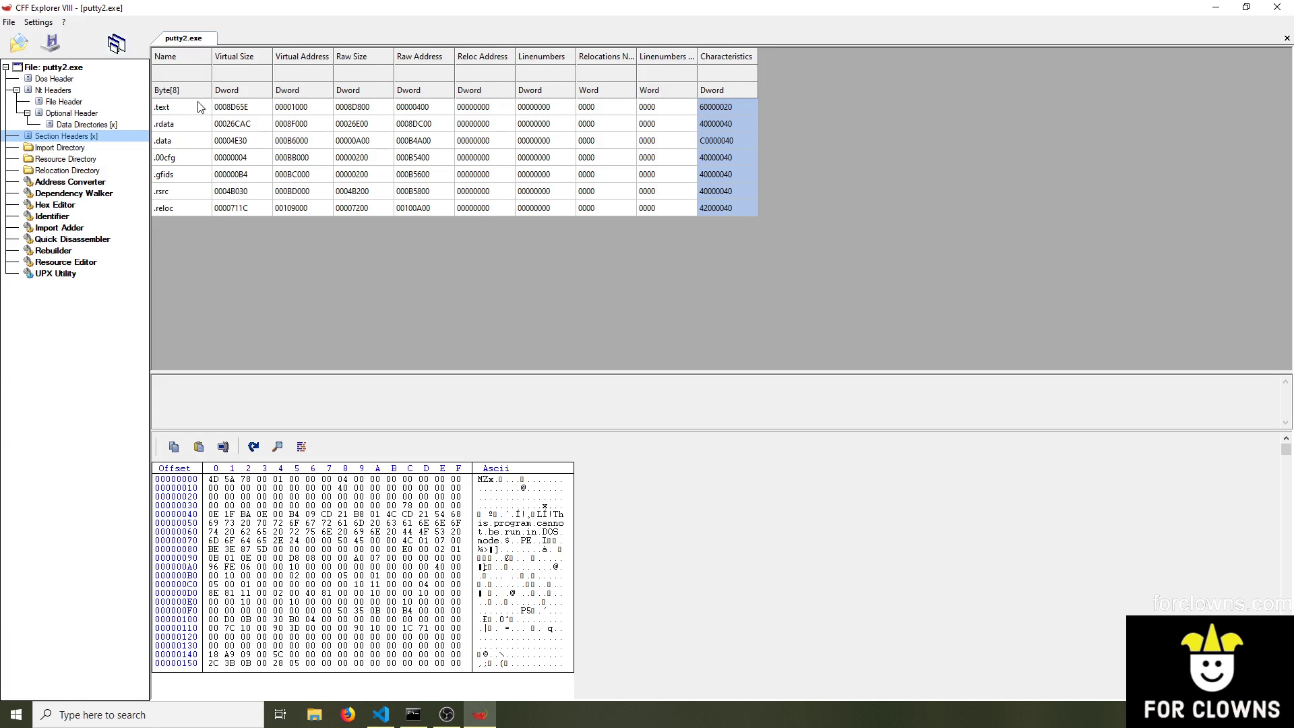
left_click(163, 107)
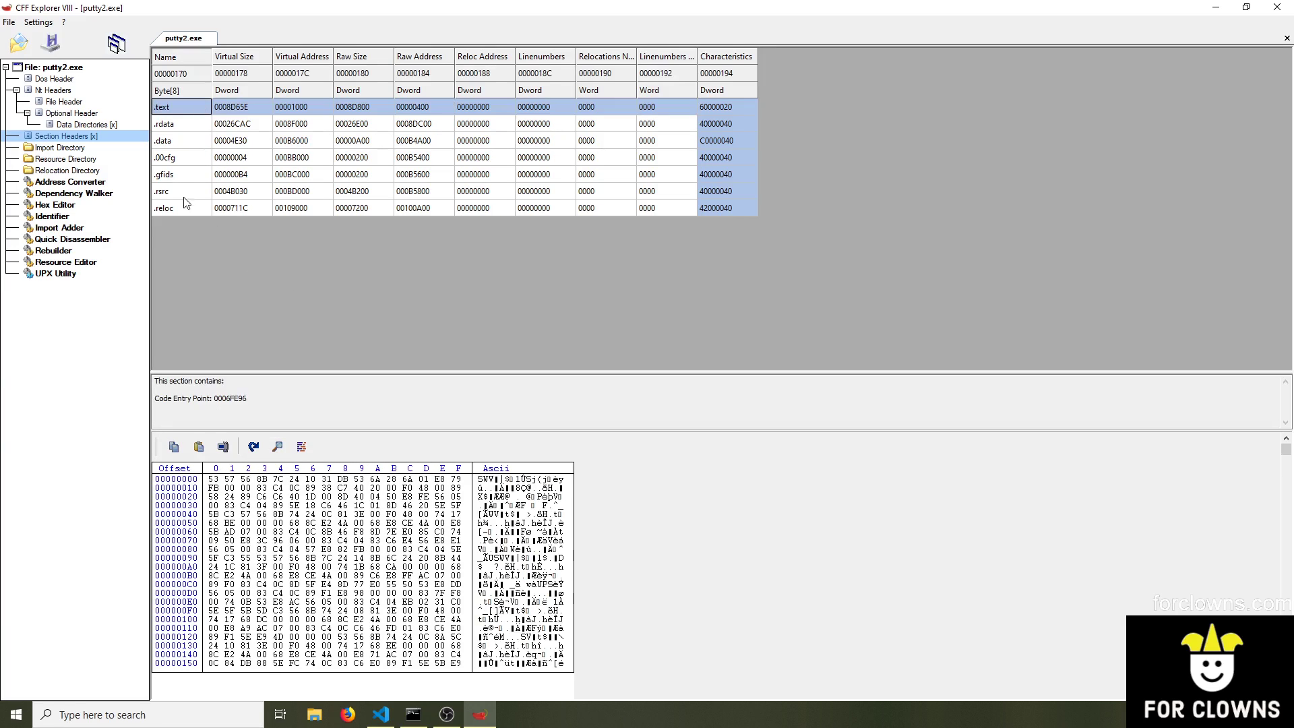
mouse_move(320, 333)
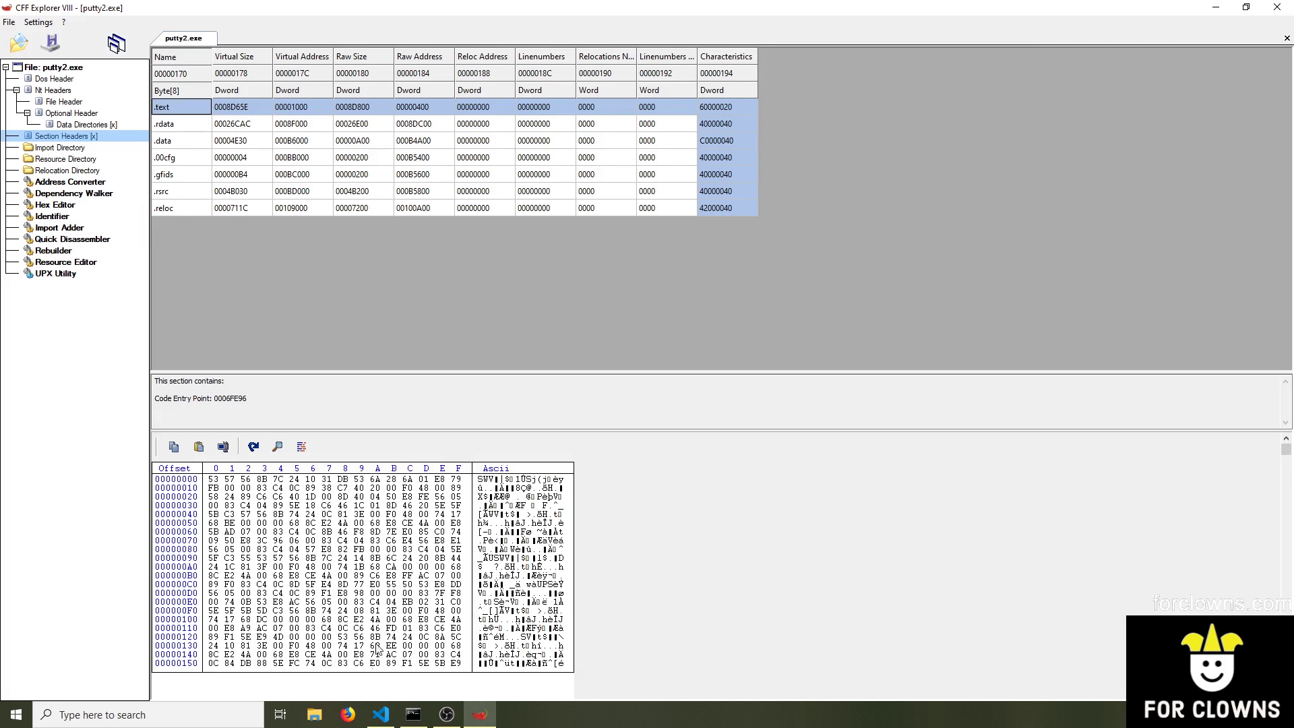
Browse to PEExplorerLinux\bin\test and read putty.exe's entry point 0011D000 in its Optional Header
left_click(314, 714)
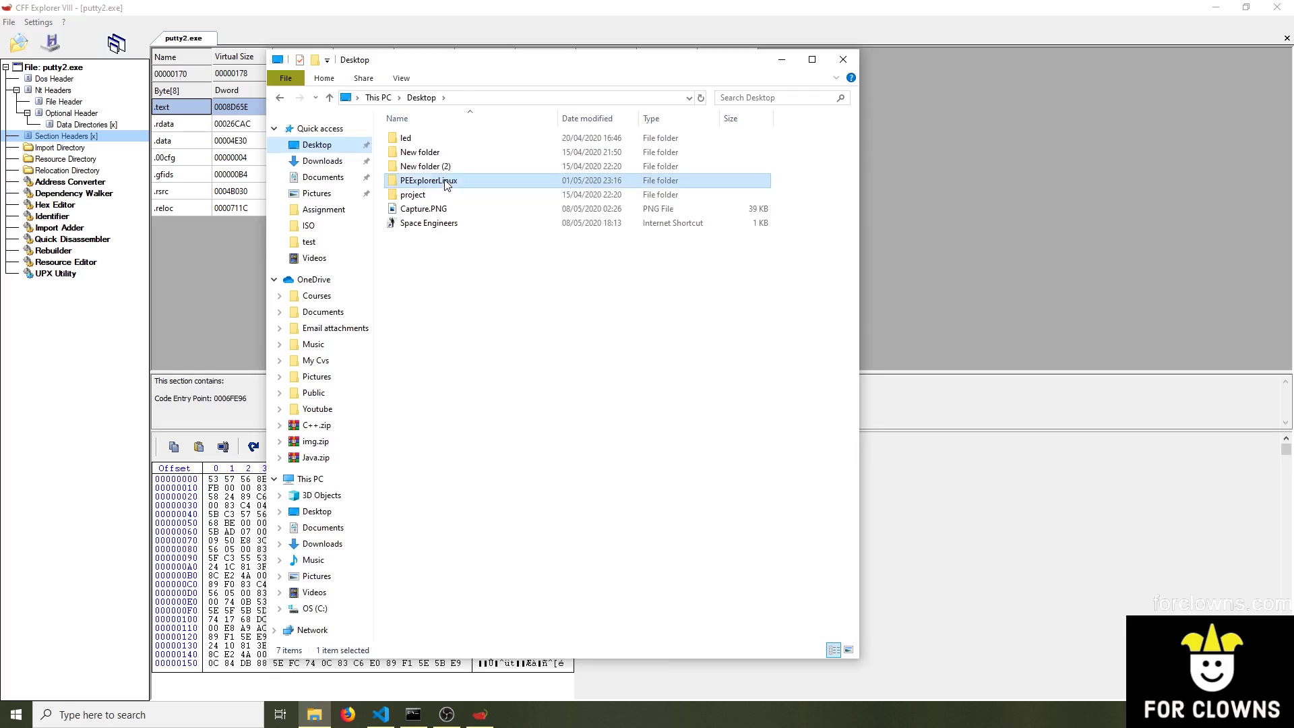
double_click(429, 179)
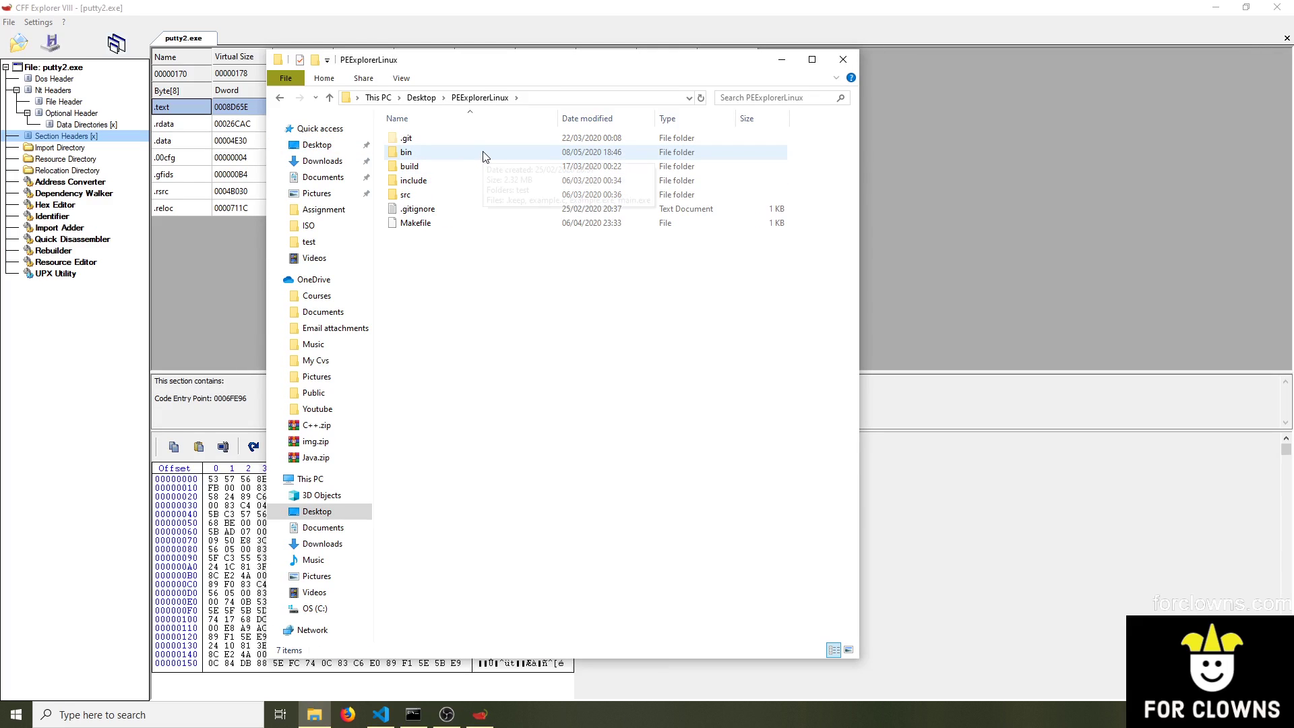
double_click(406, 153)
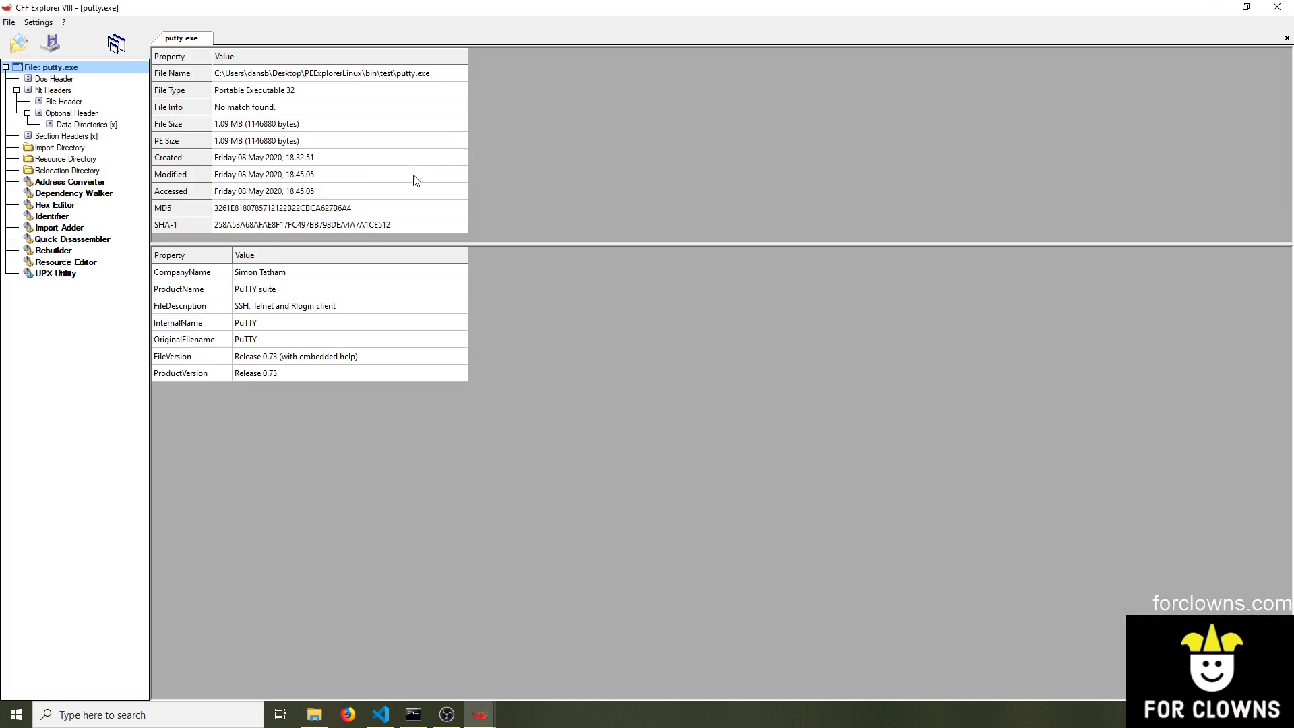
left_click(72, 113)
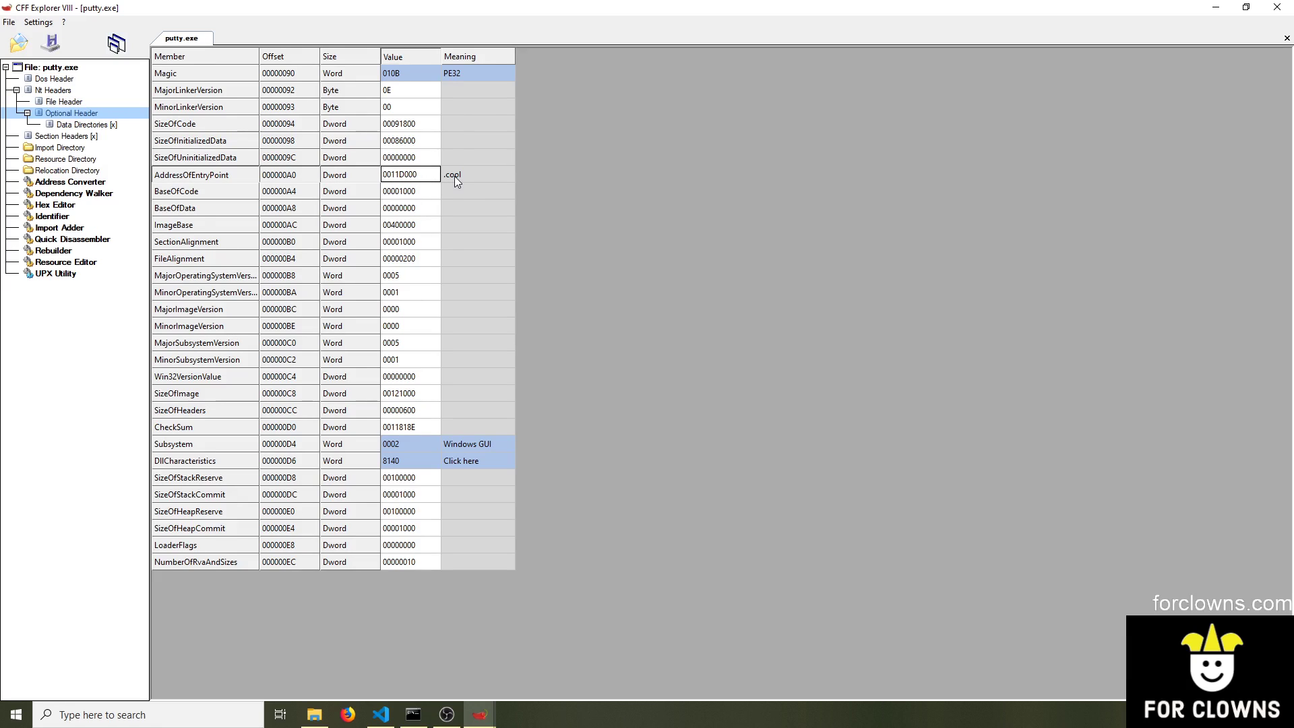
mouse_move(475, 173)
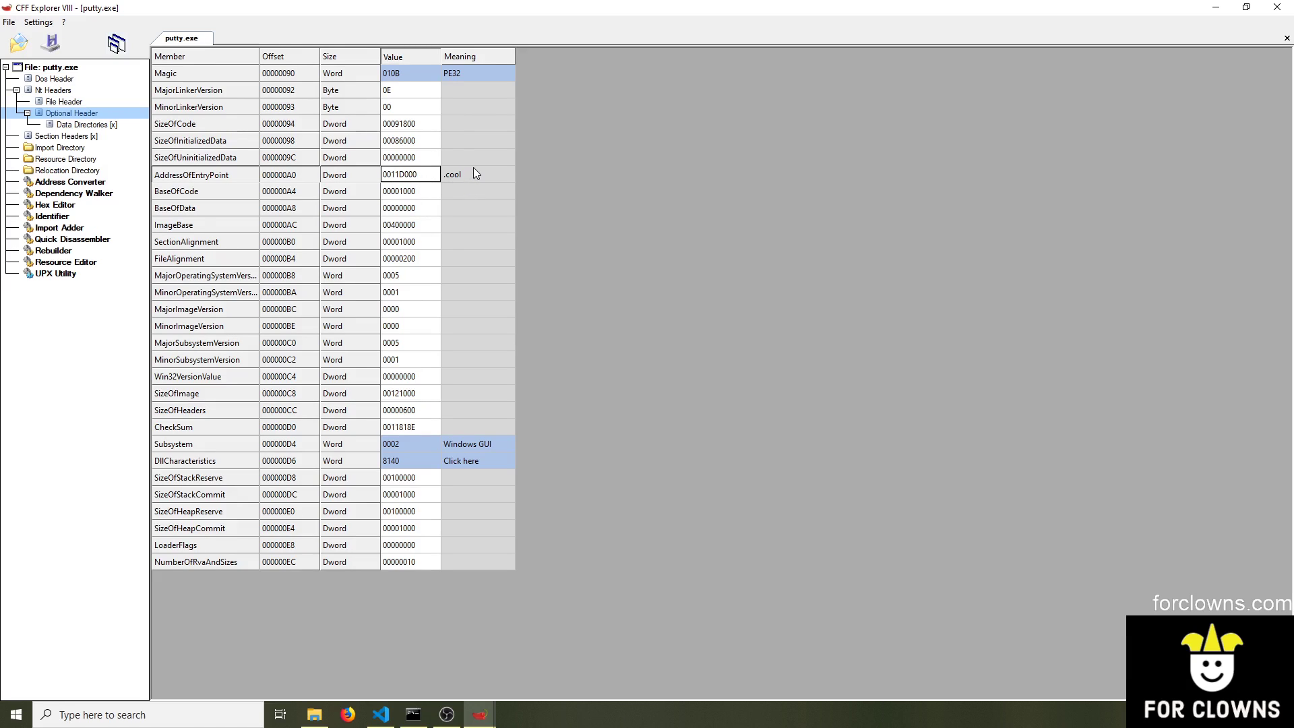
mouse_move(98, 139)
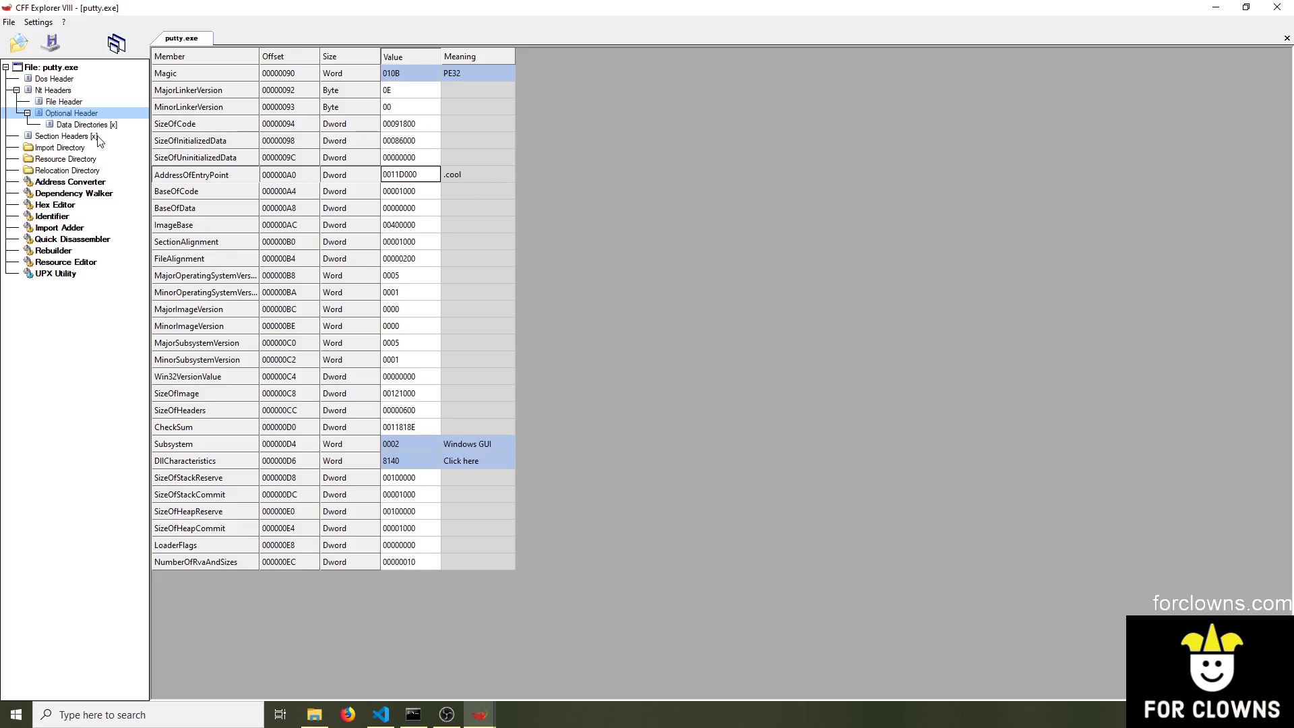
Disassemble putty.exe's .cool section as x86 (32 bit) assembly and review its address-loading instructions
left_click(64, 136)
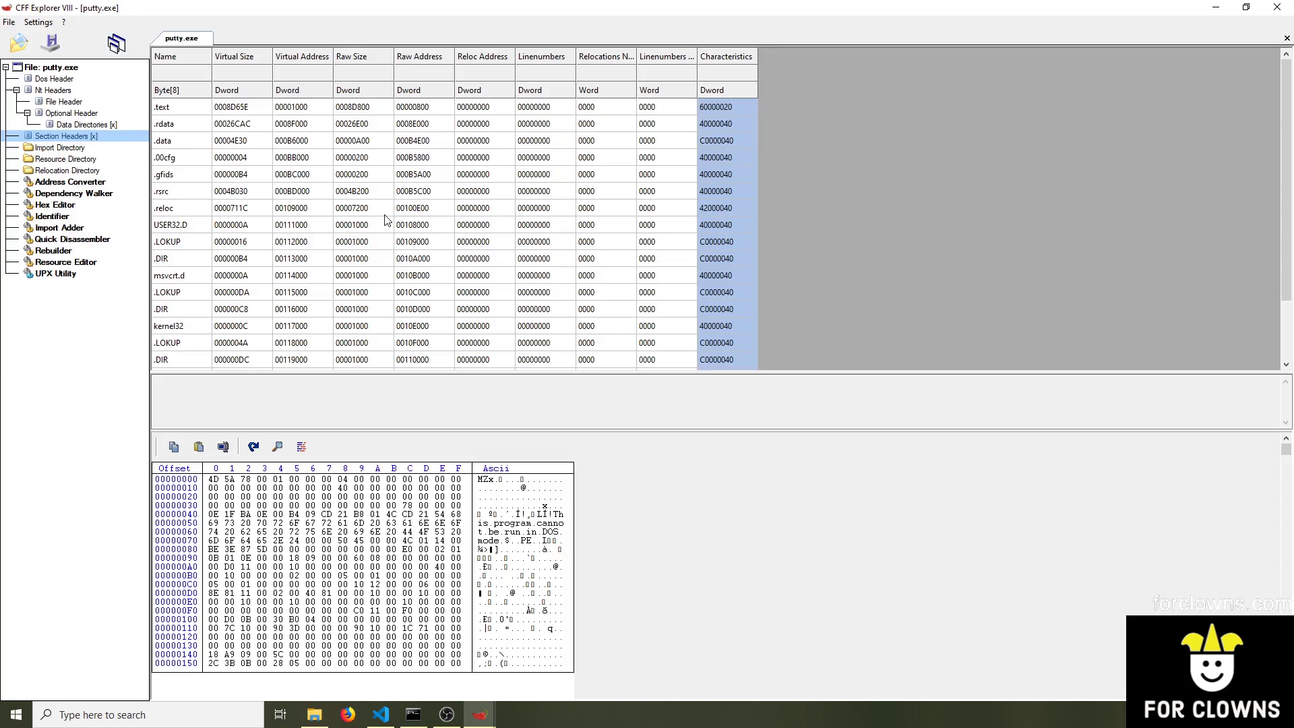
left_click(179, 359)
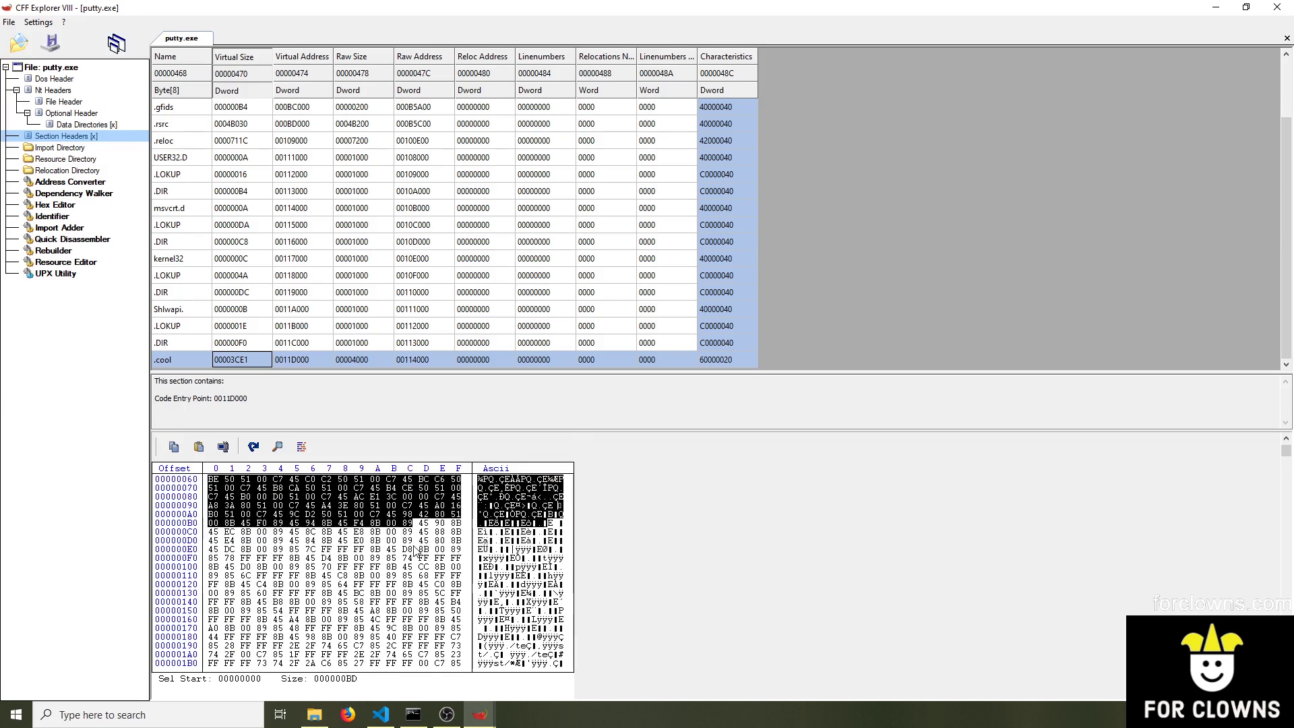
right_click(363, 578)
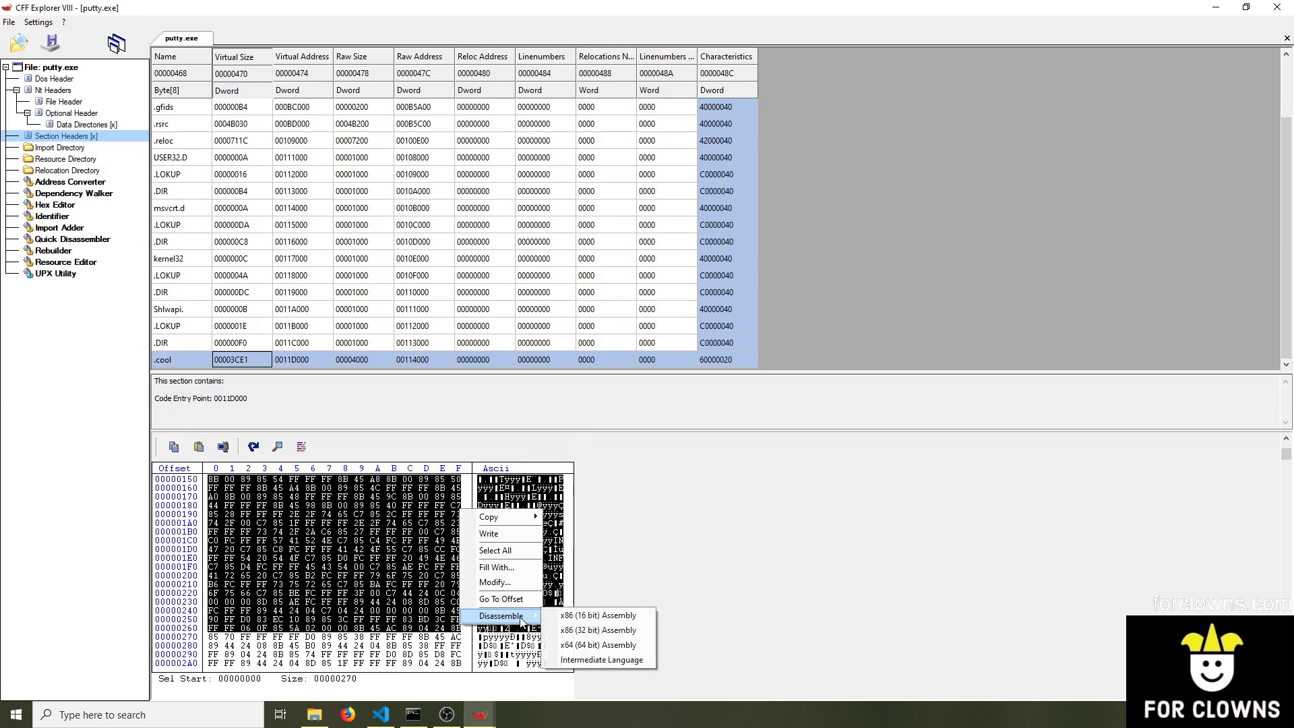
left_click(604, 630)
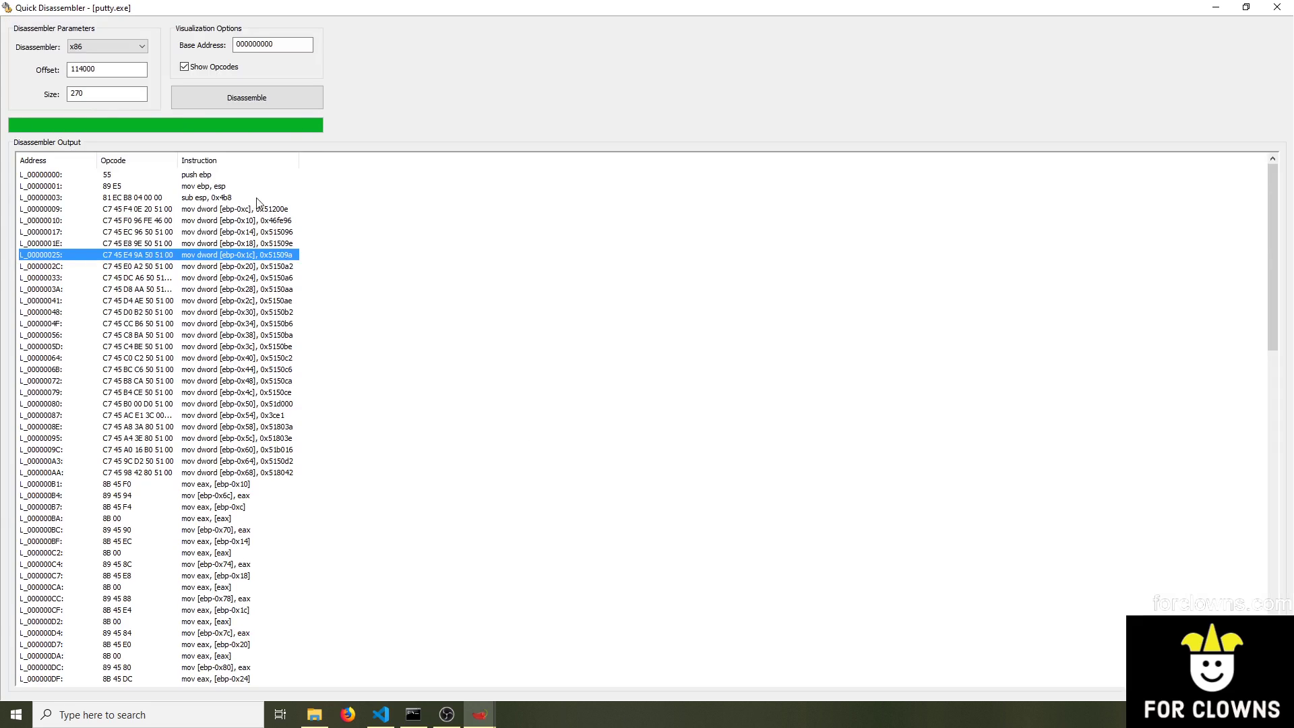
left_click(215, 461)
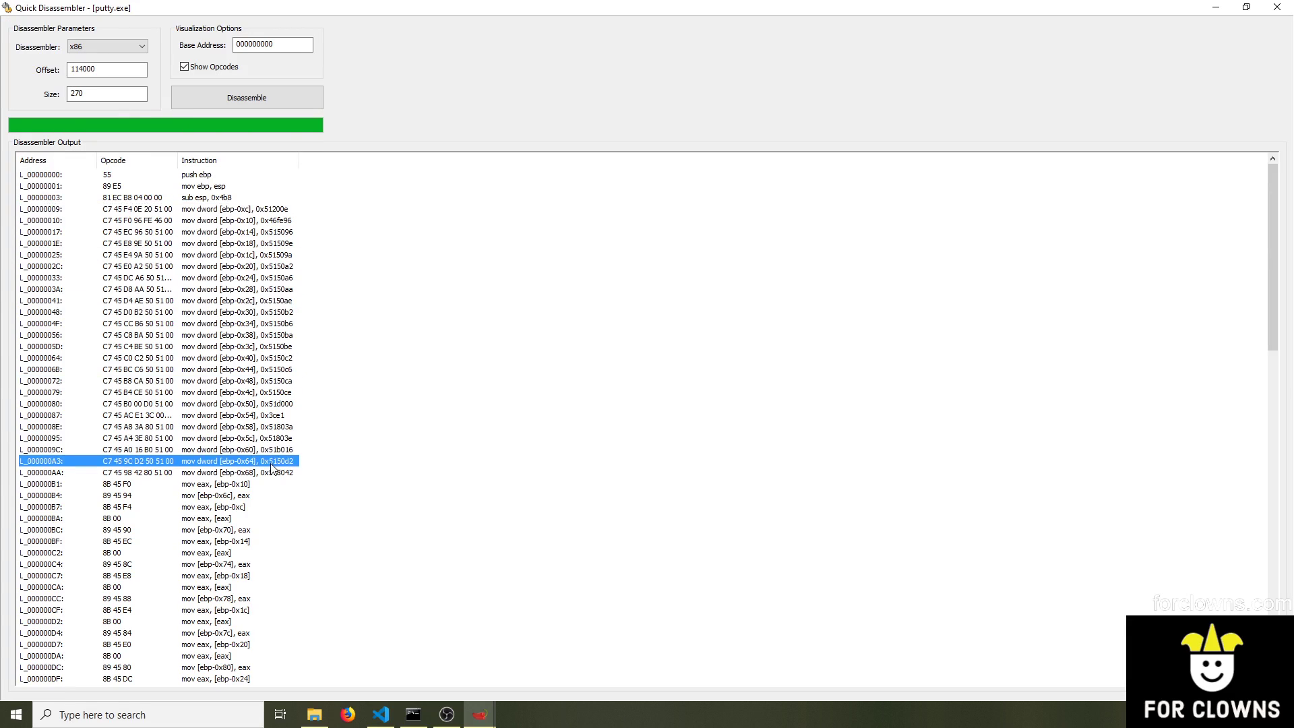
scroll("down", 3)
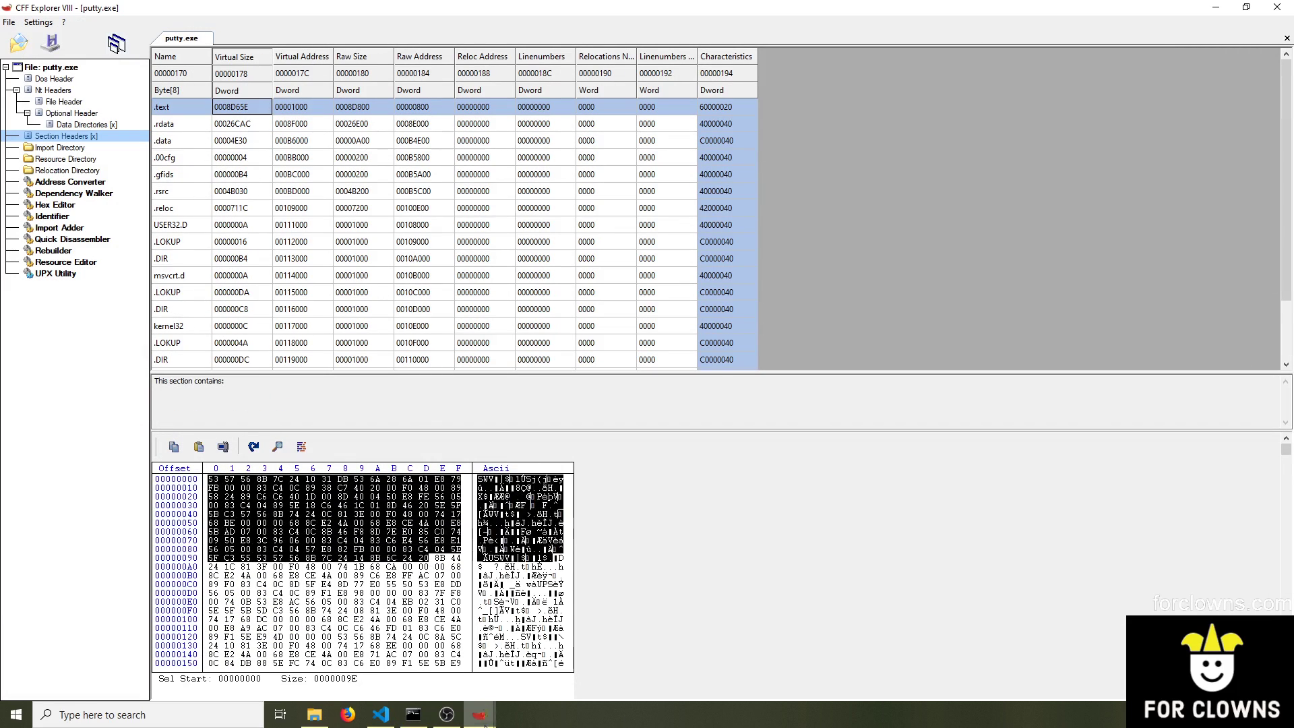
Contrast putty.exe's AddressOfEntryPoint 0011D000 in the .cool section against putty2.exe's 0006FE96 in .text
left_click(71, 113)
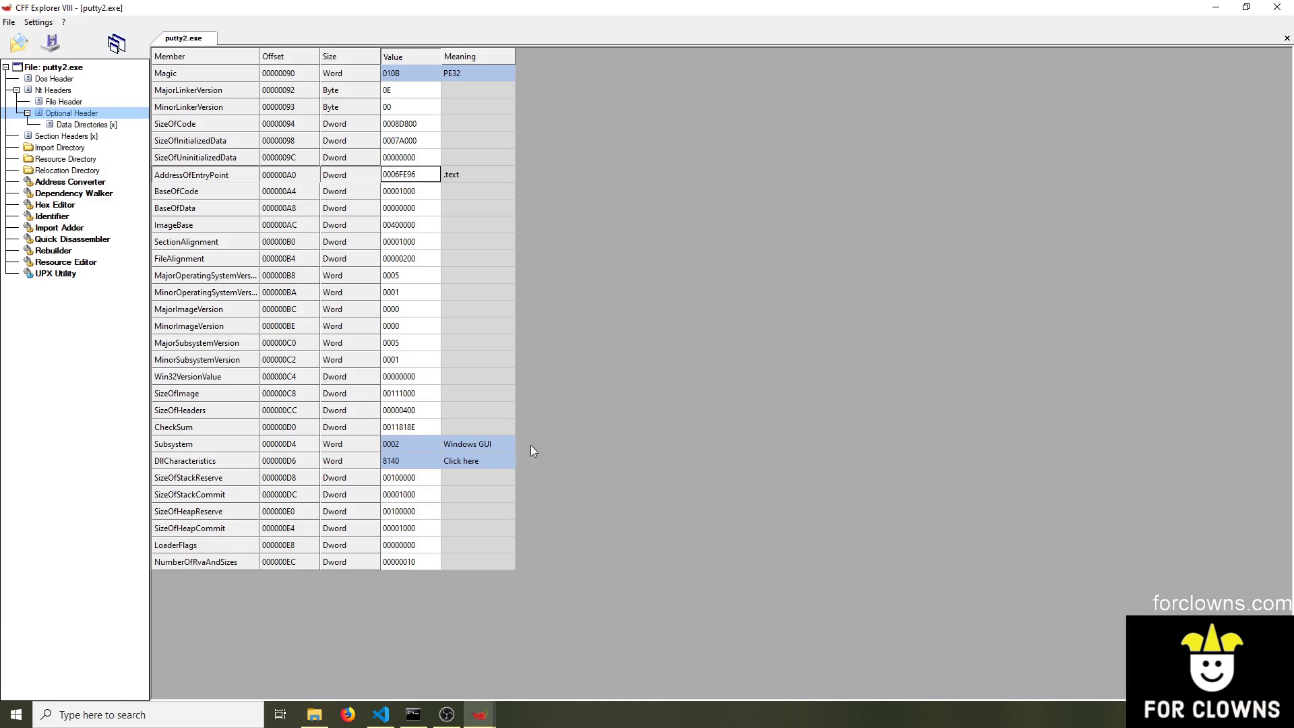
left_click(65, 134)
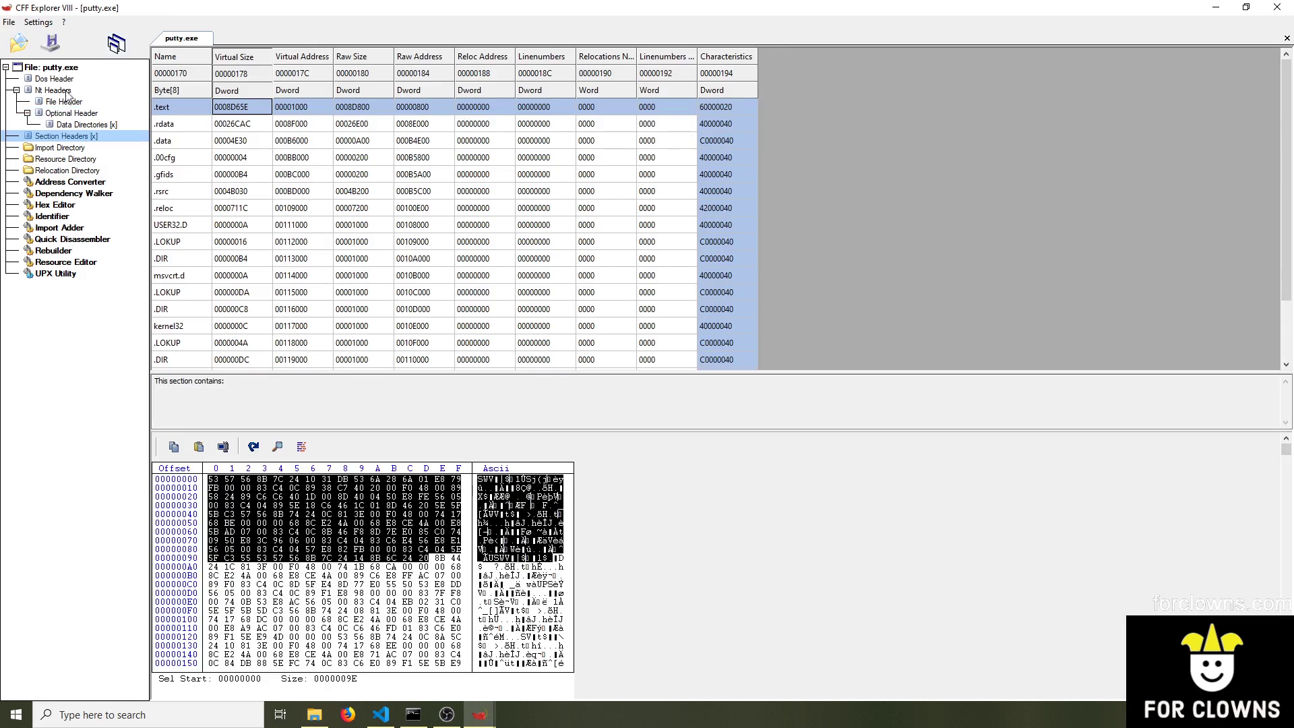
left_click(72, 113)
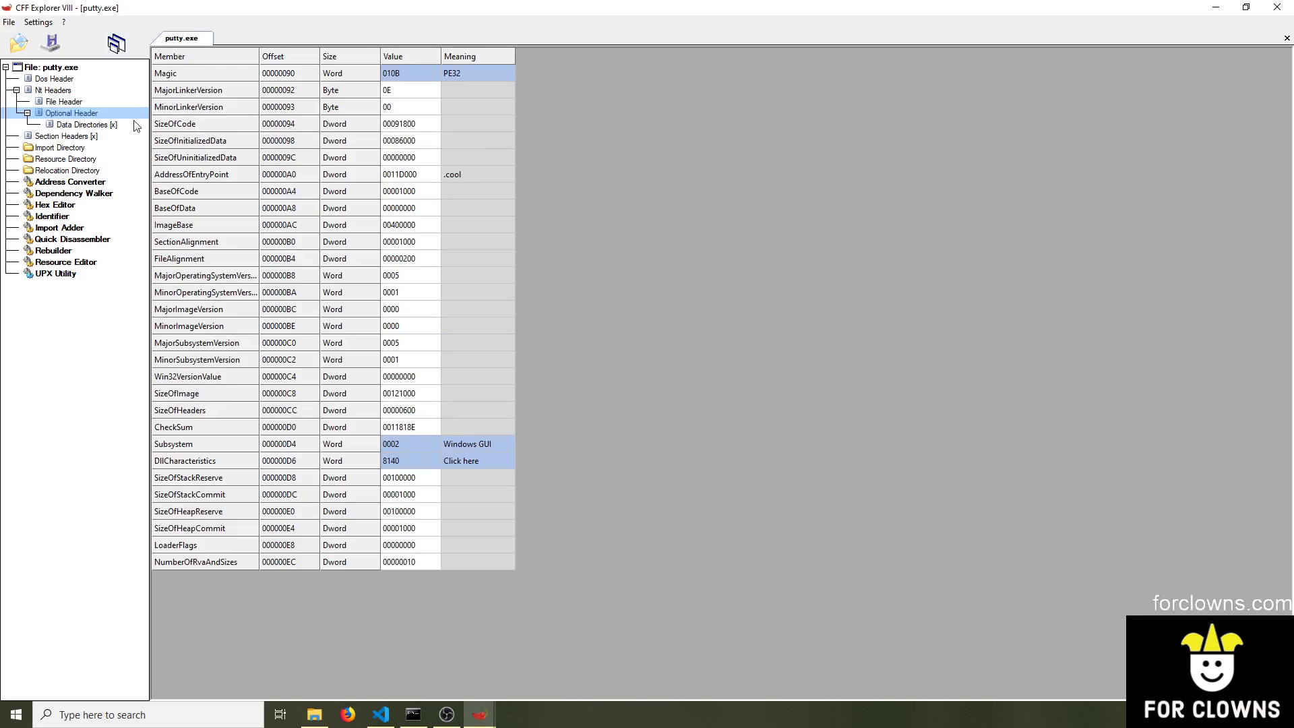
double_click(408, 174)
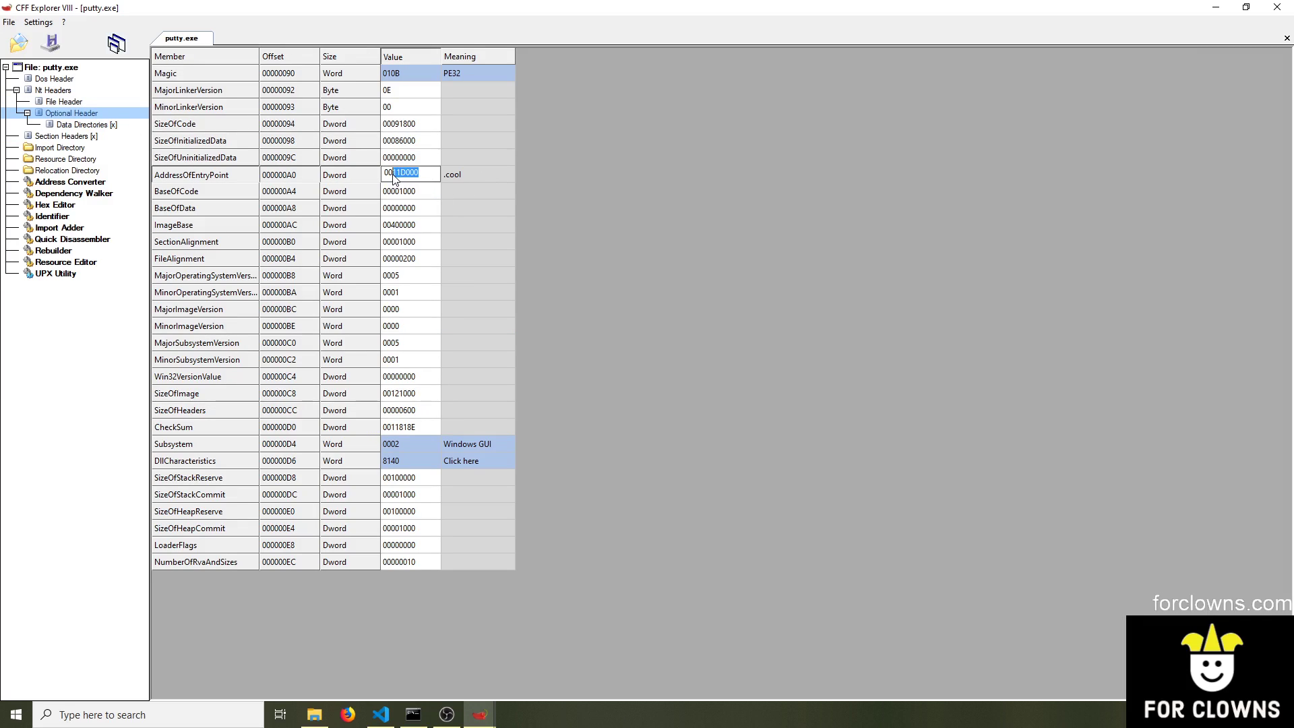
left_click(66, 135)
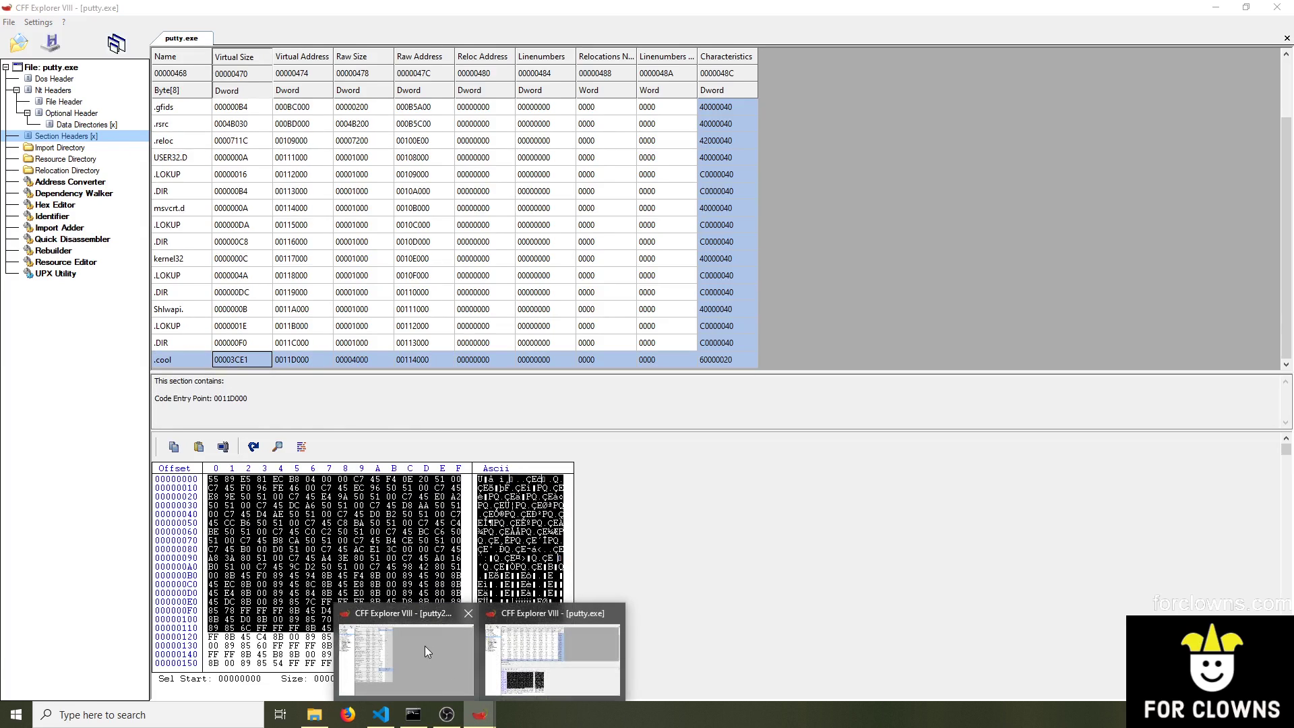
left_click(404, 656)
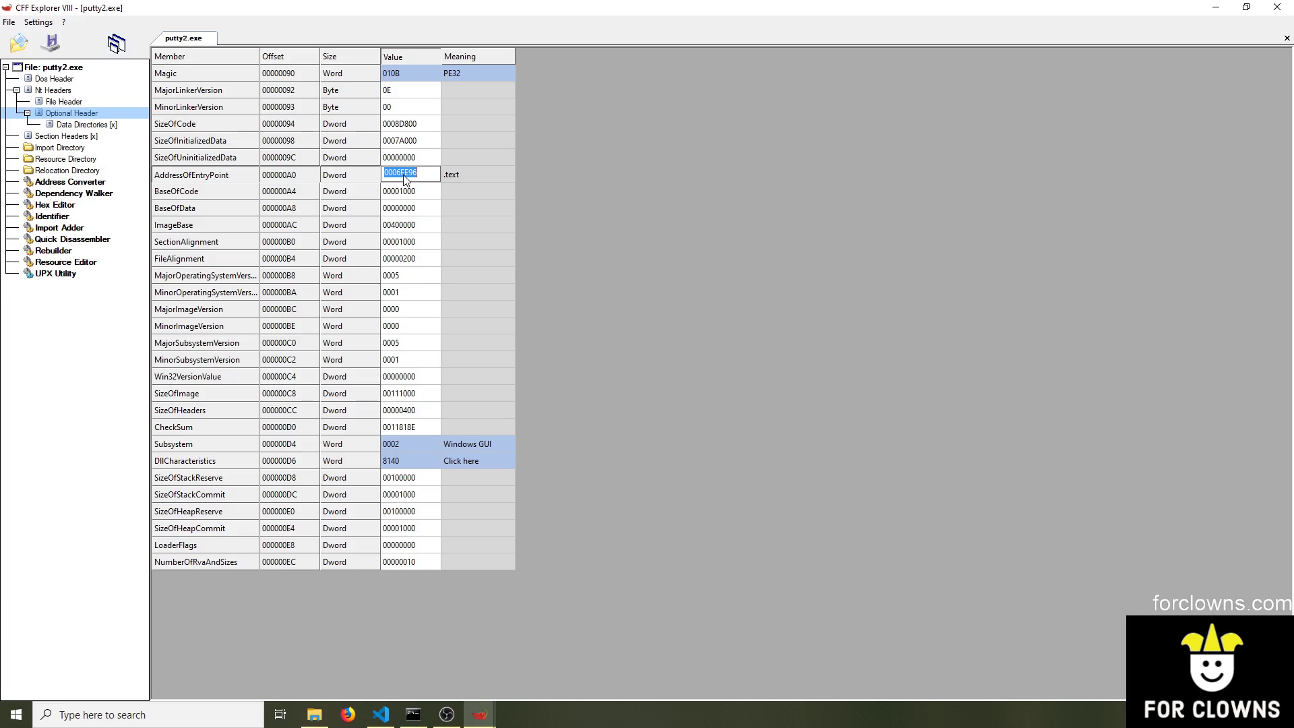
Browse to the x32dbg folder on the C: drive and launch x32dbg.exe
left_click(314, 715)
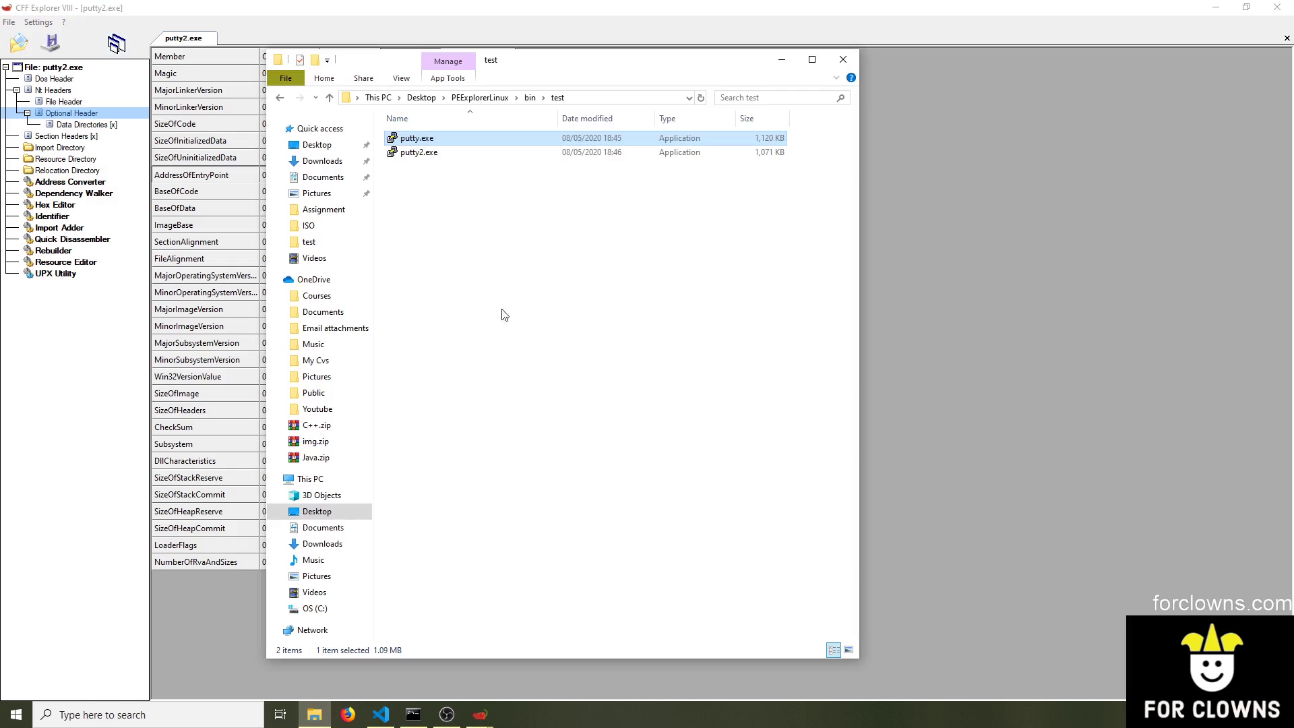
left_click(314, 608)
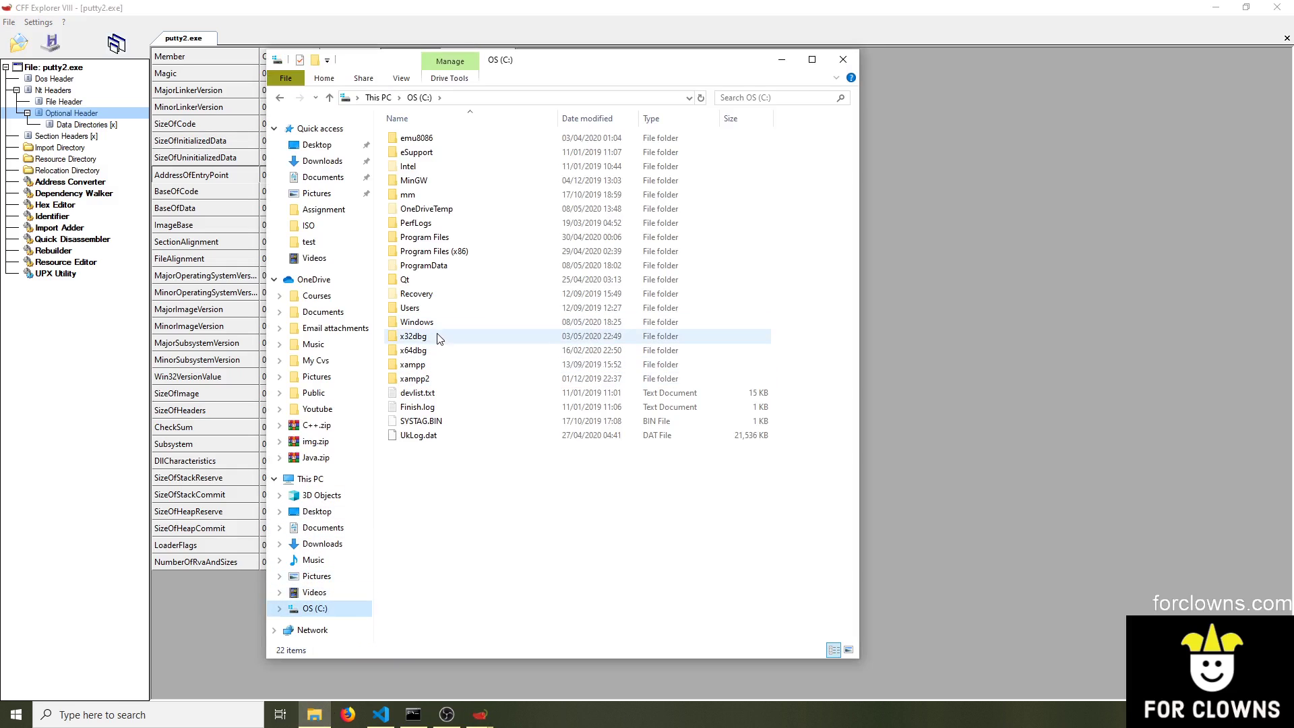
double_click(412, 336)
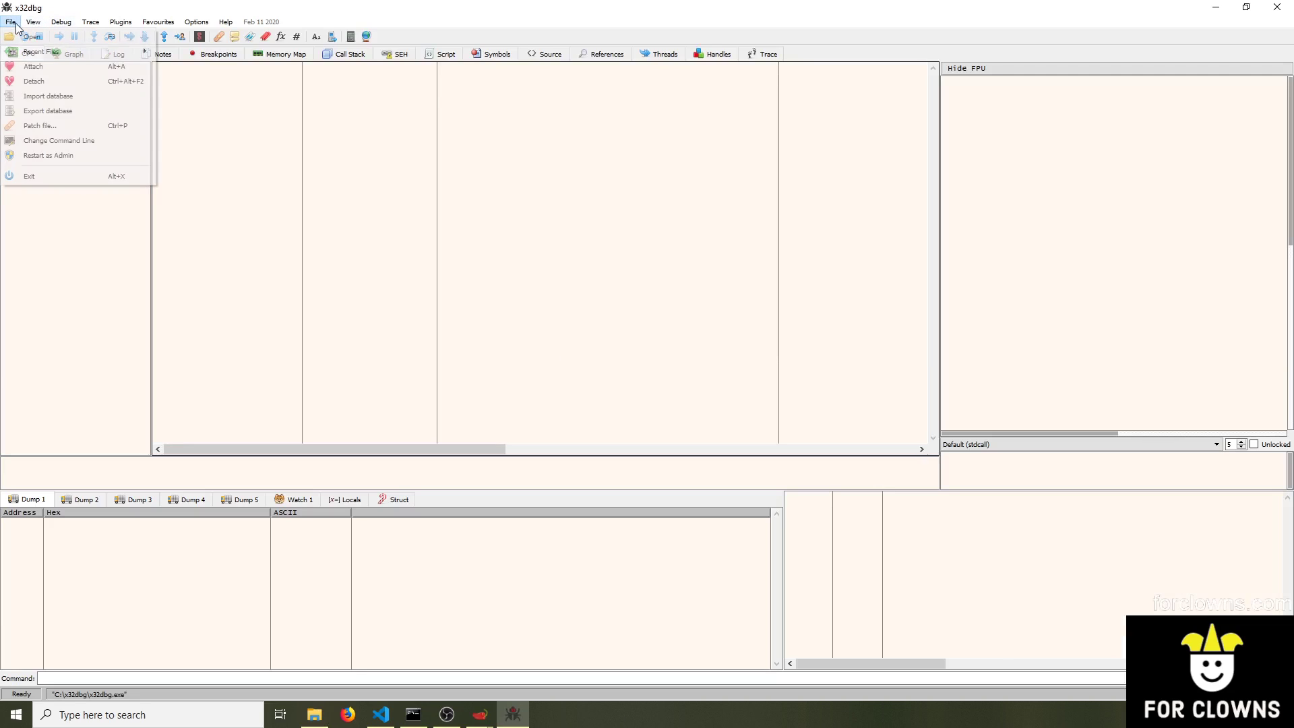
Load putty.exe from Recent Files and jump to its EntryPoint via the sorted module list
left_click(31, 37)
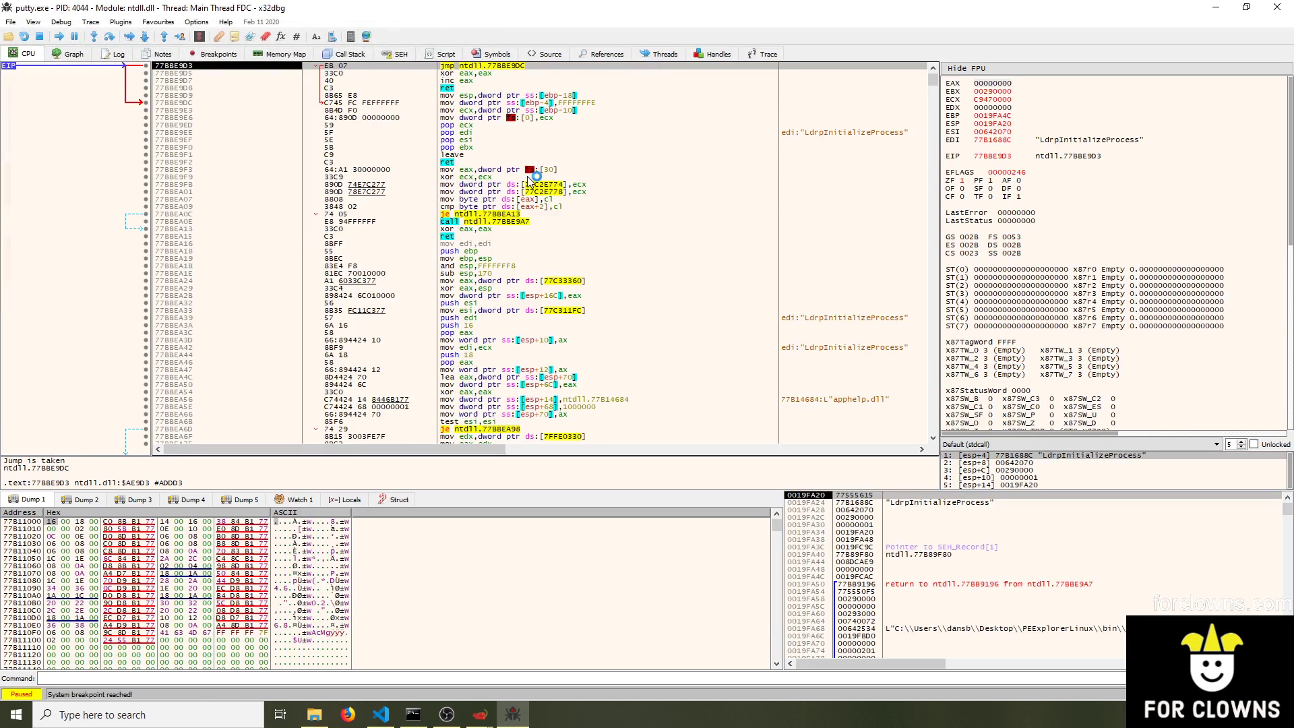
left_click(495, 54)
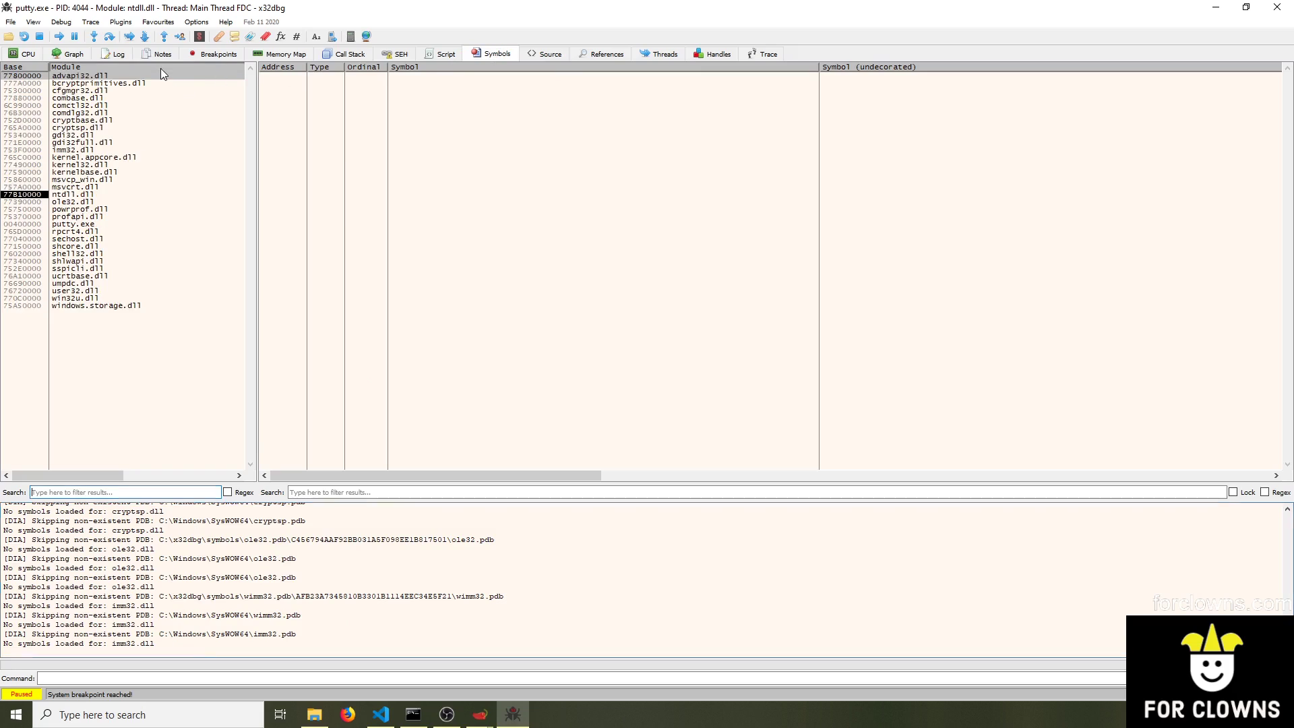
mouse_move(74, 206)
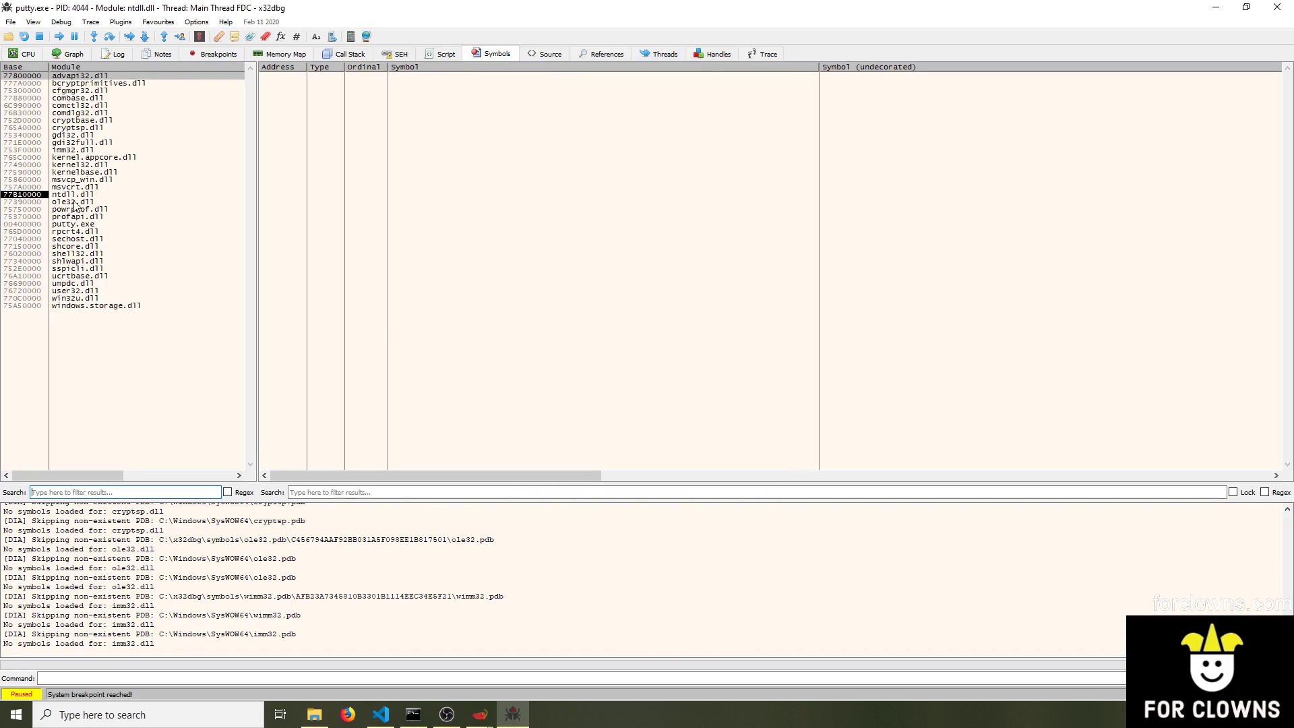
left_click(66, 67)
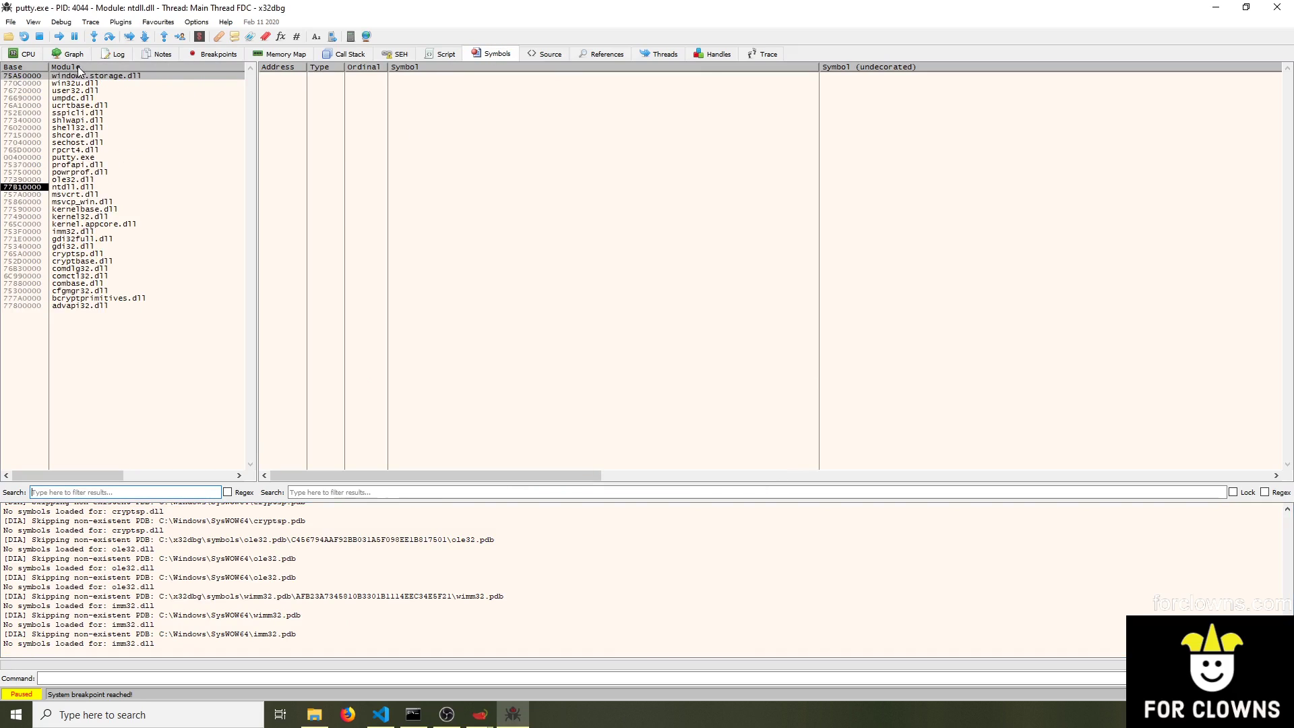
left_click(70, 156)
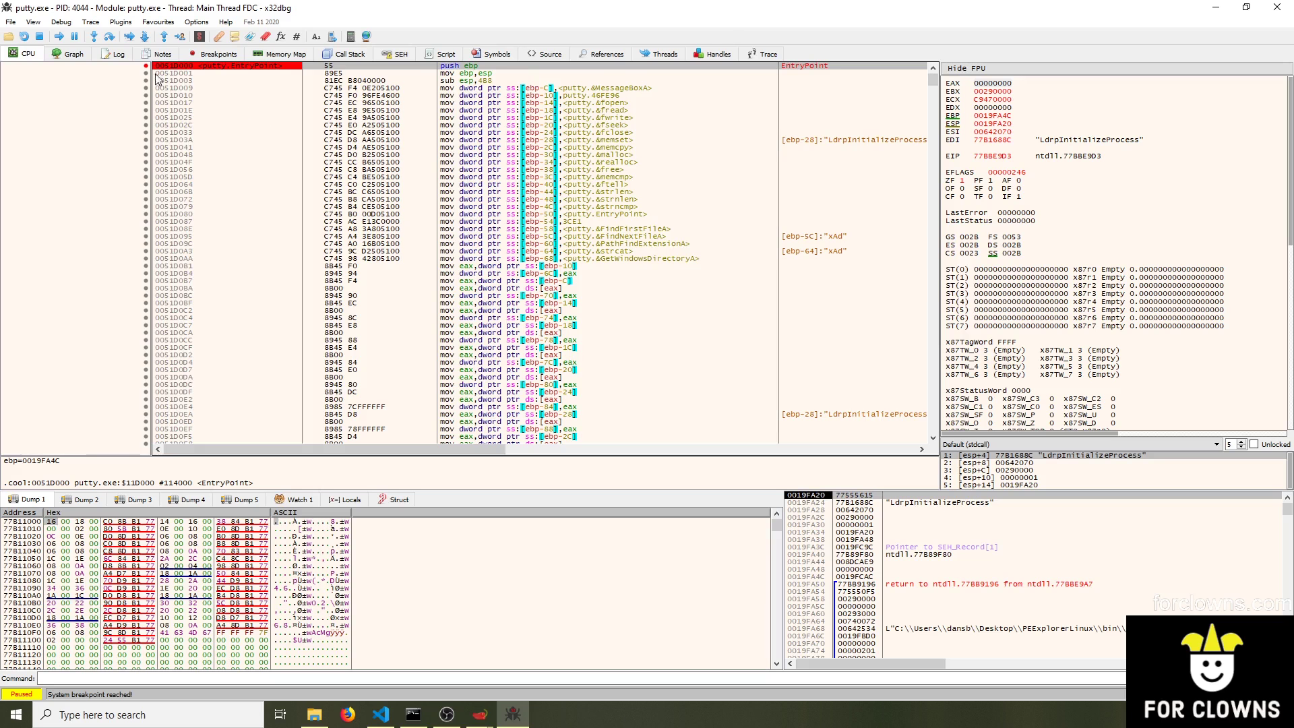
mouse_move(303, 116)
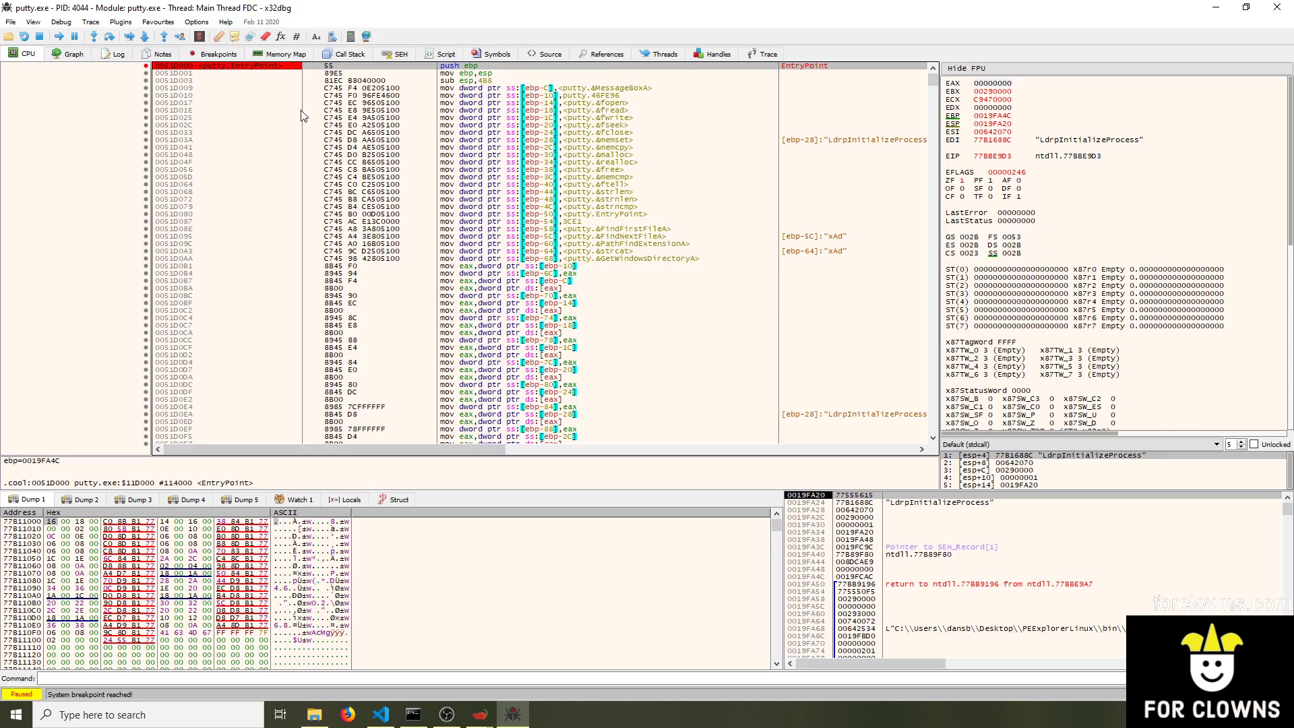
Run to putty's entry breakpoint and step over the mov instructions storing MessageBoxA and other import pointers
key("F9")
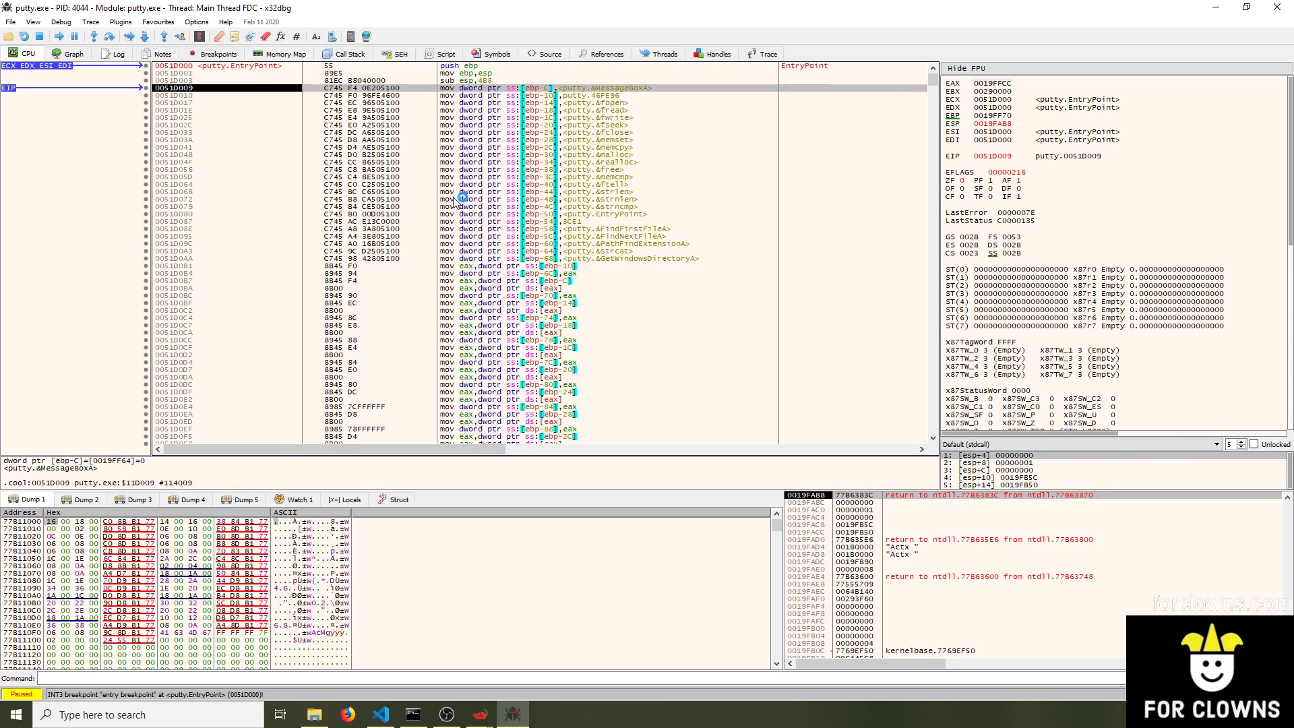
key("F7")
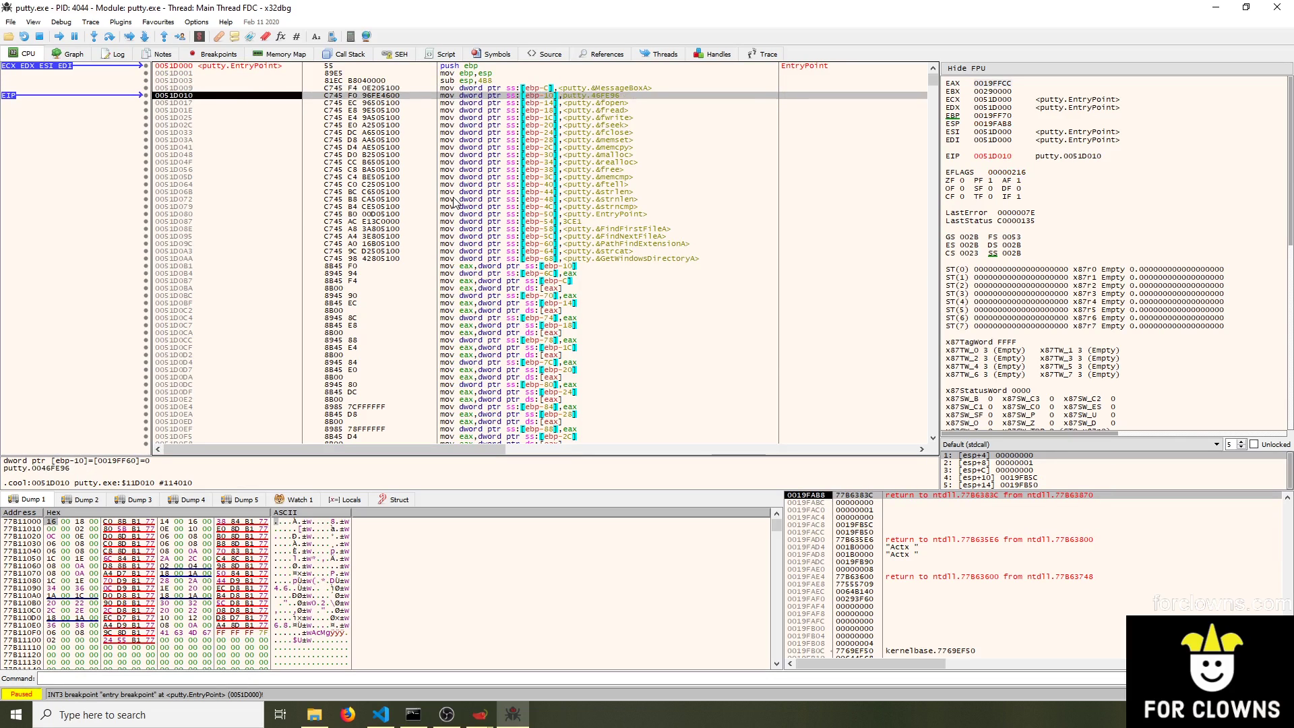
key("F8")
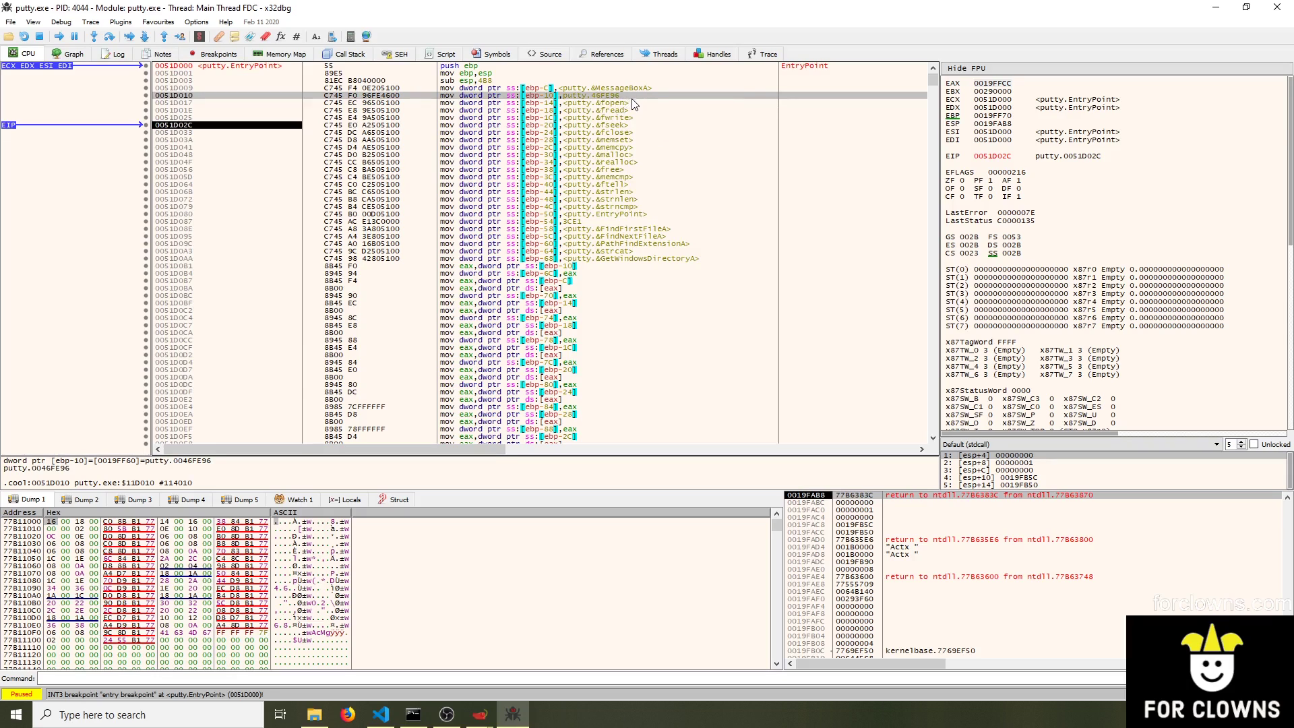
mouse_move(626, 109)
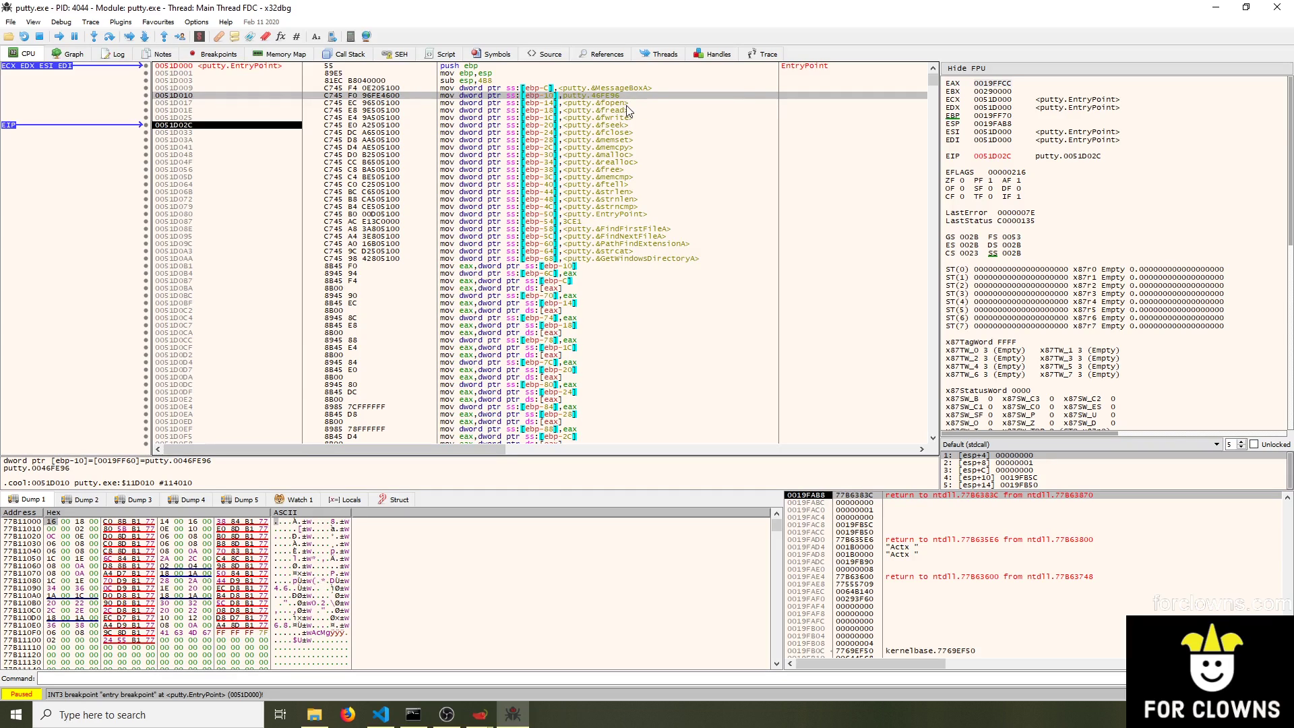
mouse_move(589, 156)
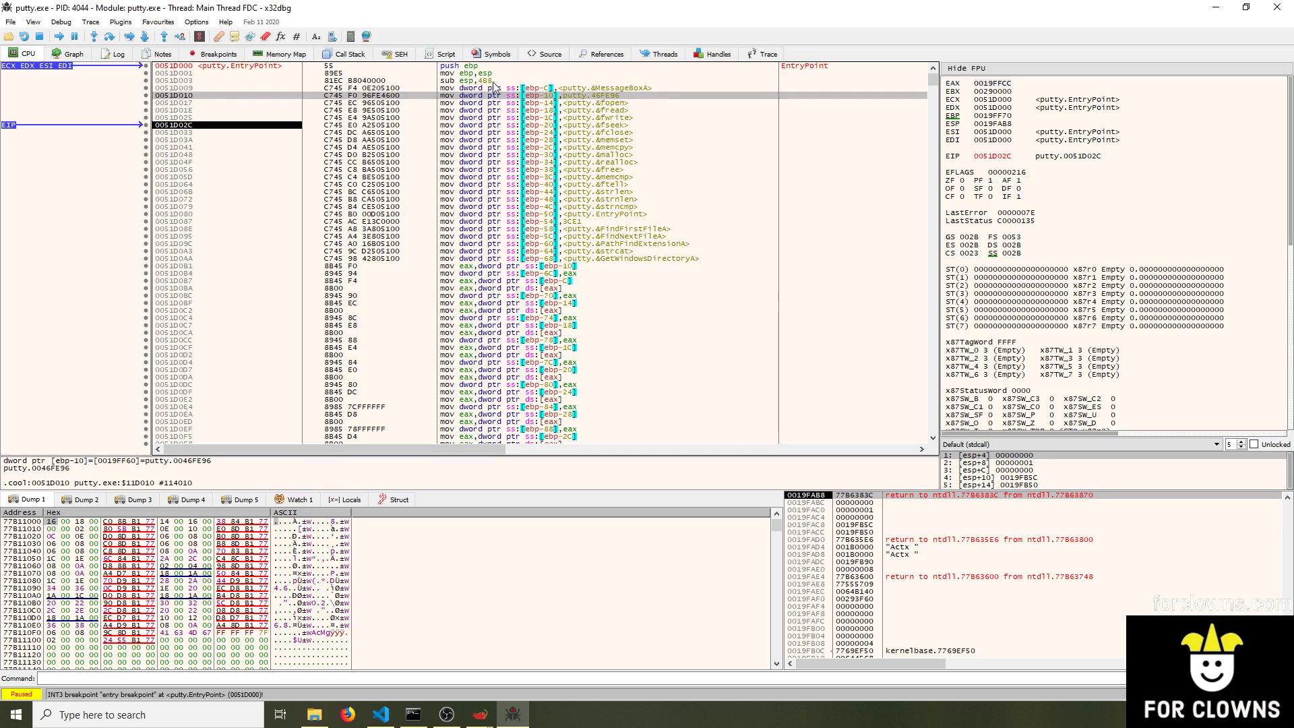
mouse_move(696, 333)
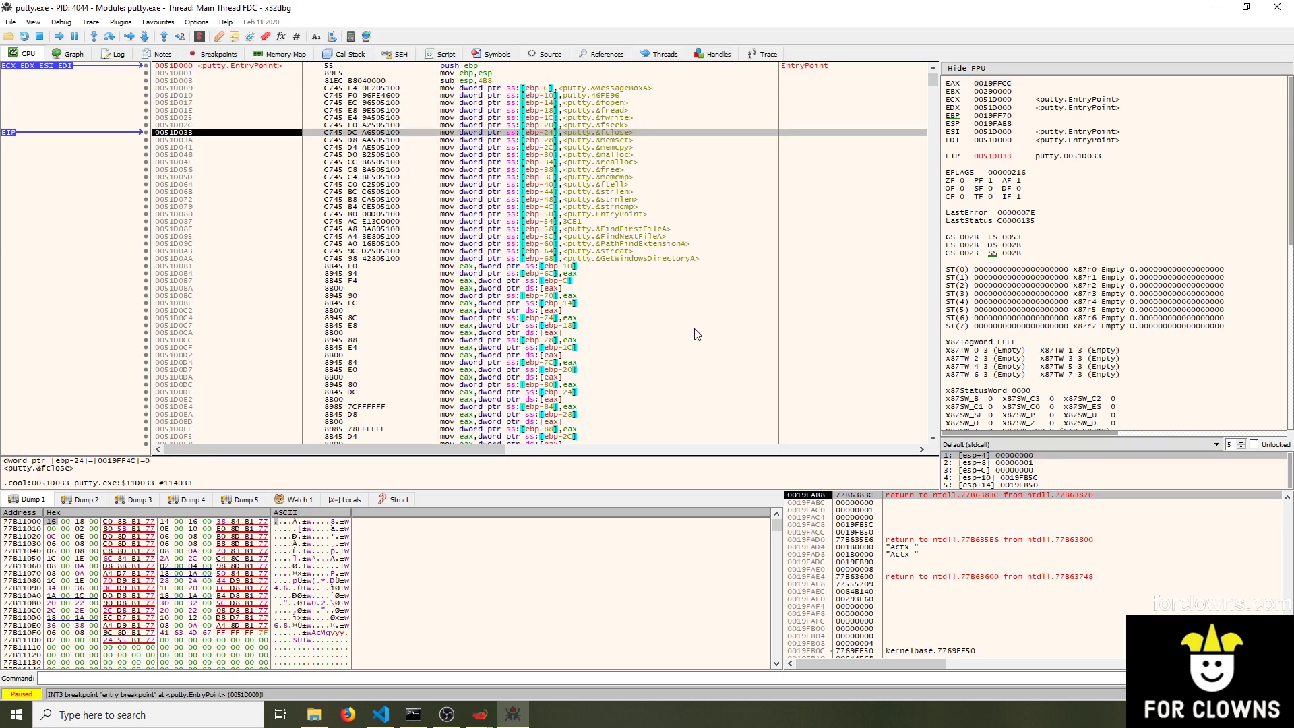
key("F8")
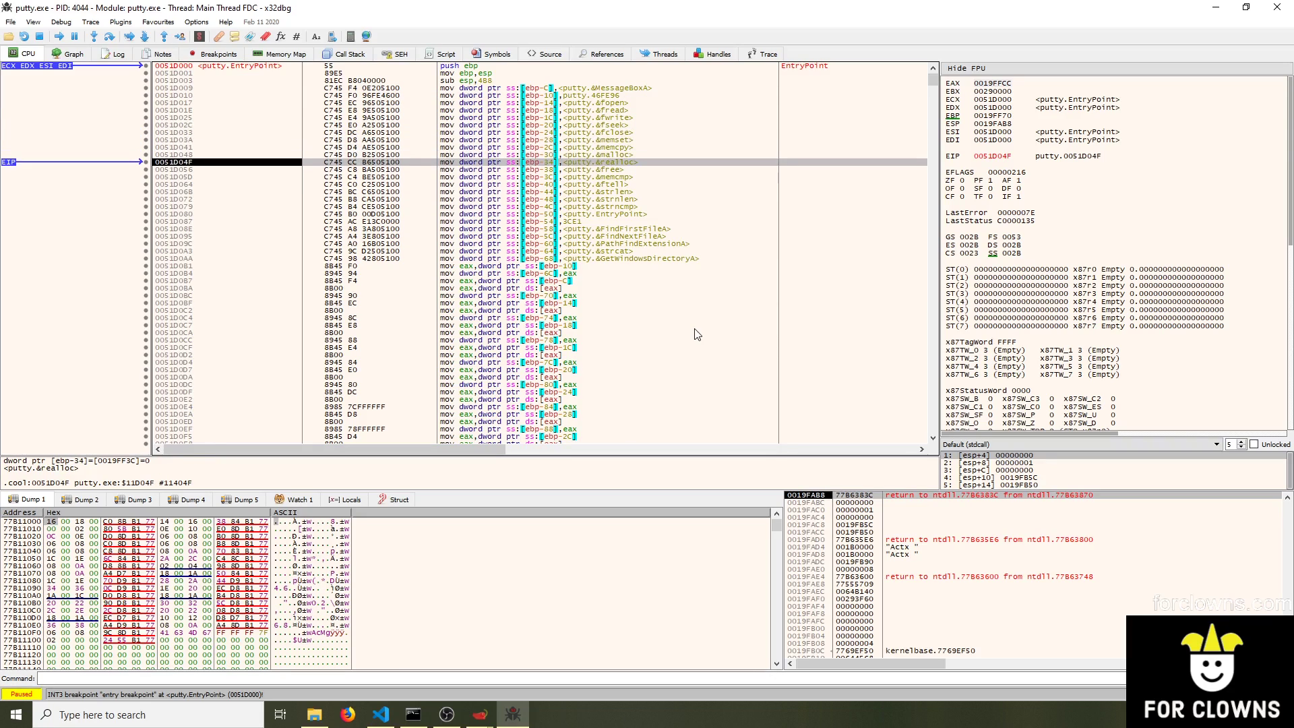
key("F8")
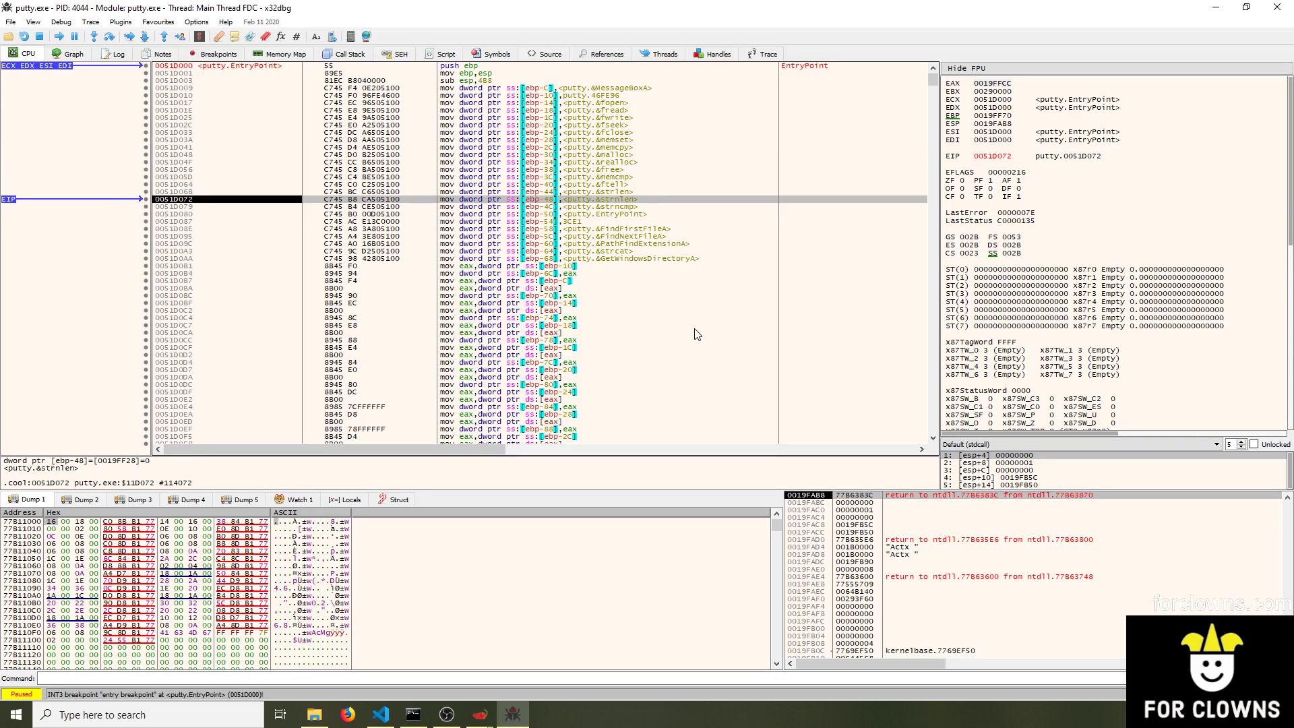
left_click(380, 715)
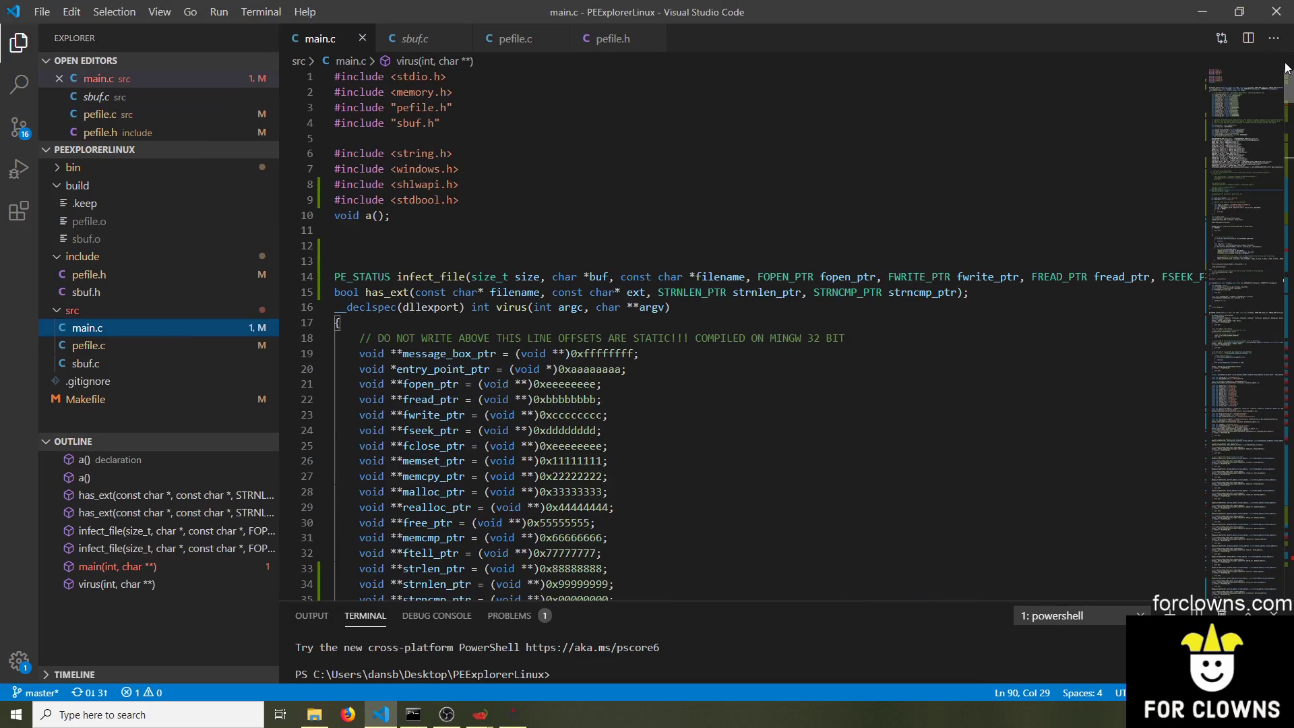
Select main.c's placeholder pointer declarations up to message_box_ptr, then bring up putty.exe's import directory
scroll("down", 3)
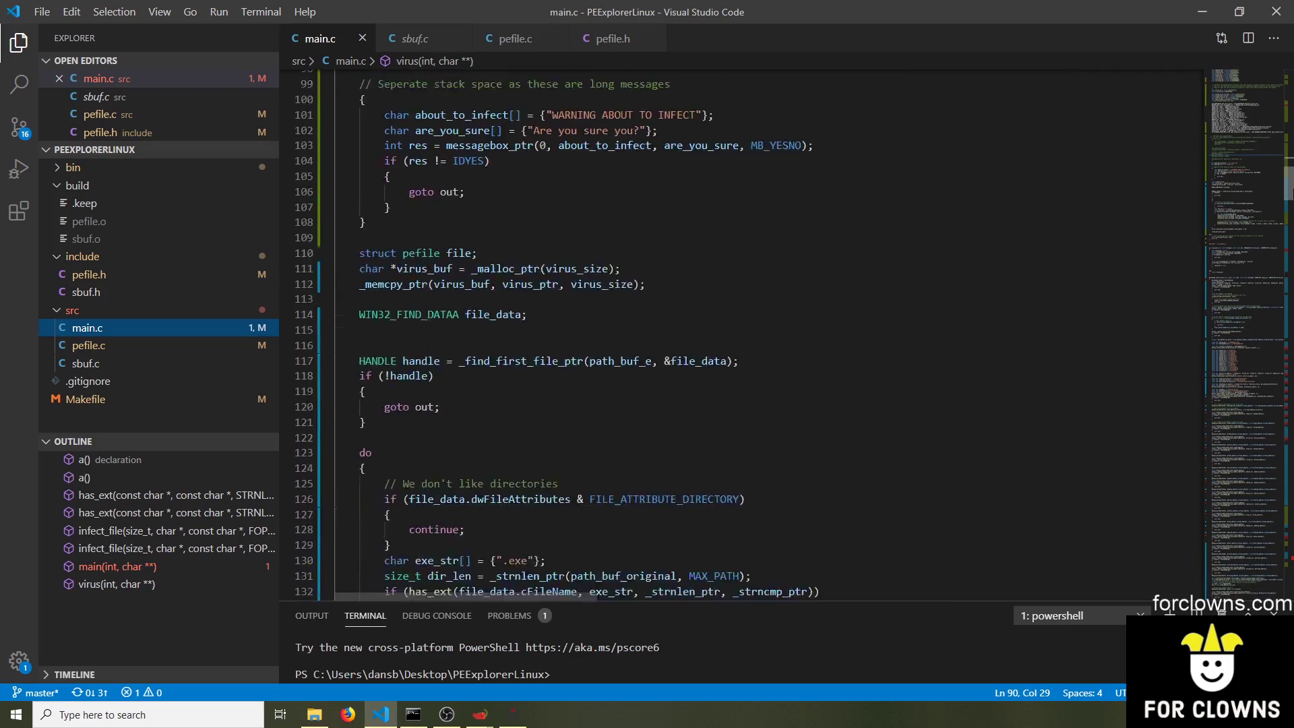
scroll("up", 3)
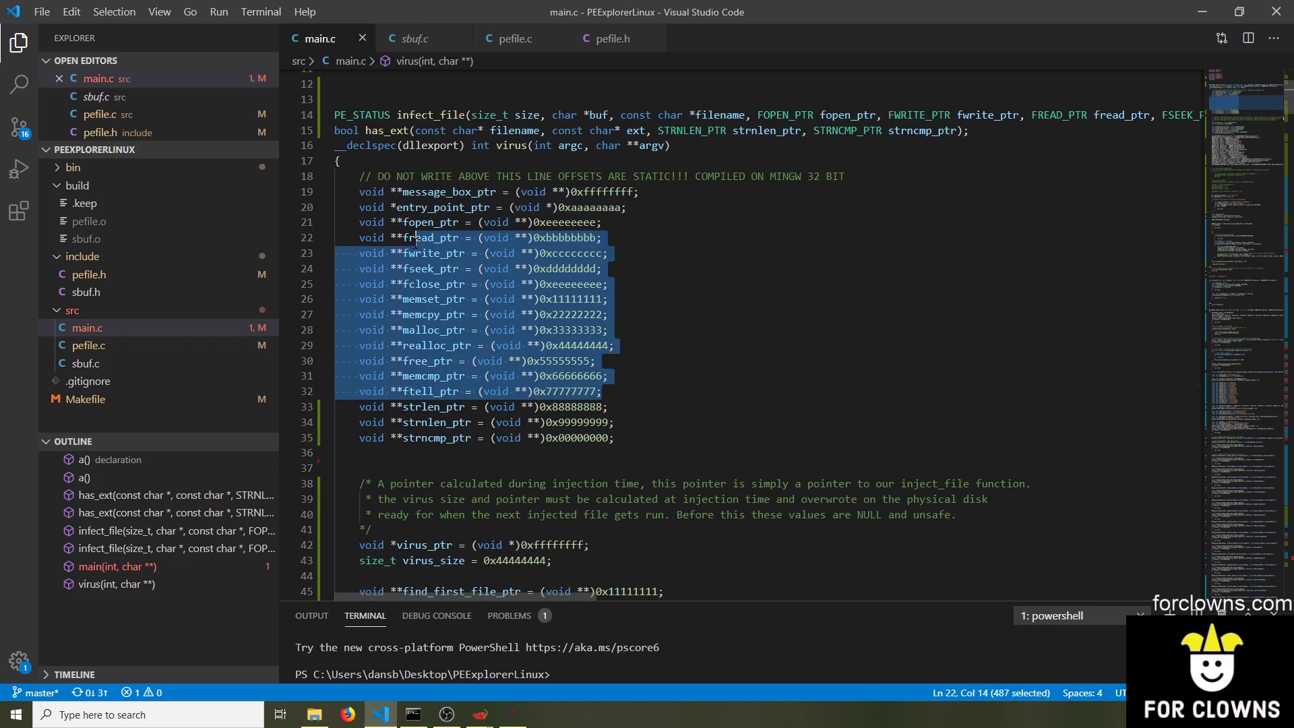
left_click_drag(417, 237, 363, 192)
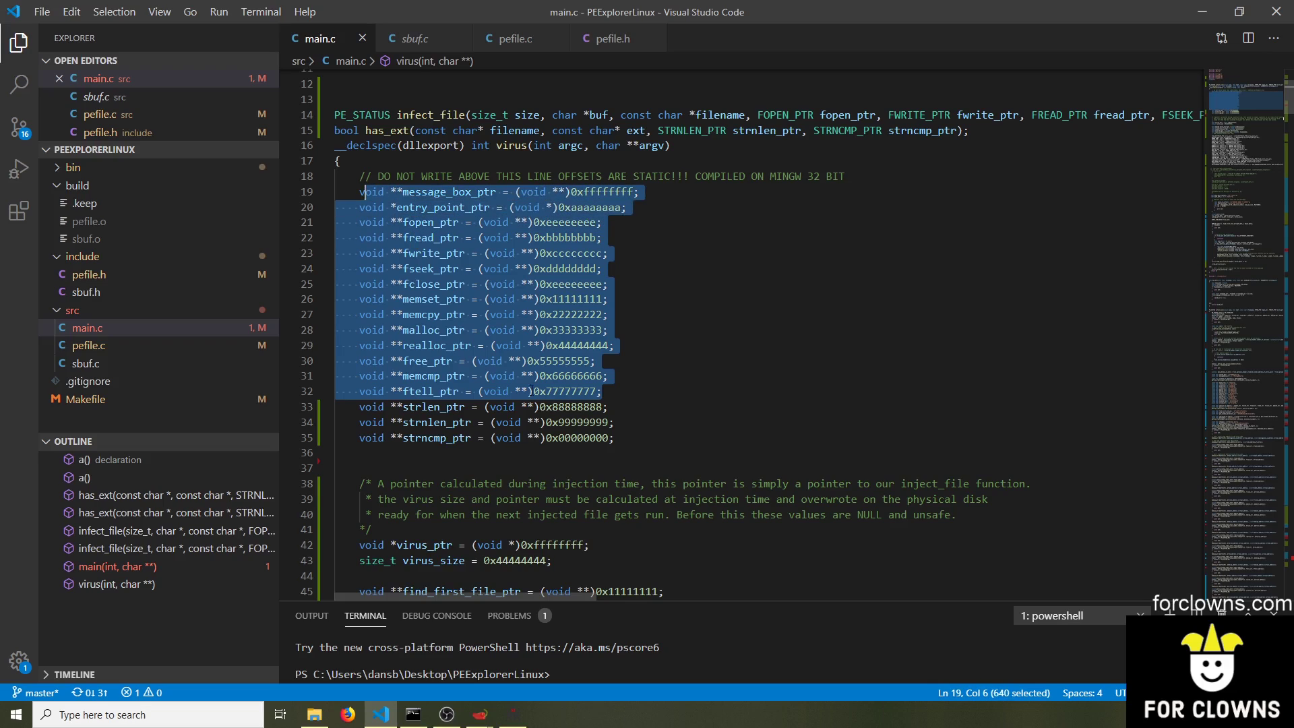
left_click(448, 329)
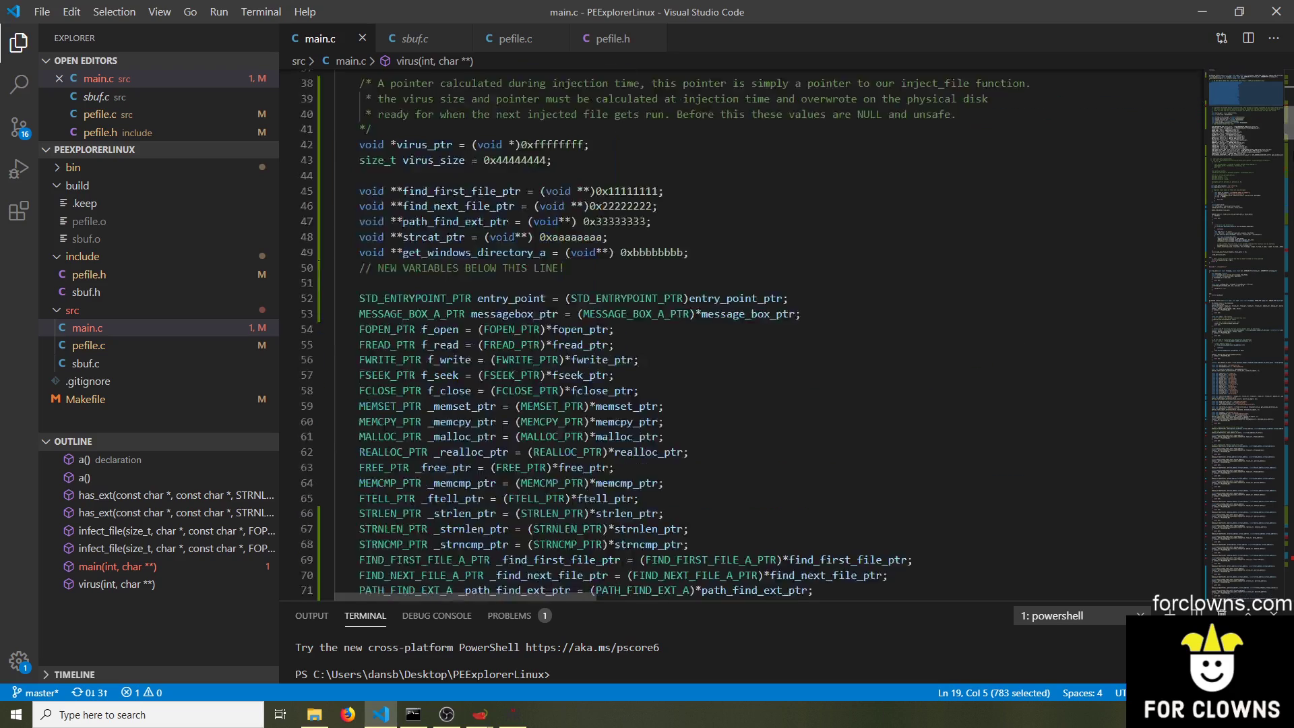
scroll("down", 3)
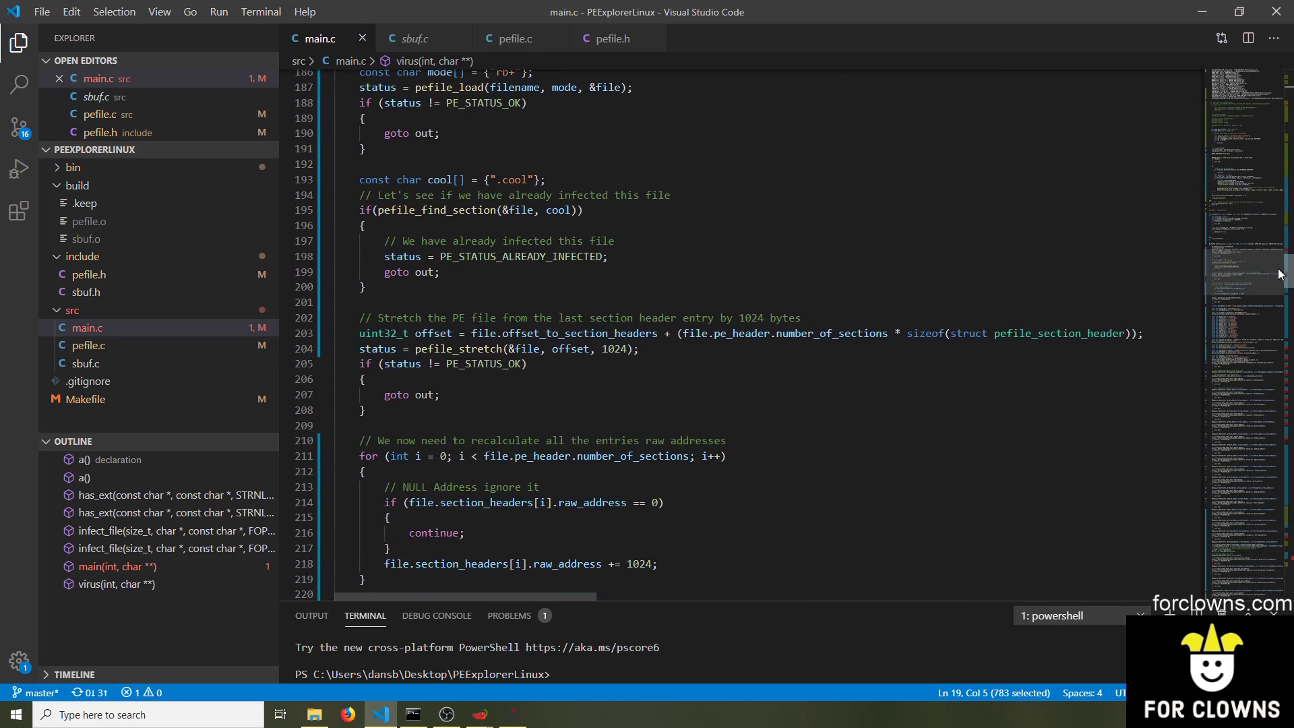
scroll("down", 3)
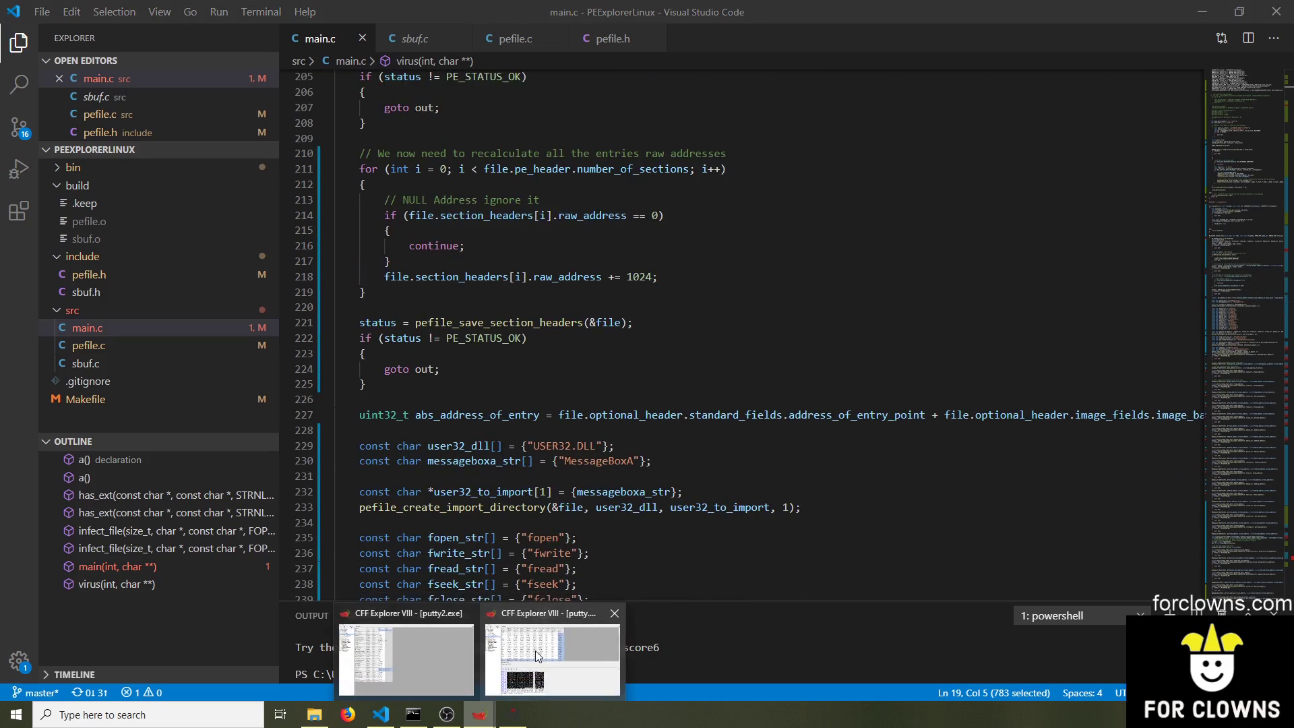
left_click(550, 661)
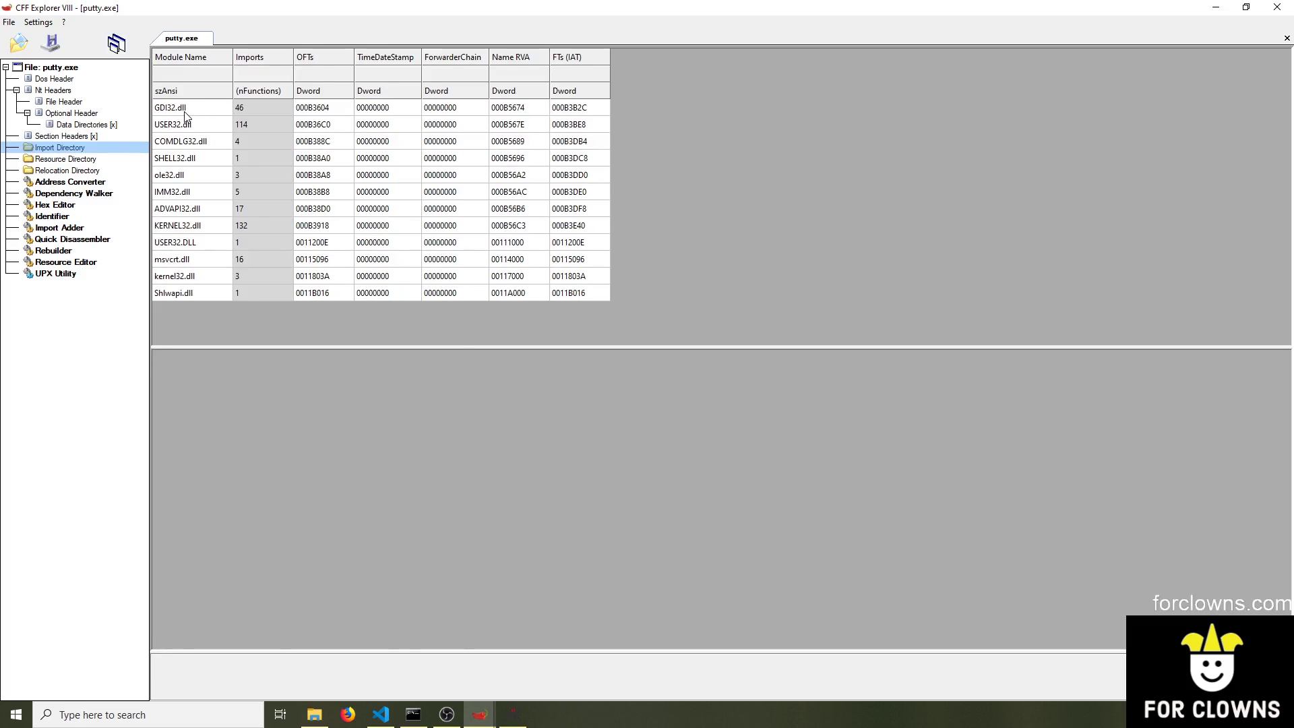
Inspect the functions putty.exe imports from Shlwapi.dll, kernel32.dll, SHELL32.dll and IMM32.dll
left_click(182, 293)
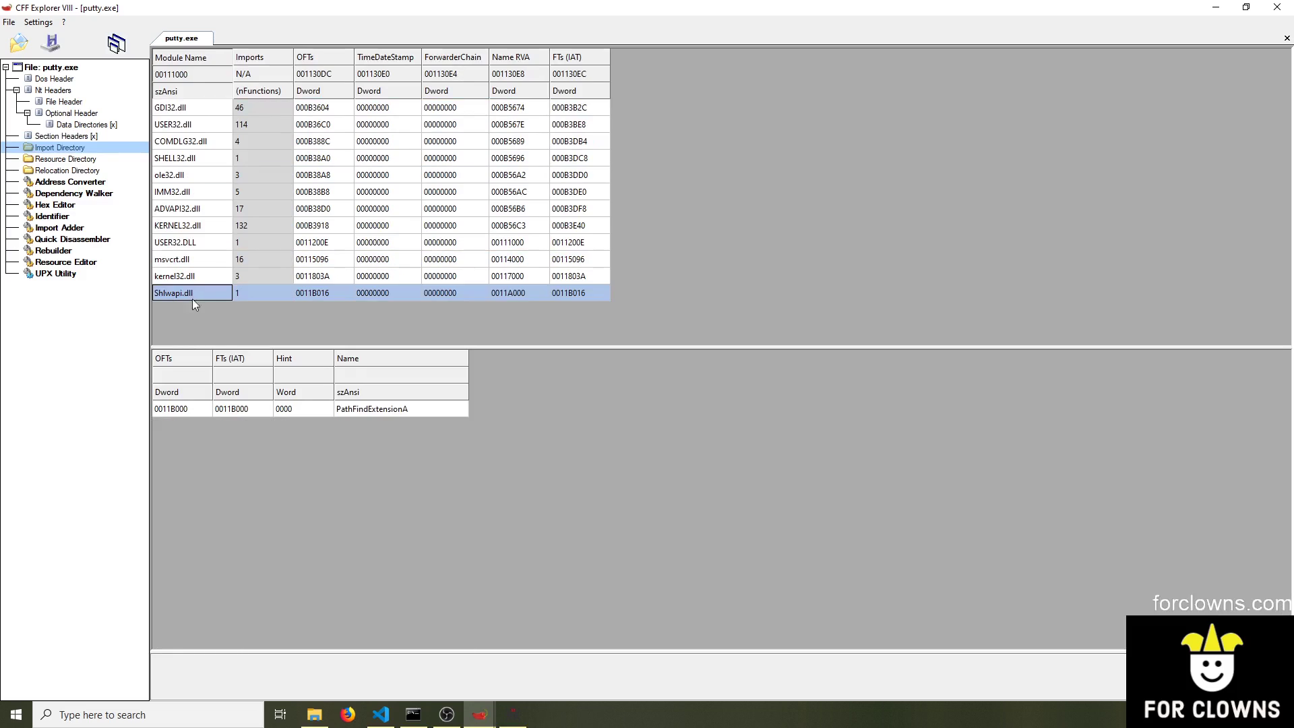
left_click(192, 275)
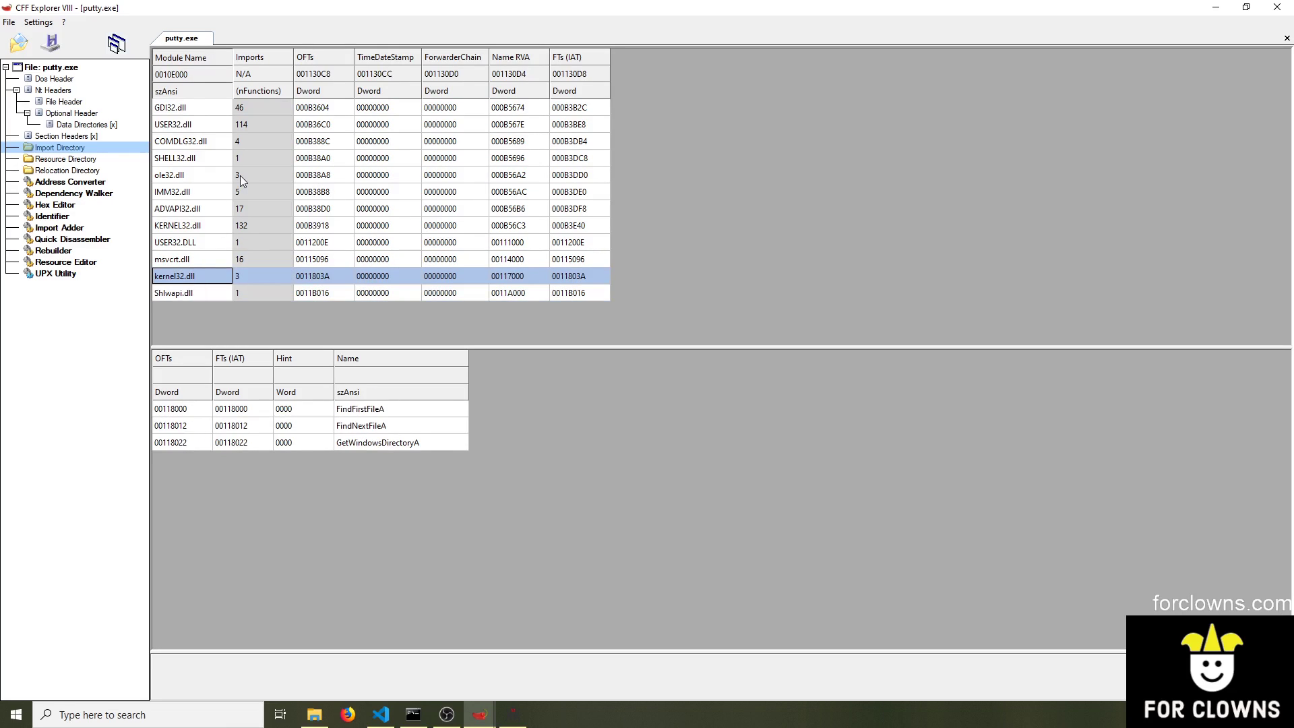
mouse_move(192, 160)
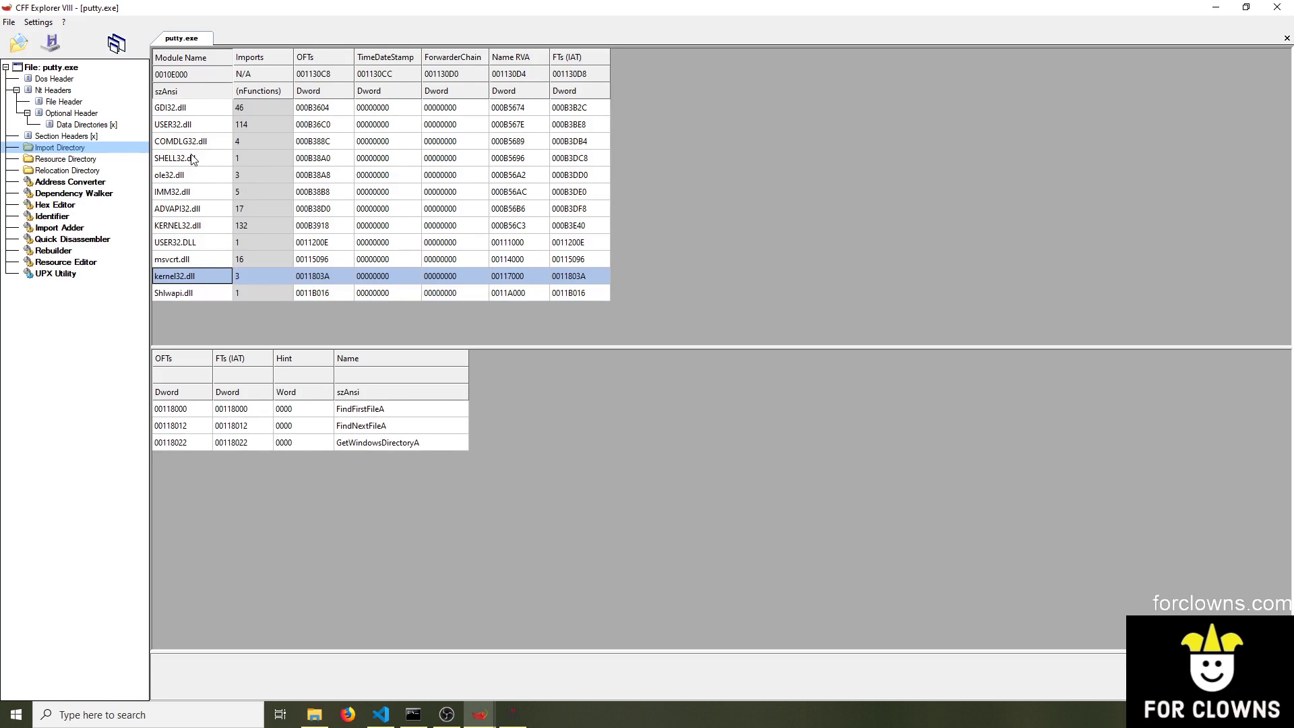
left_click(192, 158)
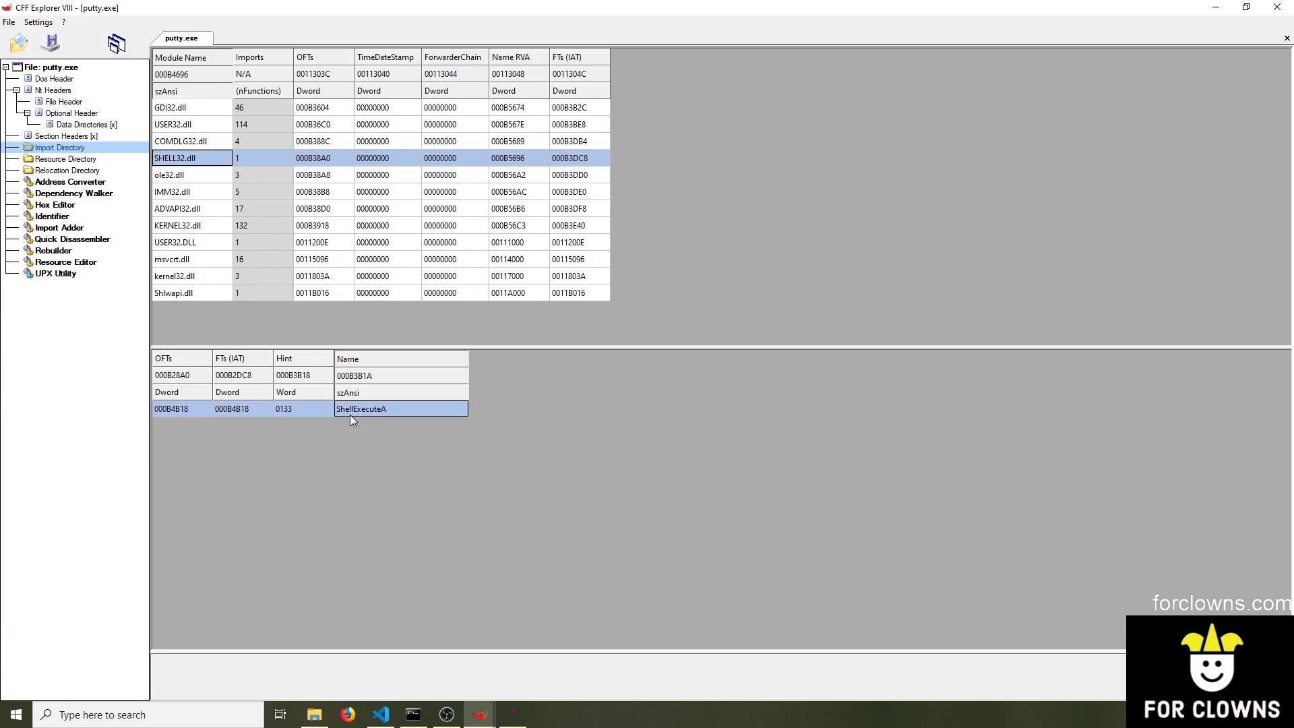
mouse_move(399, 414)
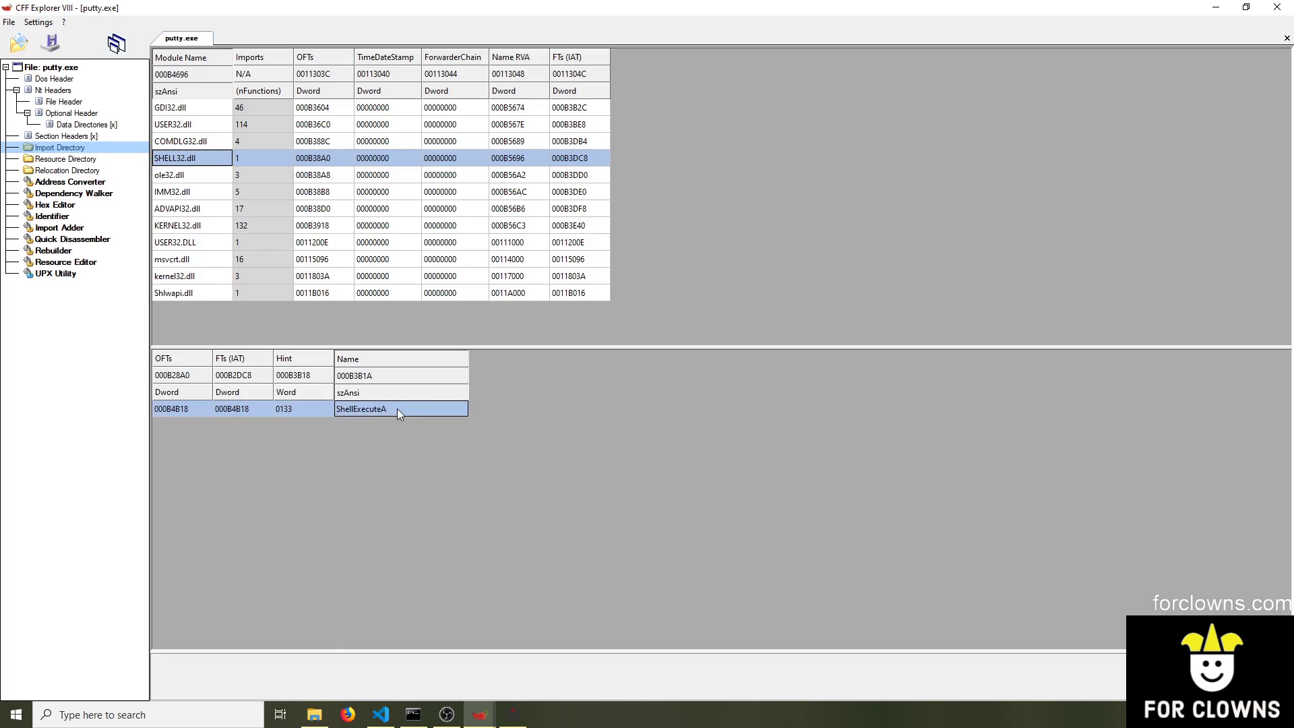
left_click(174, 190)
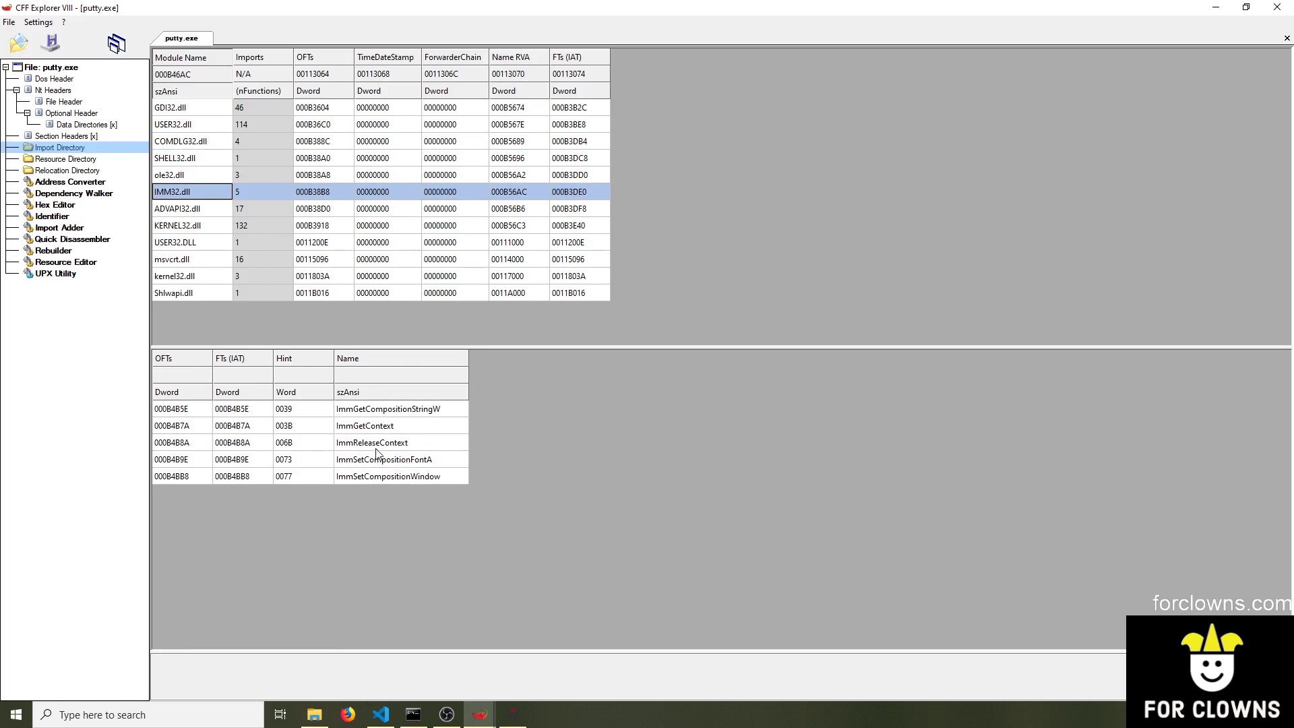
Examine the added kernel32.dll and Shlwapi.dll import lists such as FindFirstFileA, then return to main.c
left_click(174, 275)
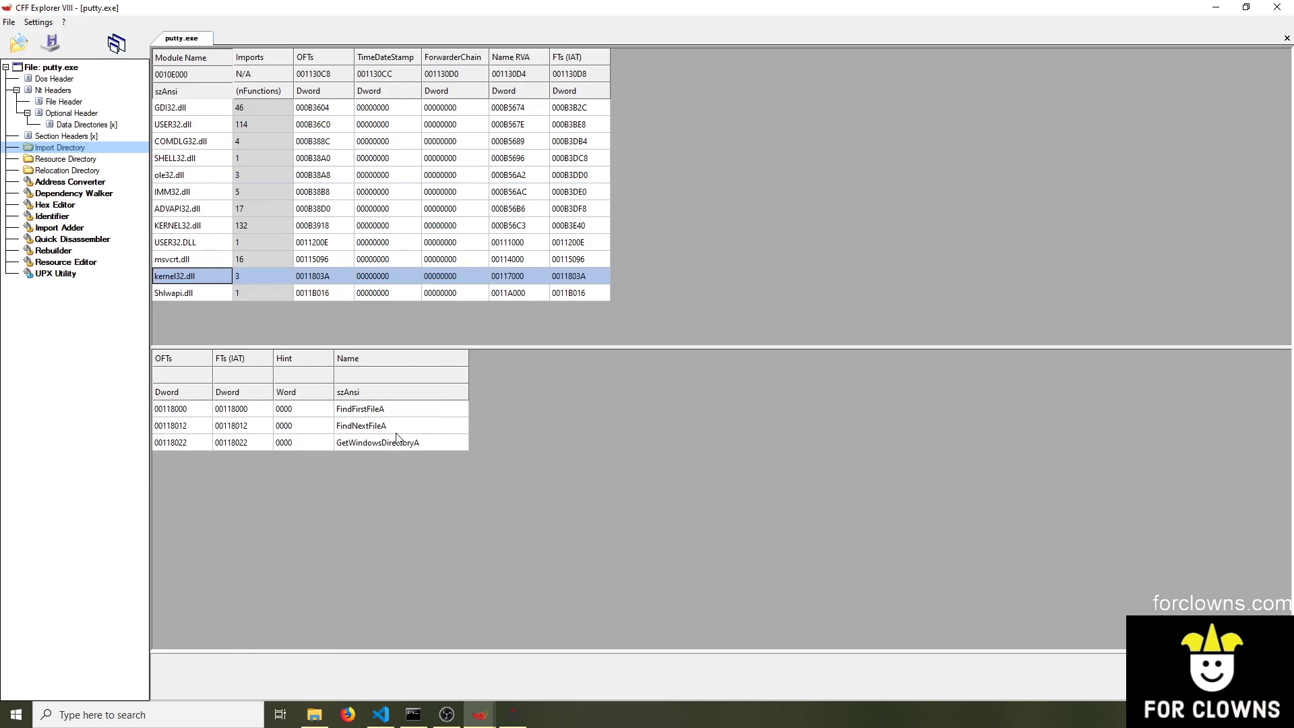
mouse_move(557, 493)
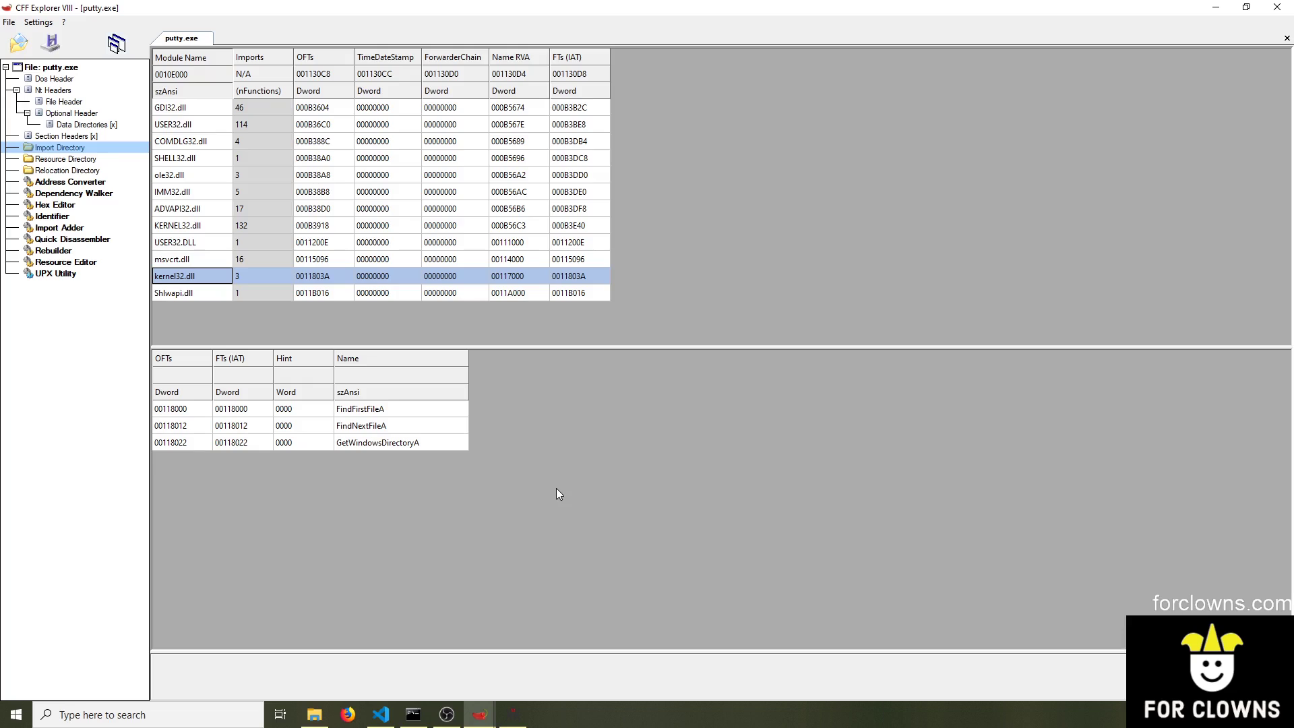
left_click(174, 292)
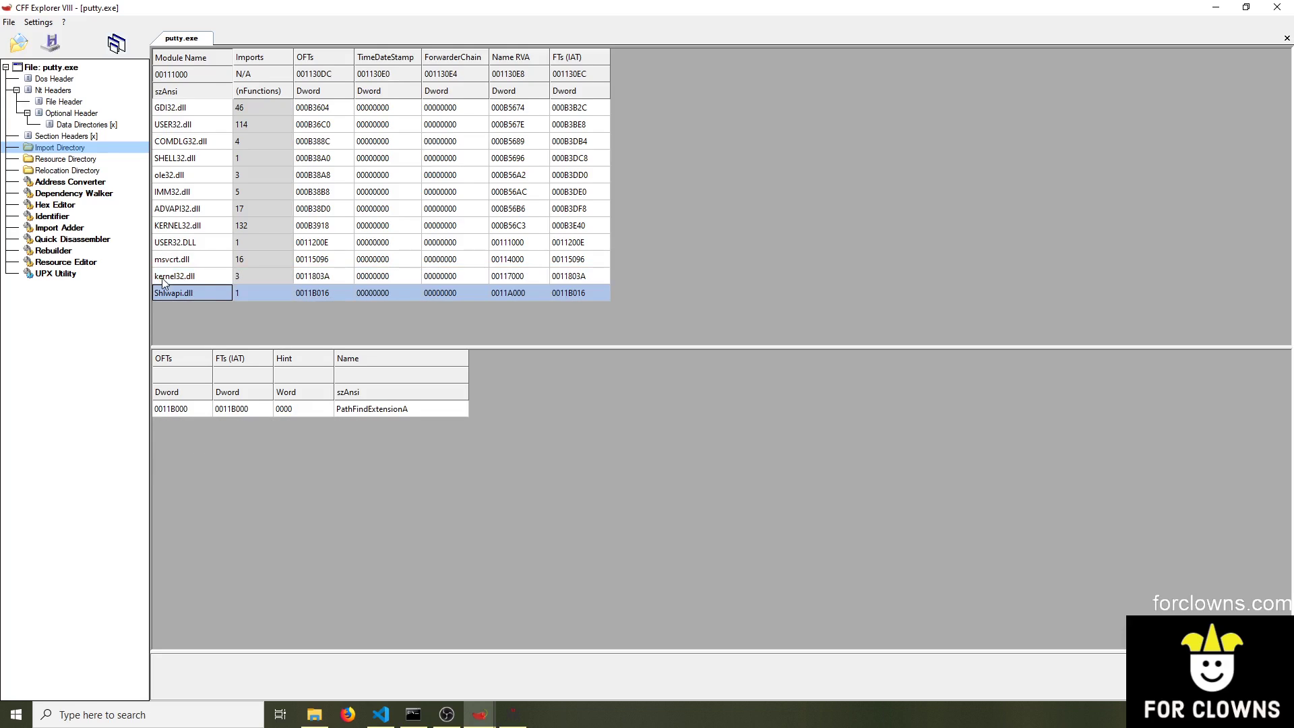
left_click(174, 275)
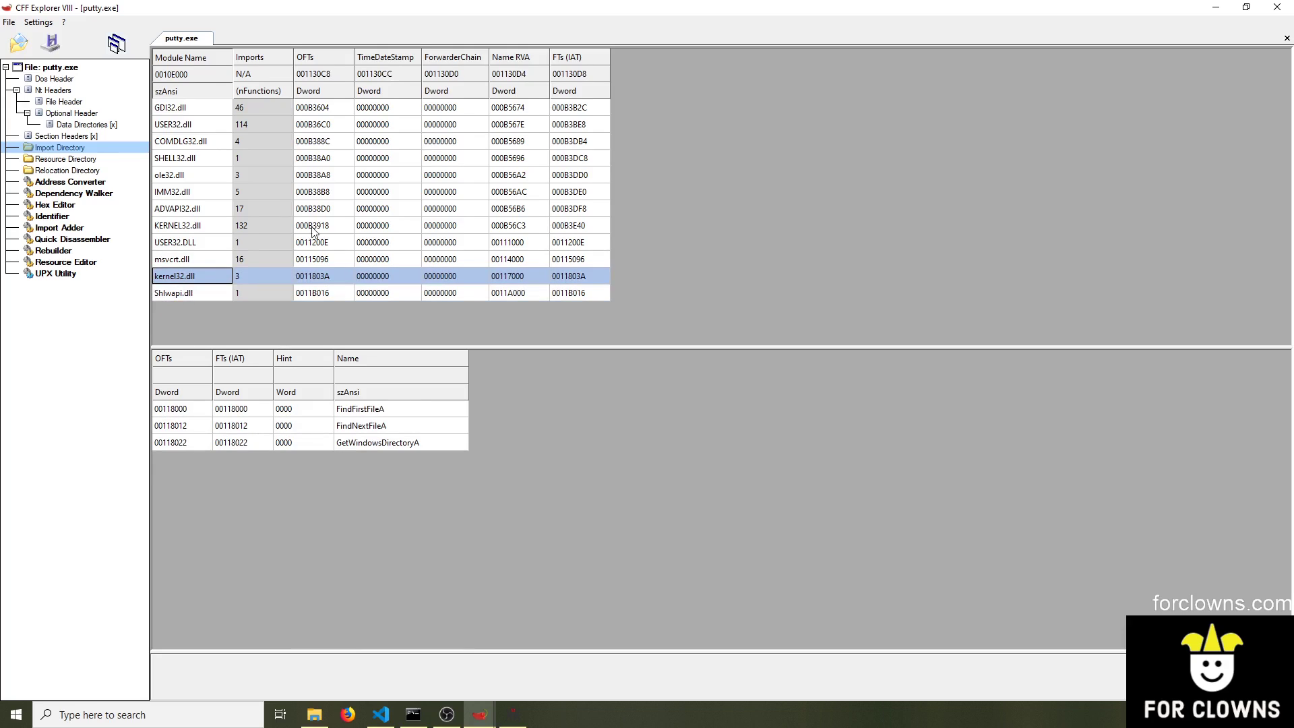
left_click(379, 715)
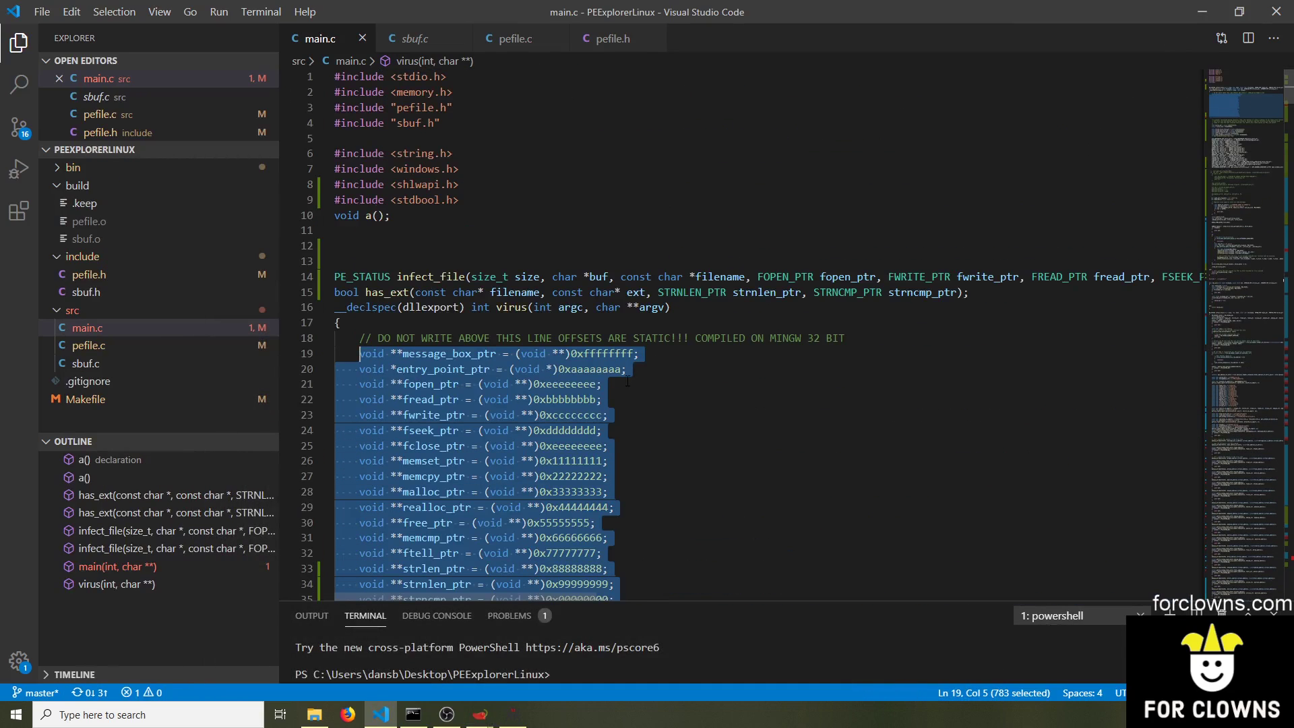
Review main.c's import pointer declarations and switch back to the paused putty.exe in the debugger
scroll("down", 3)
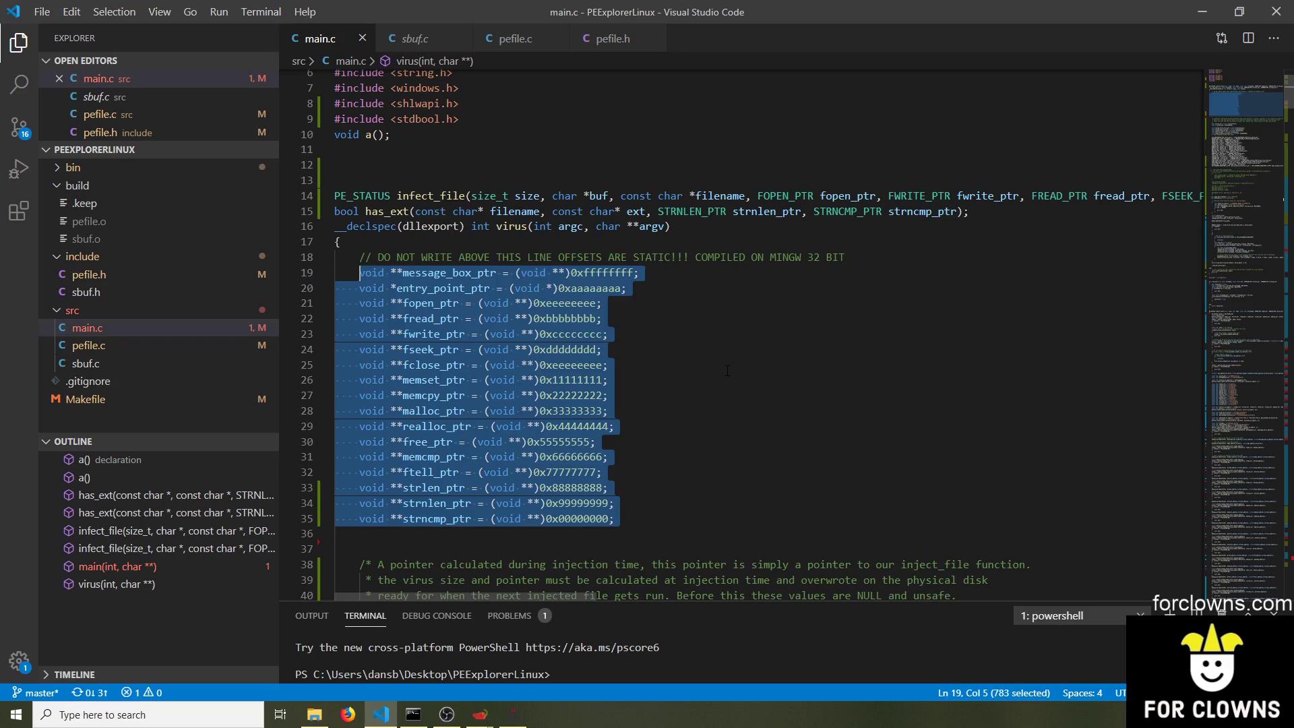
left_click(608, 366)
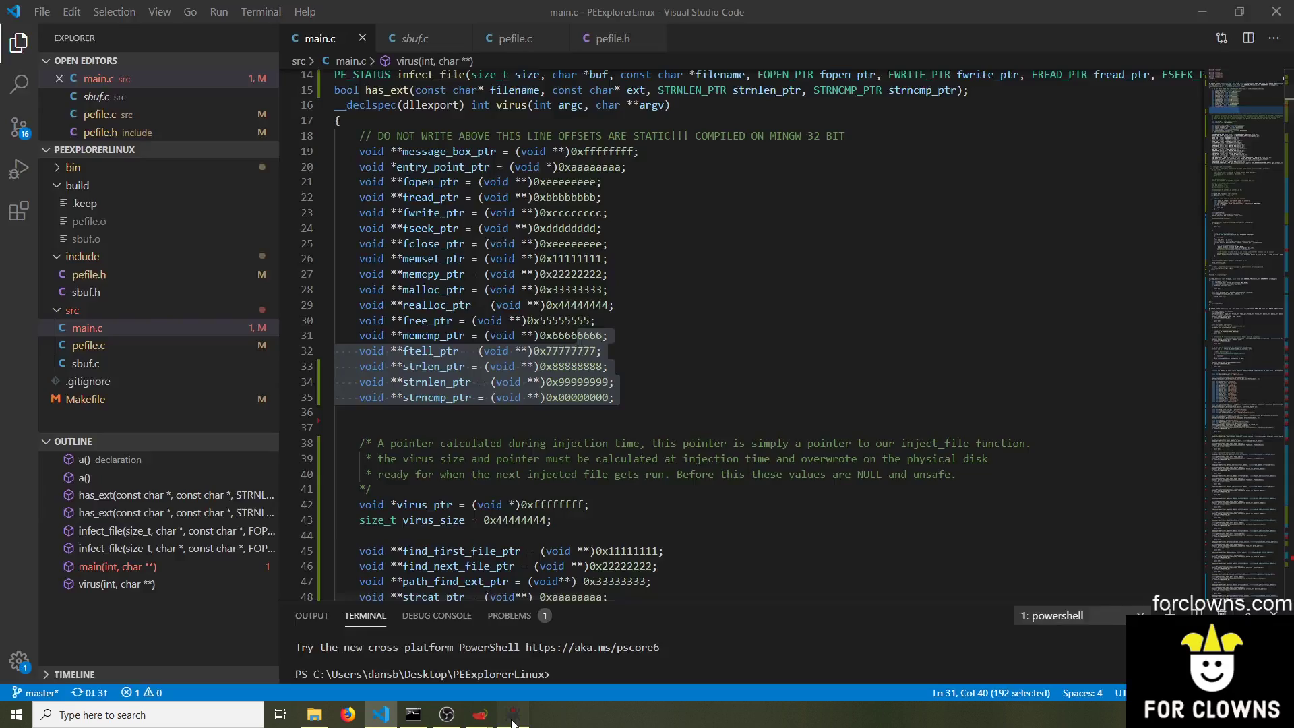
left_click(512, 715)
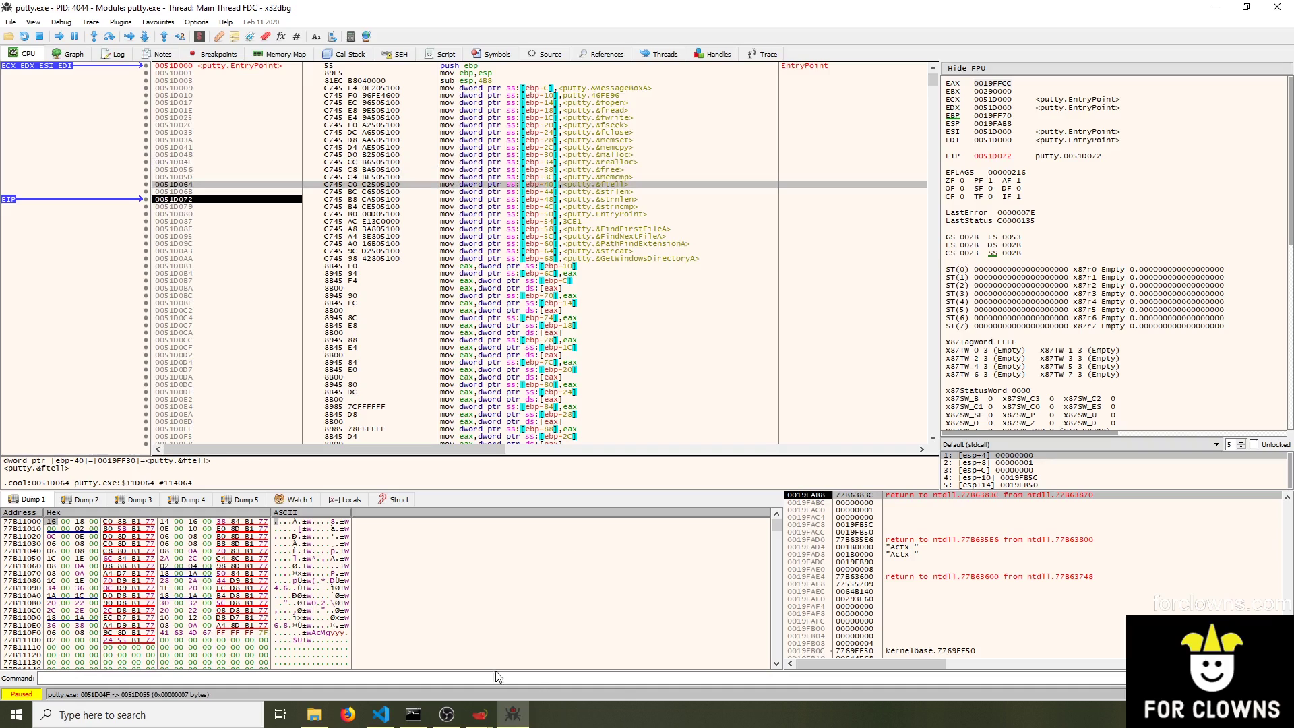
mouse_move(482, 609)
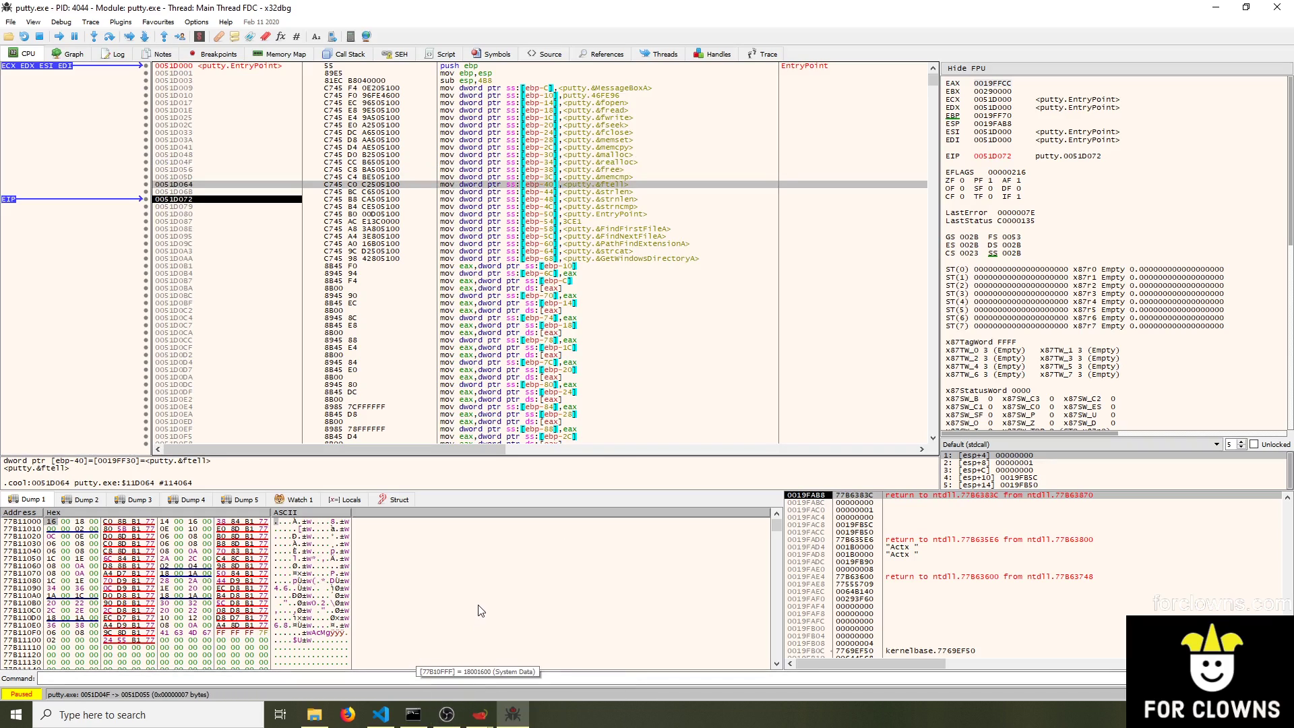
Step past the remaining pointer assignments until the call eax holding MessageBoxA is reached, then view main.c
left_click(380, 714)
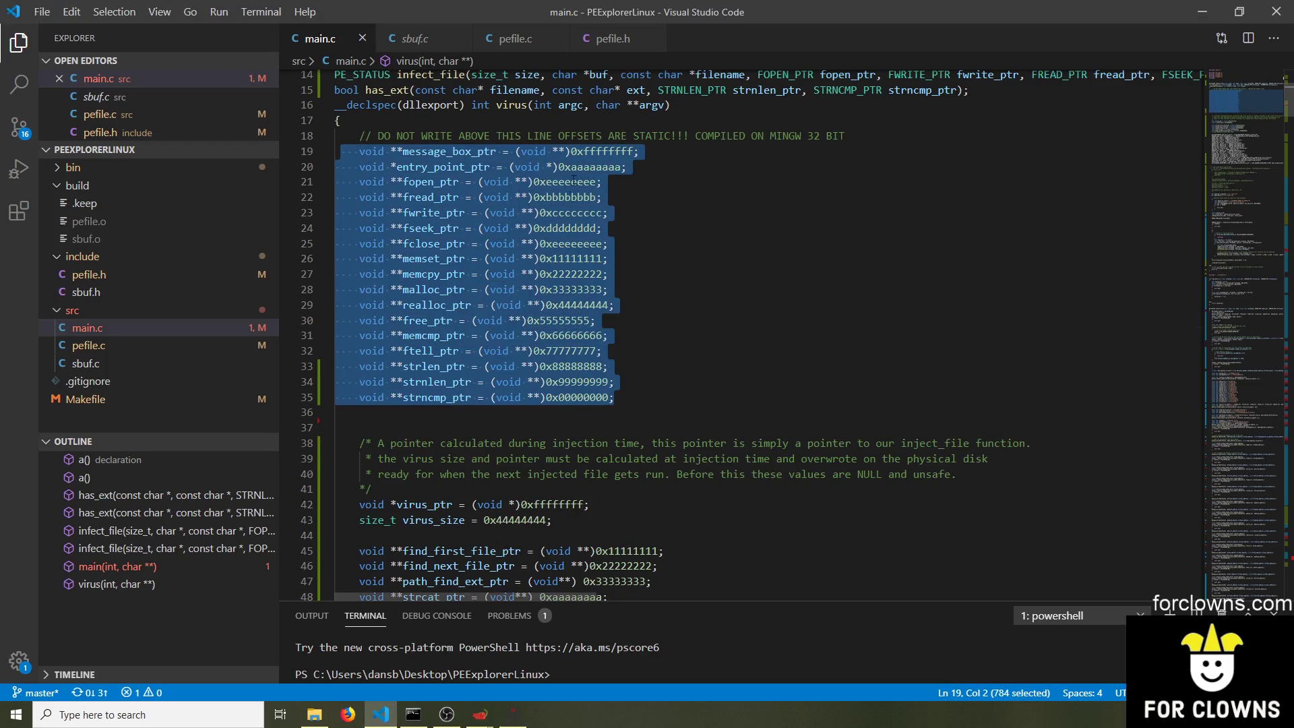
mouse_move(506, 715)
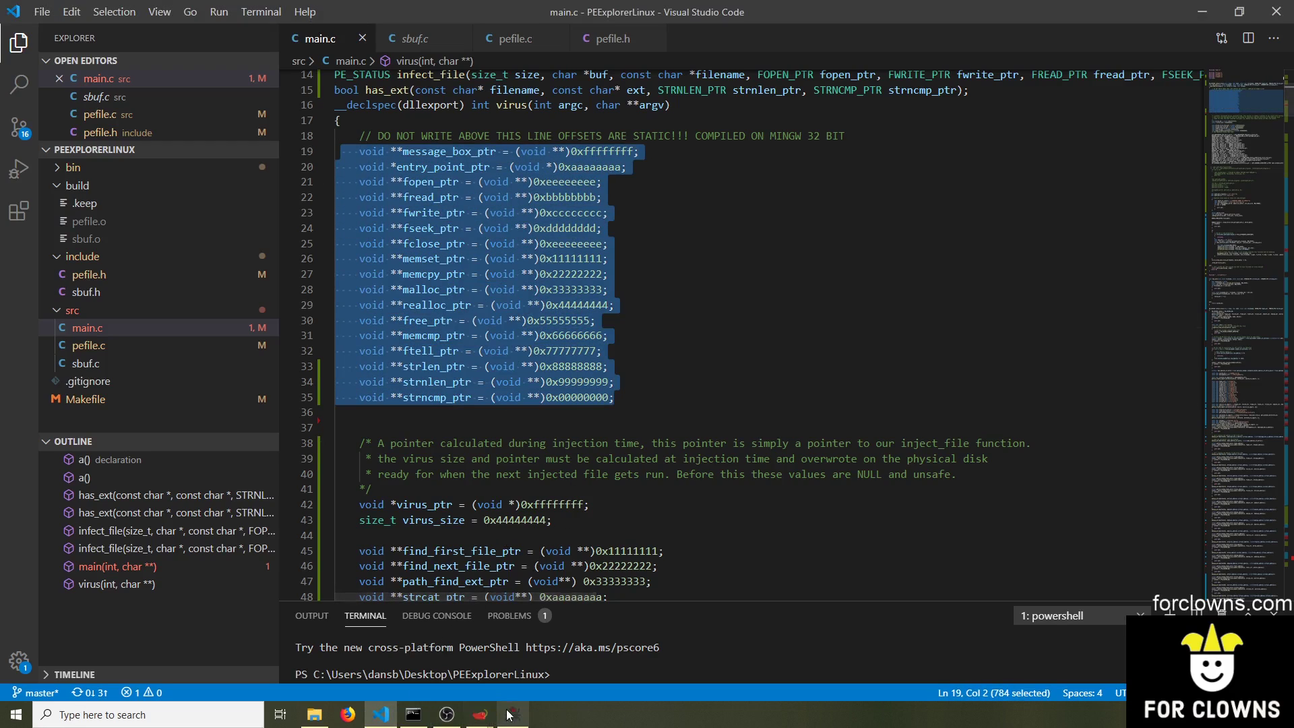
left_click(513, 715)
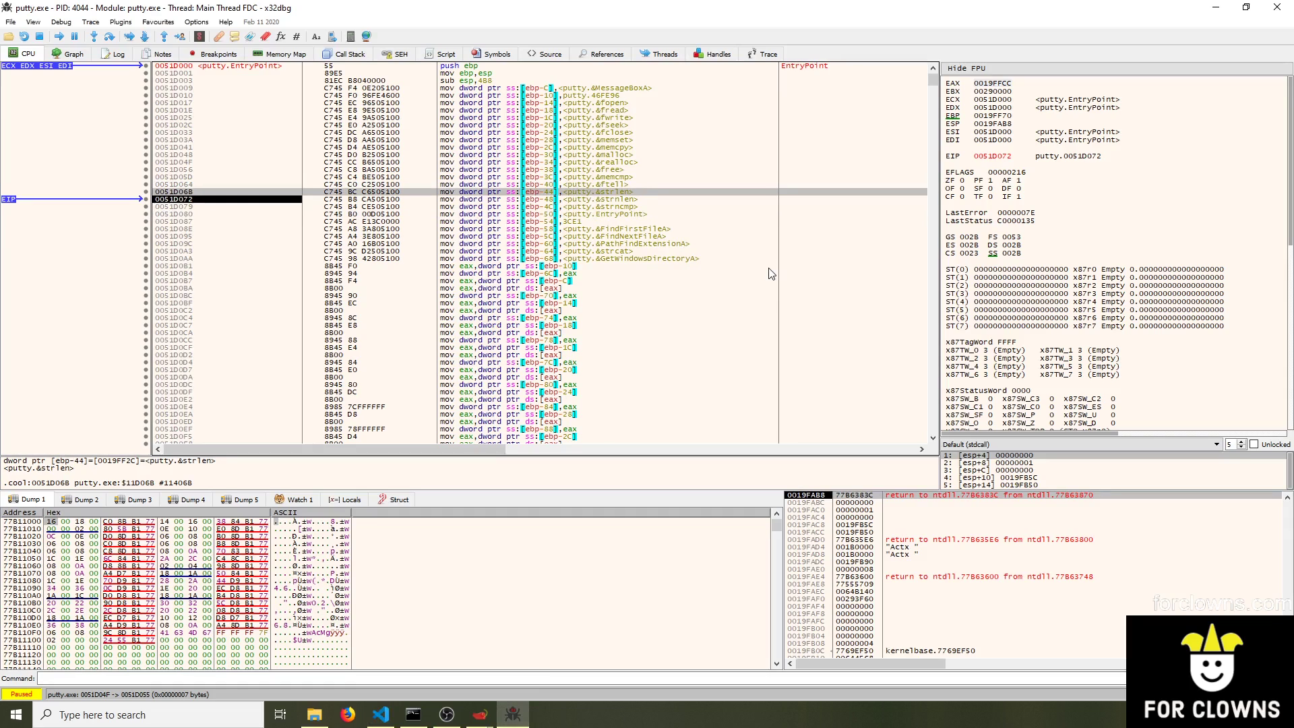
key("F8")
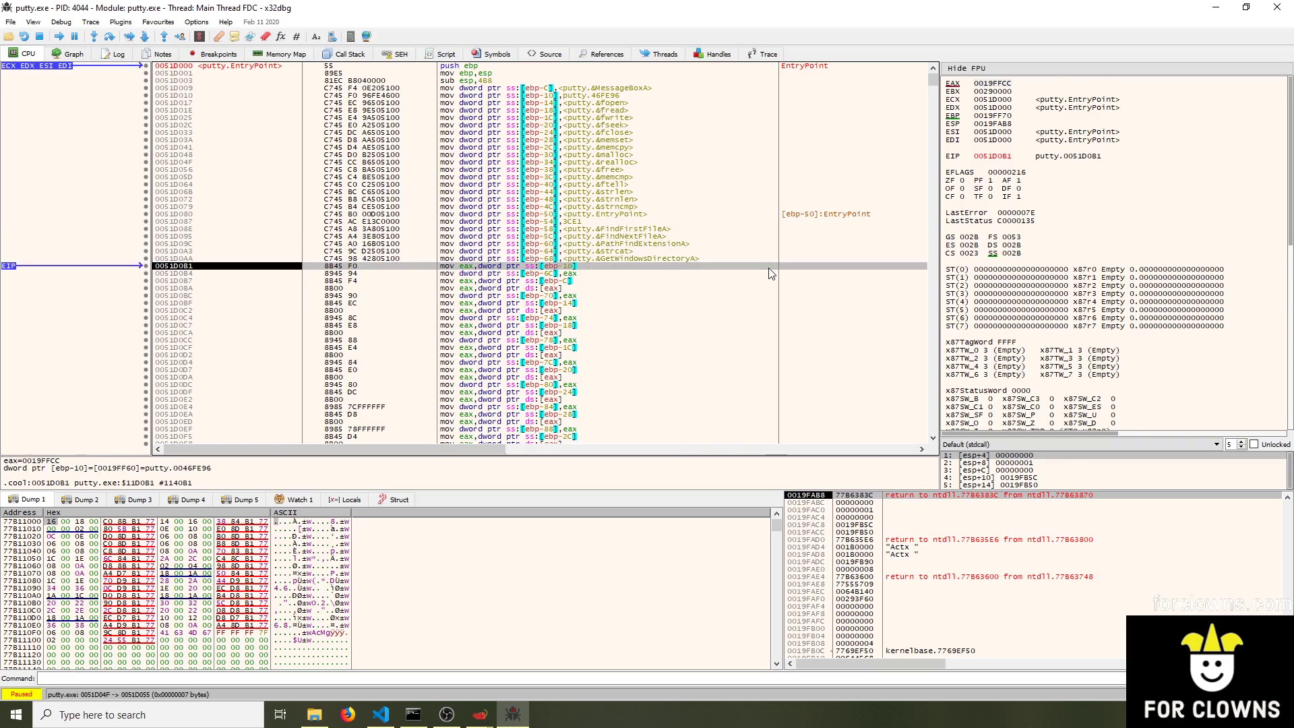
key("F8")
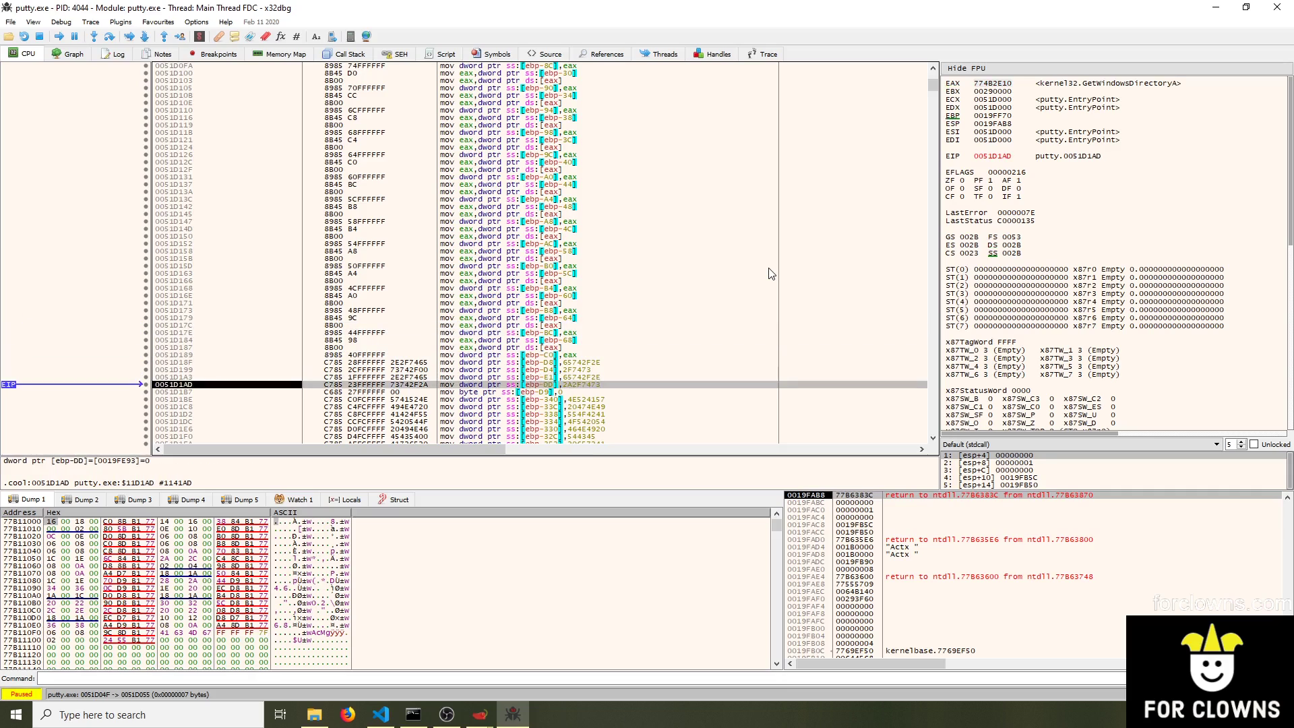
key("F8")
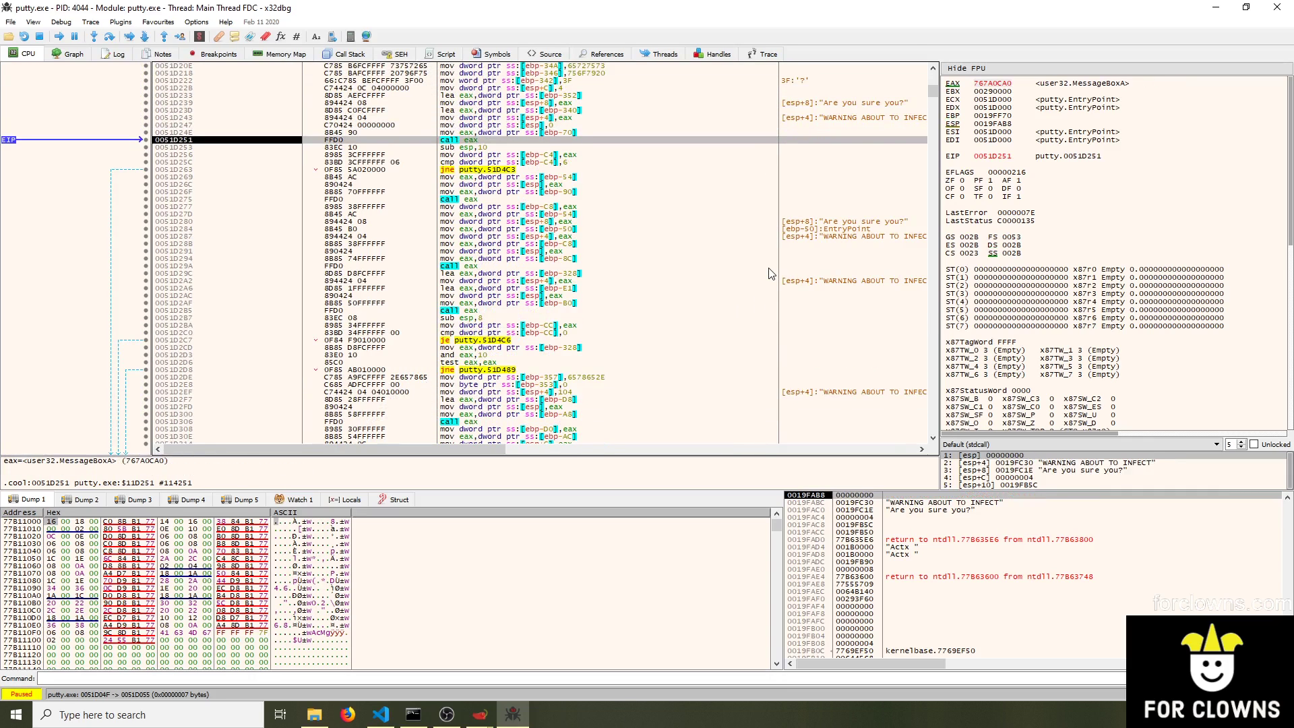
mouse_move(623, 165)
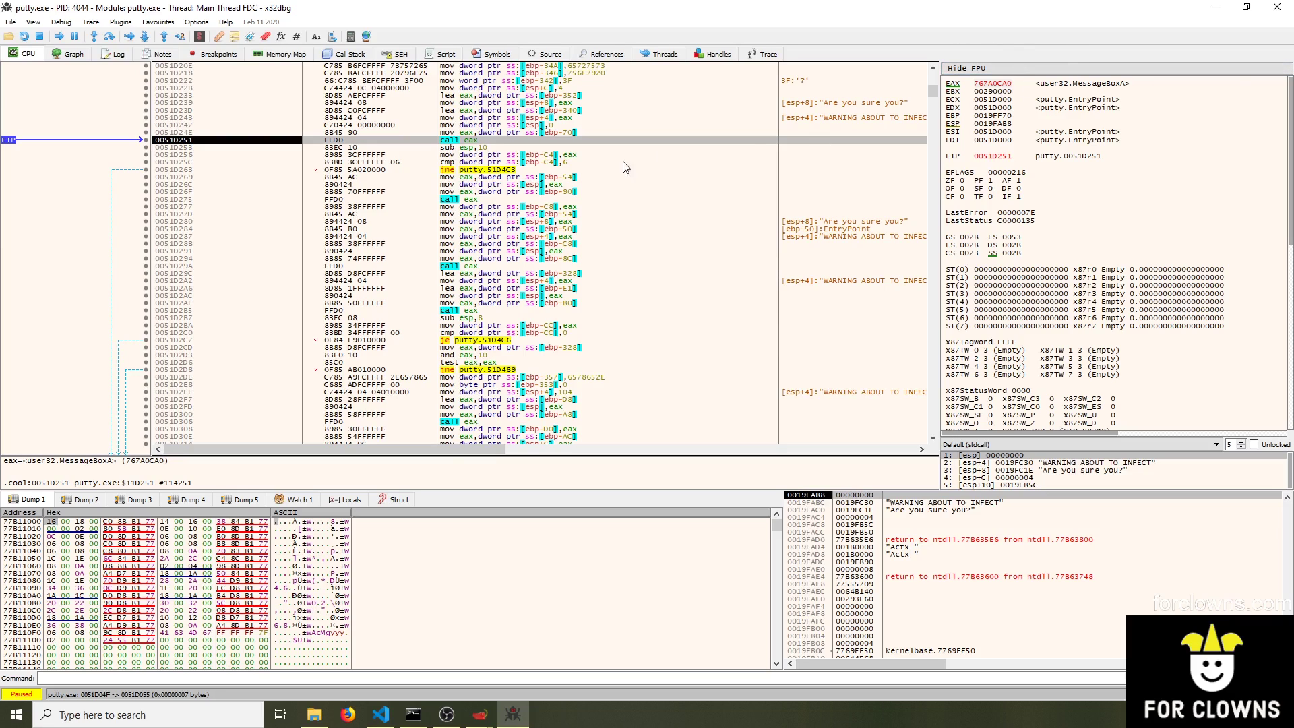
mouse_move(556, 510)
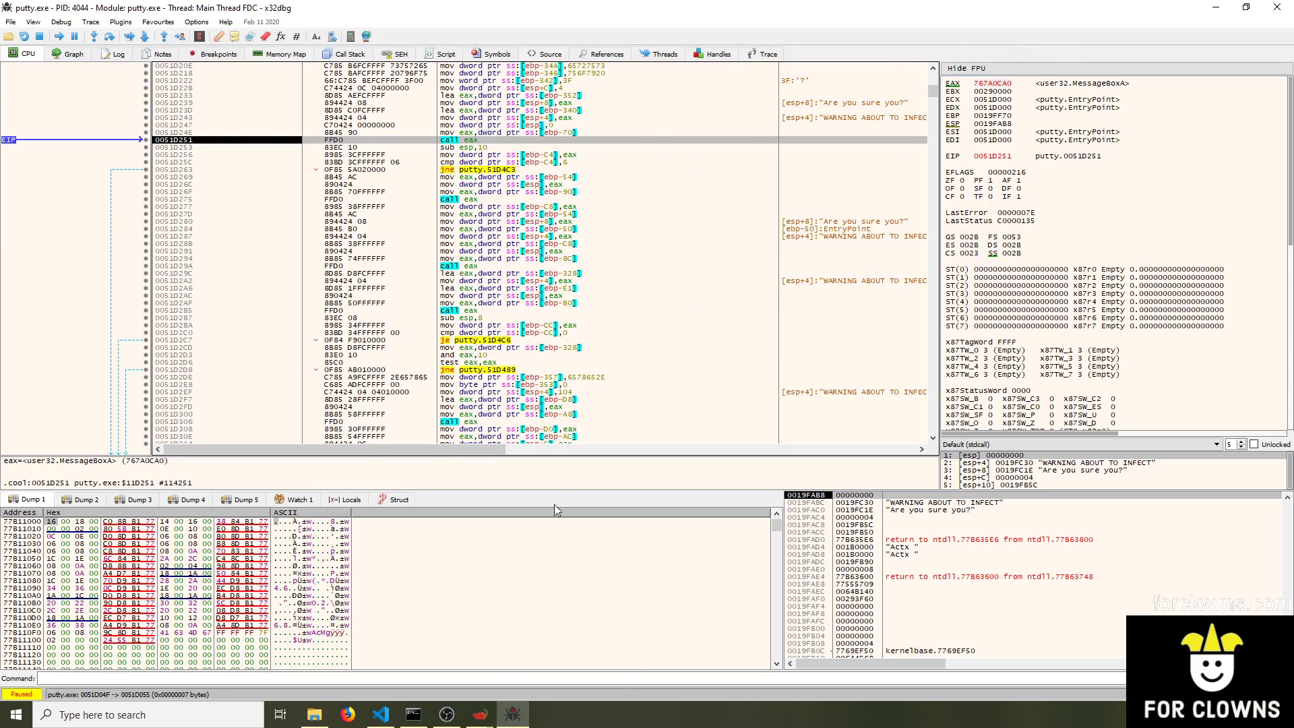
mouse_move(388, 701)
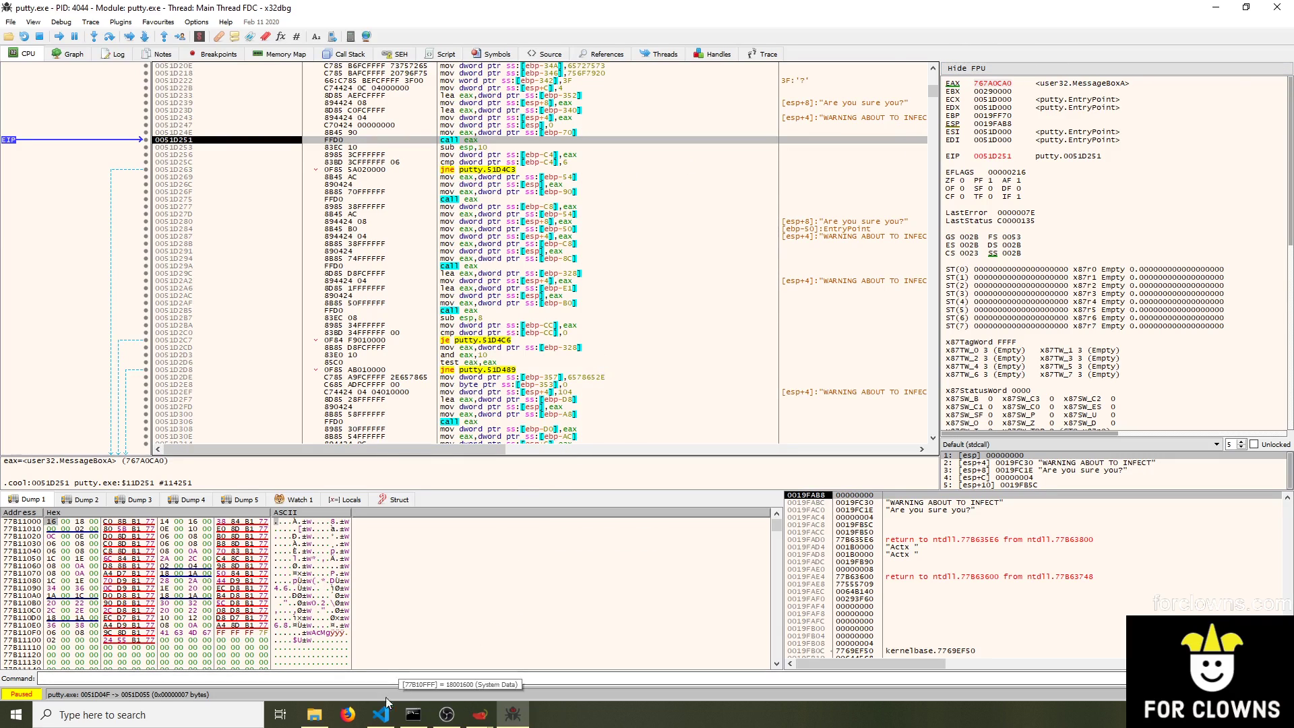
left_click(380, 715)
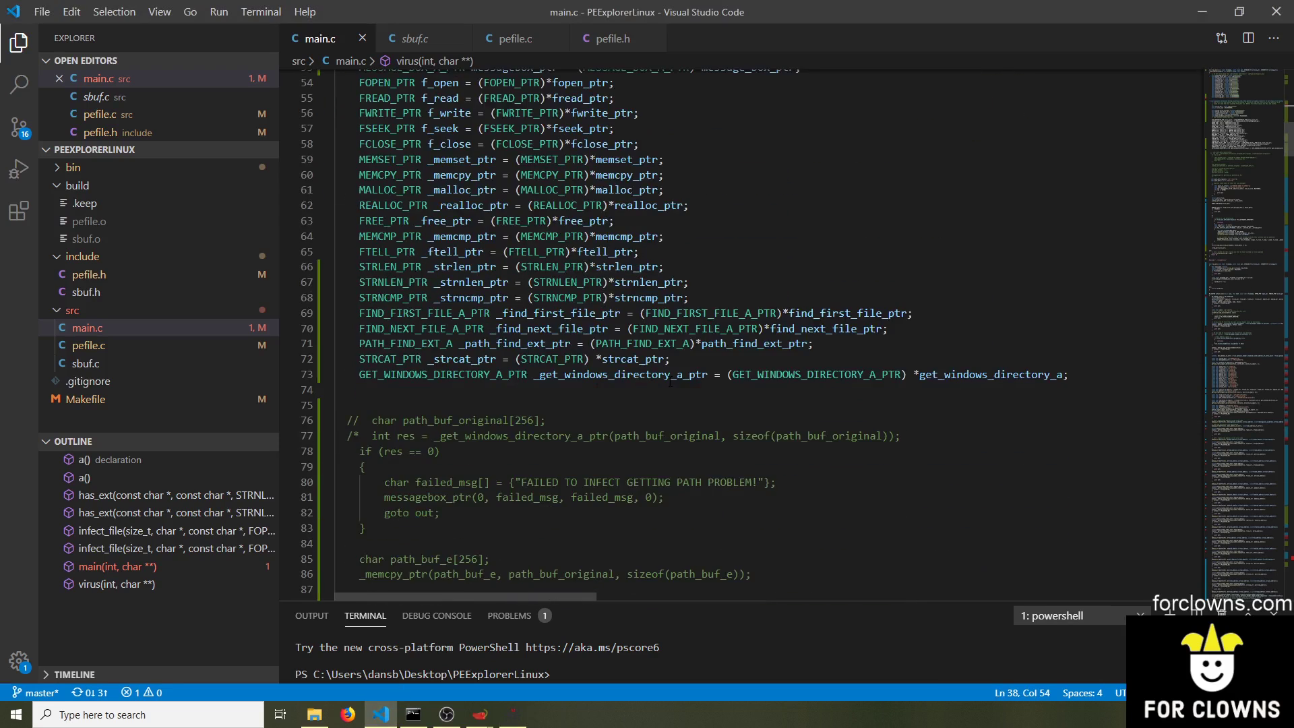
Scroll main.c before running putty.exe to the WARNING ABOUT TO INFECT message box
scroll("down", 3)
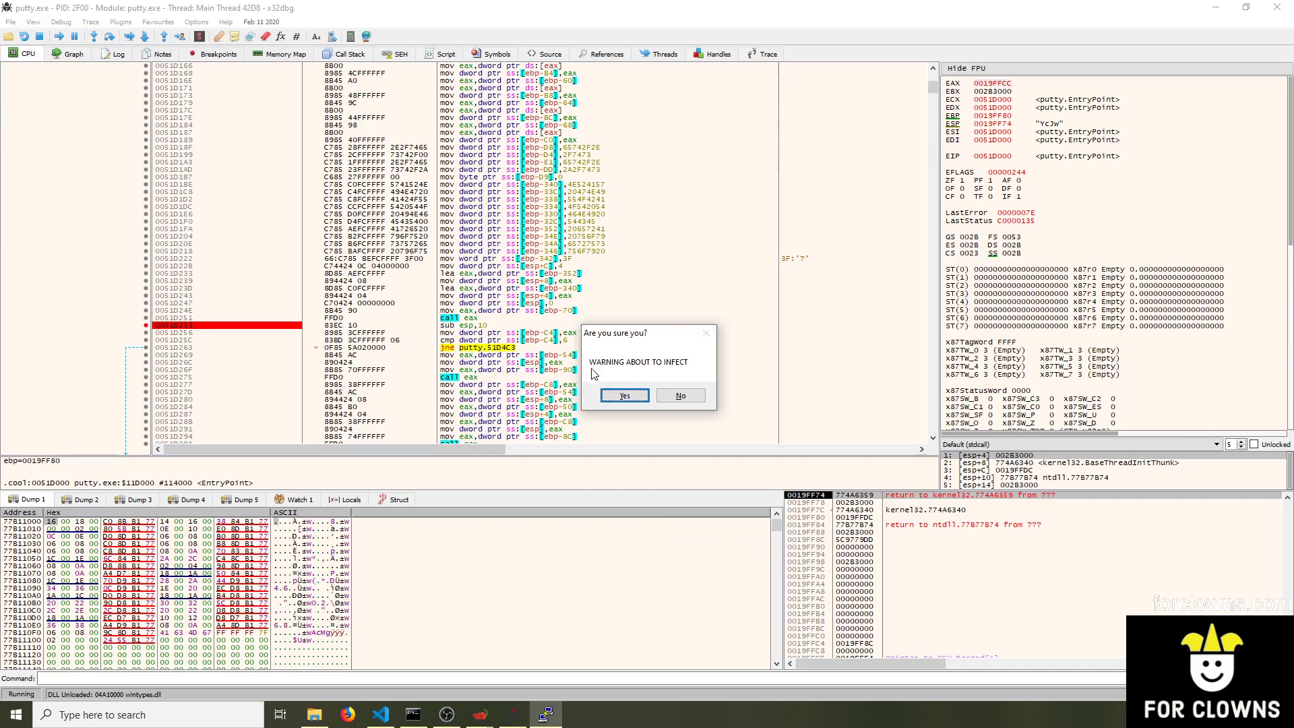
mouse_move(607, 376)
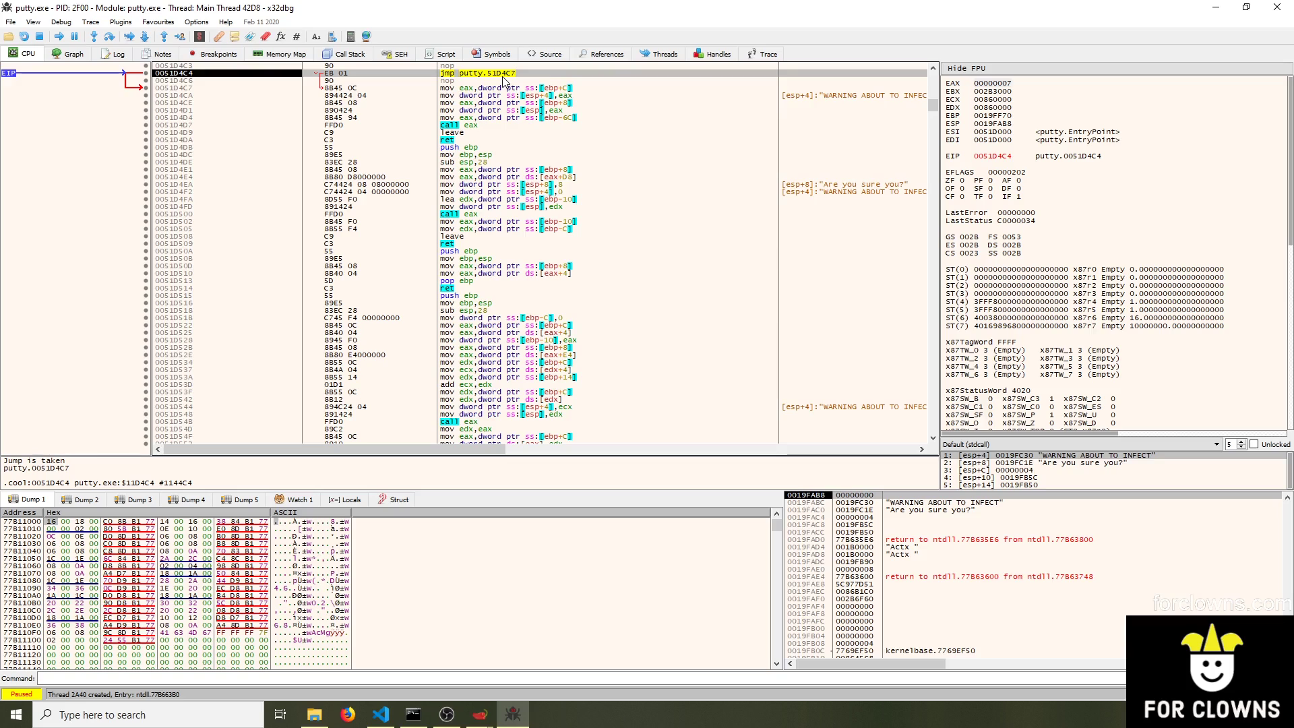
mouse_move(534, 104)
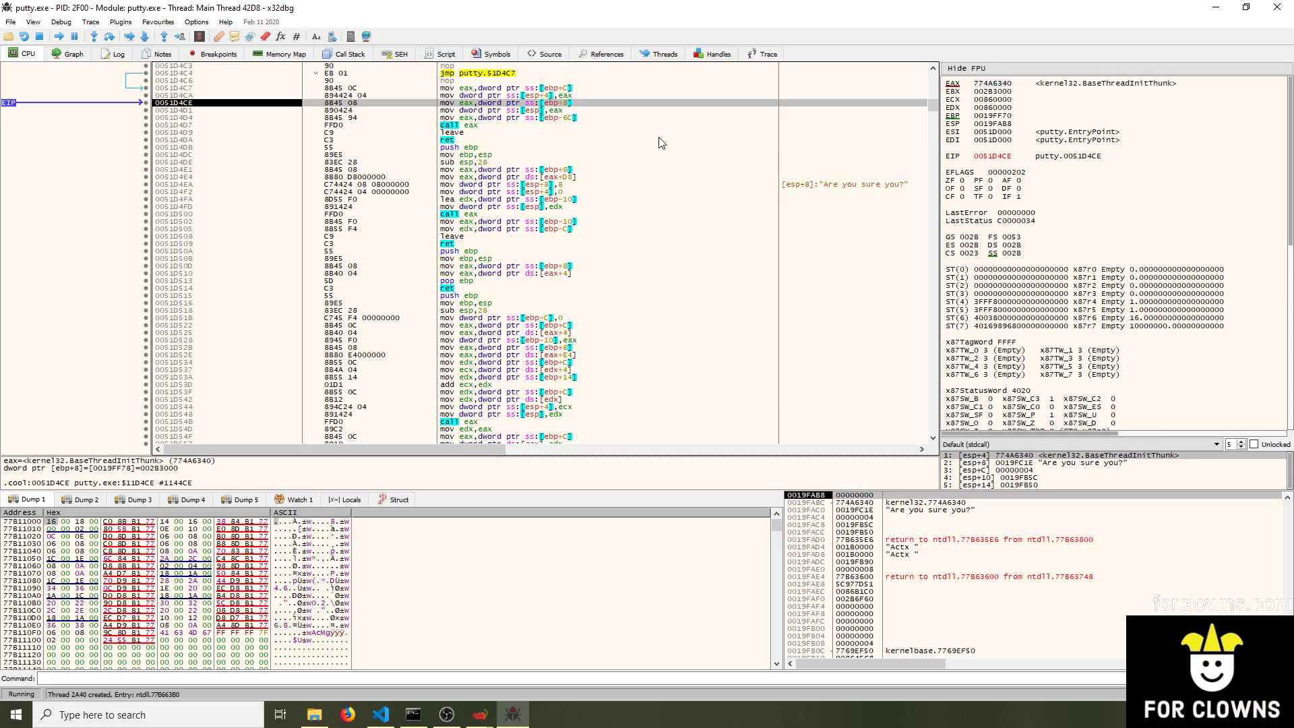
Follow the jump back into putty's original .text startup code and step one instruction there
key("F7")
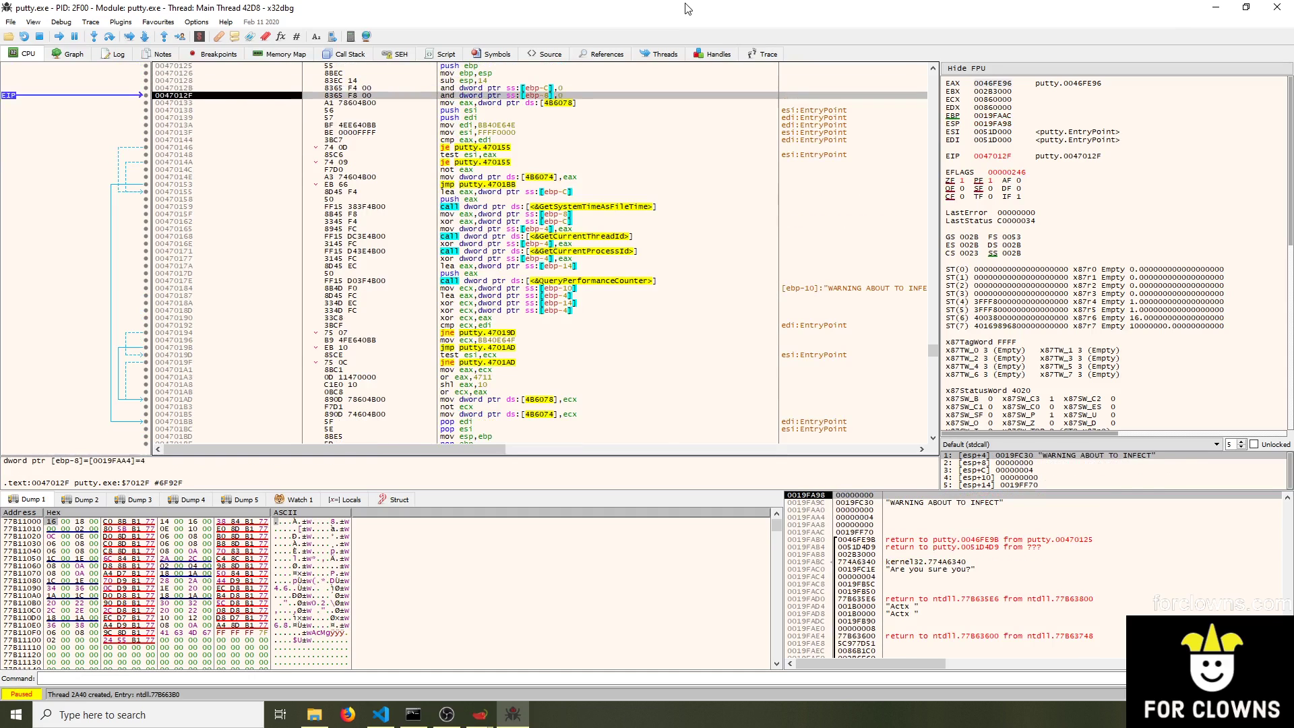
key("F8")
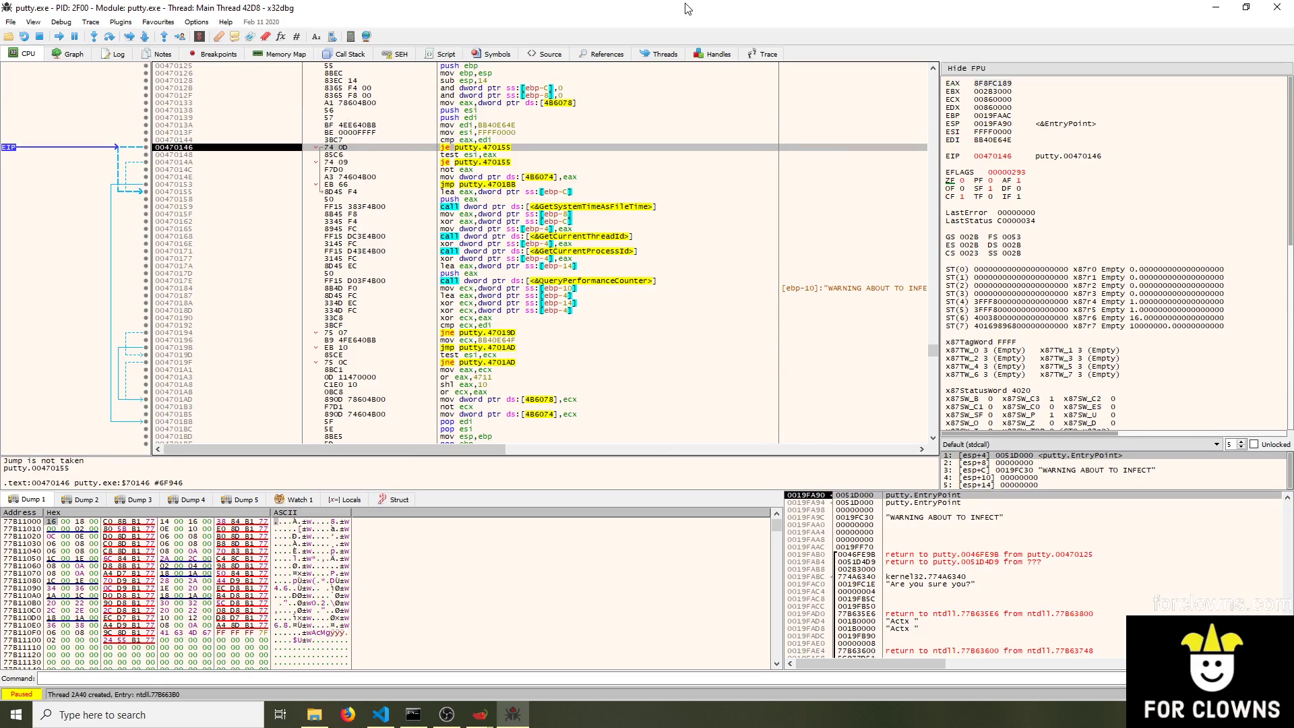